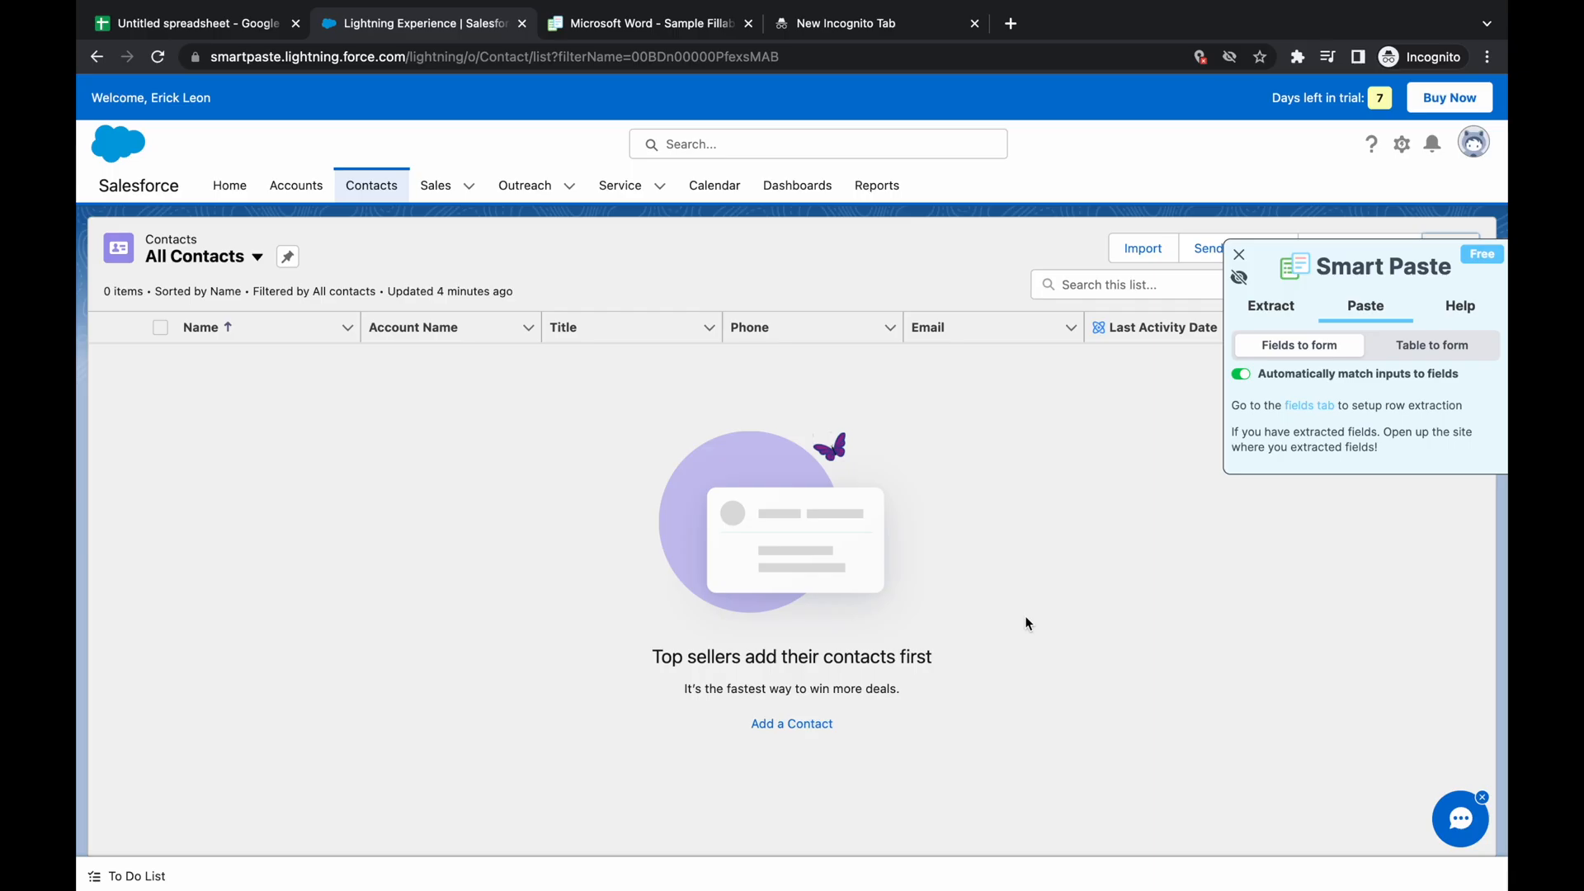
mouse_move(1015, 601)
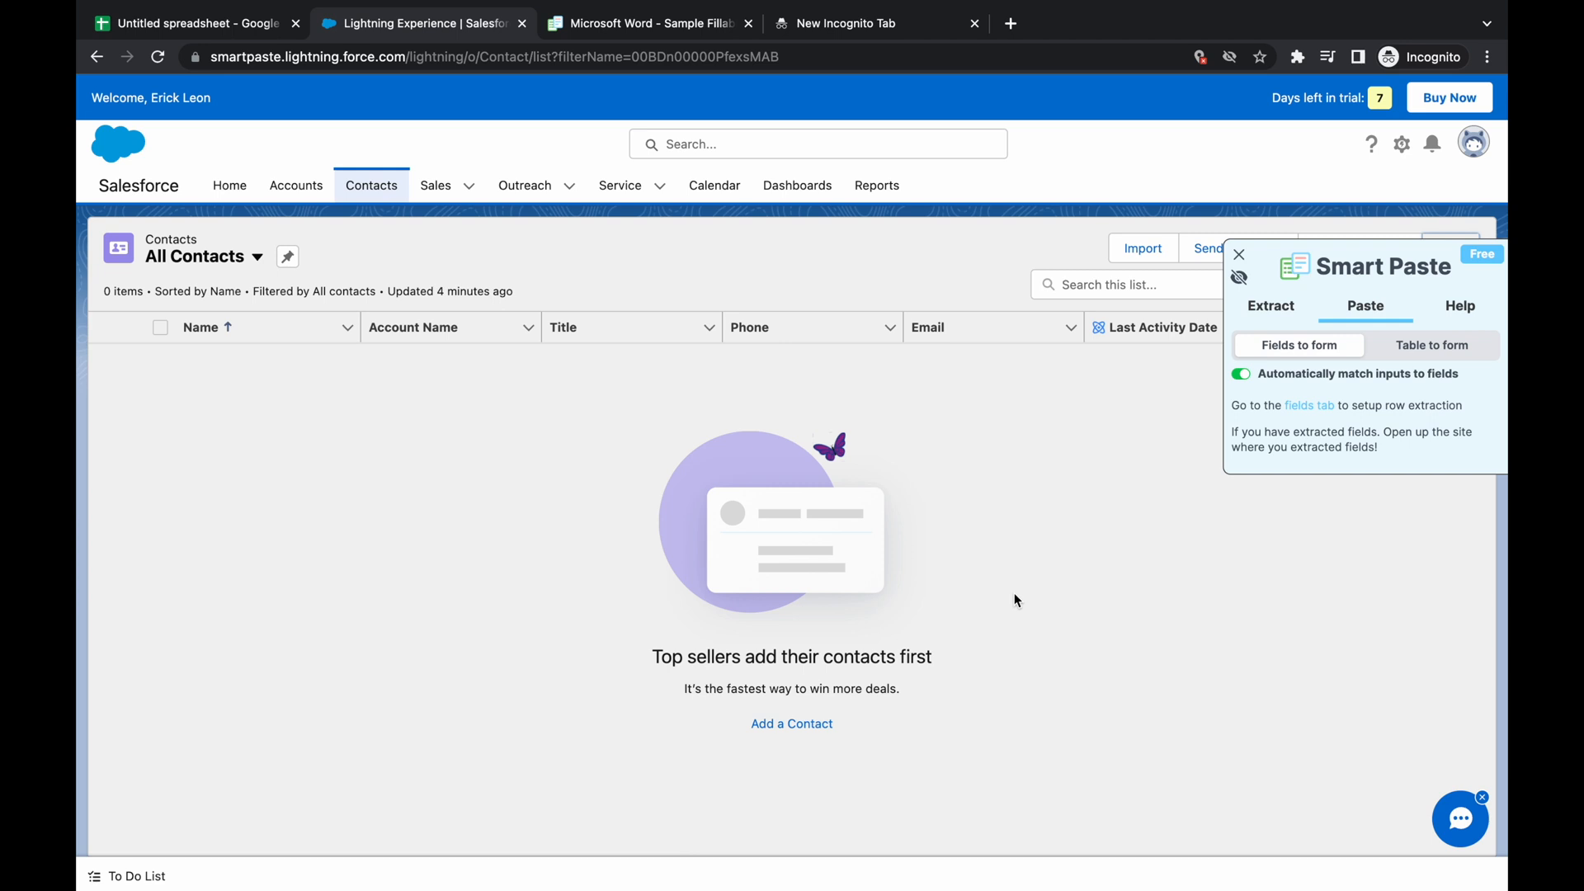
mouse_move(1189, 550)
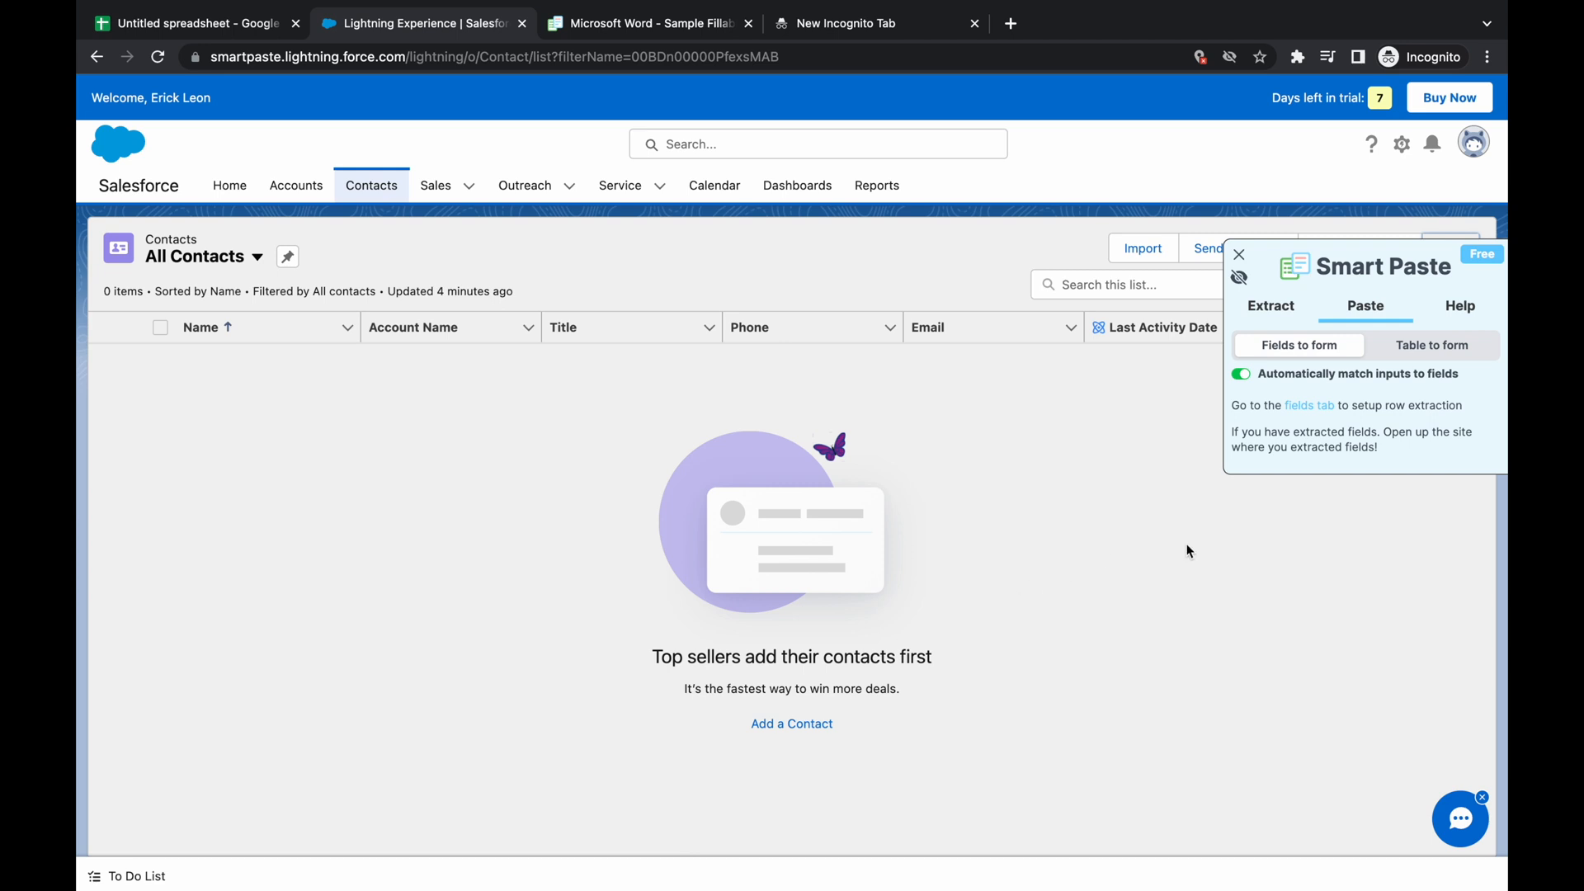
mouse_move(1125, 444)
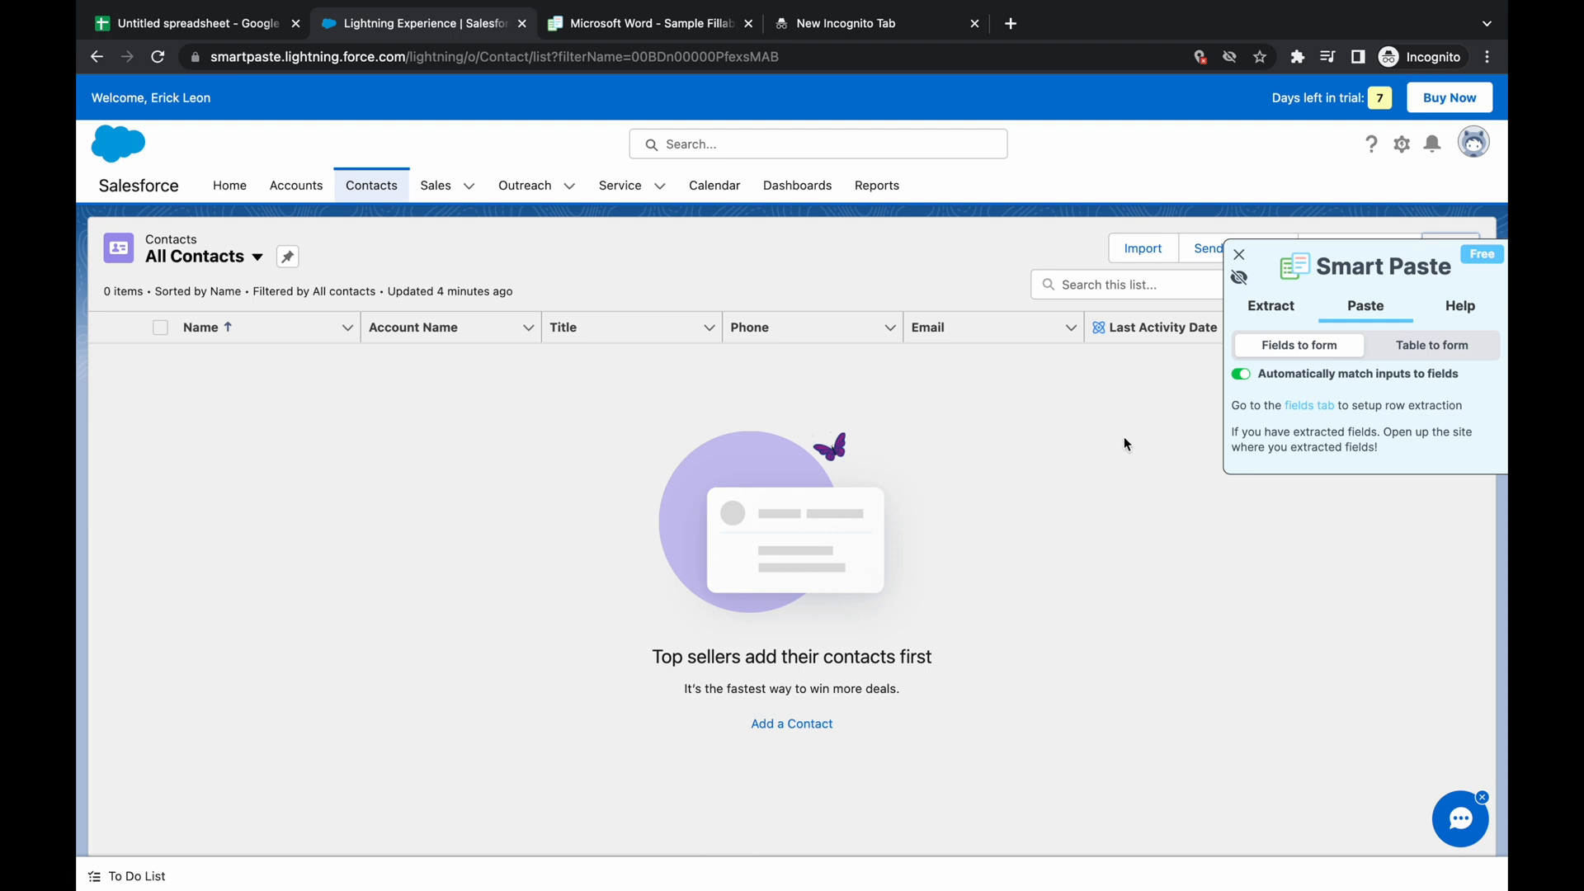
mouse_move(1181, 397)
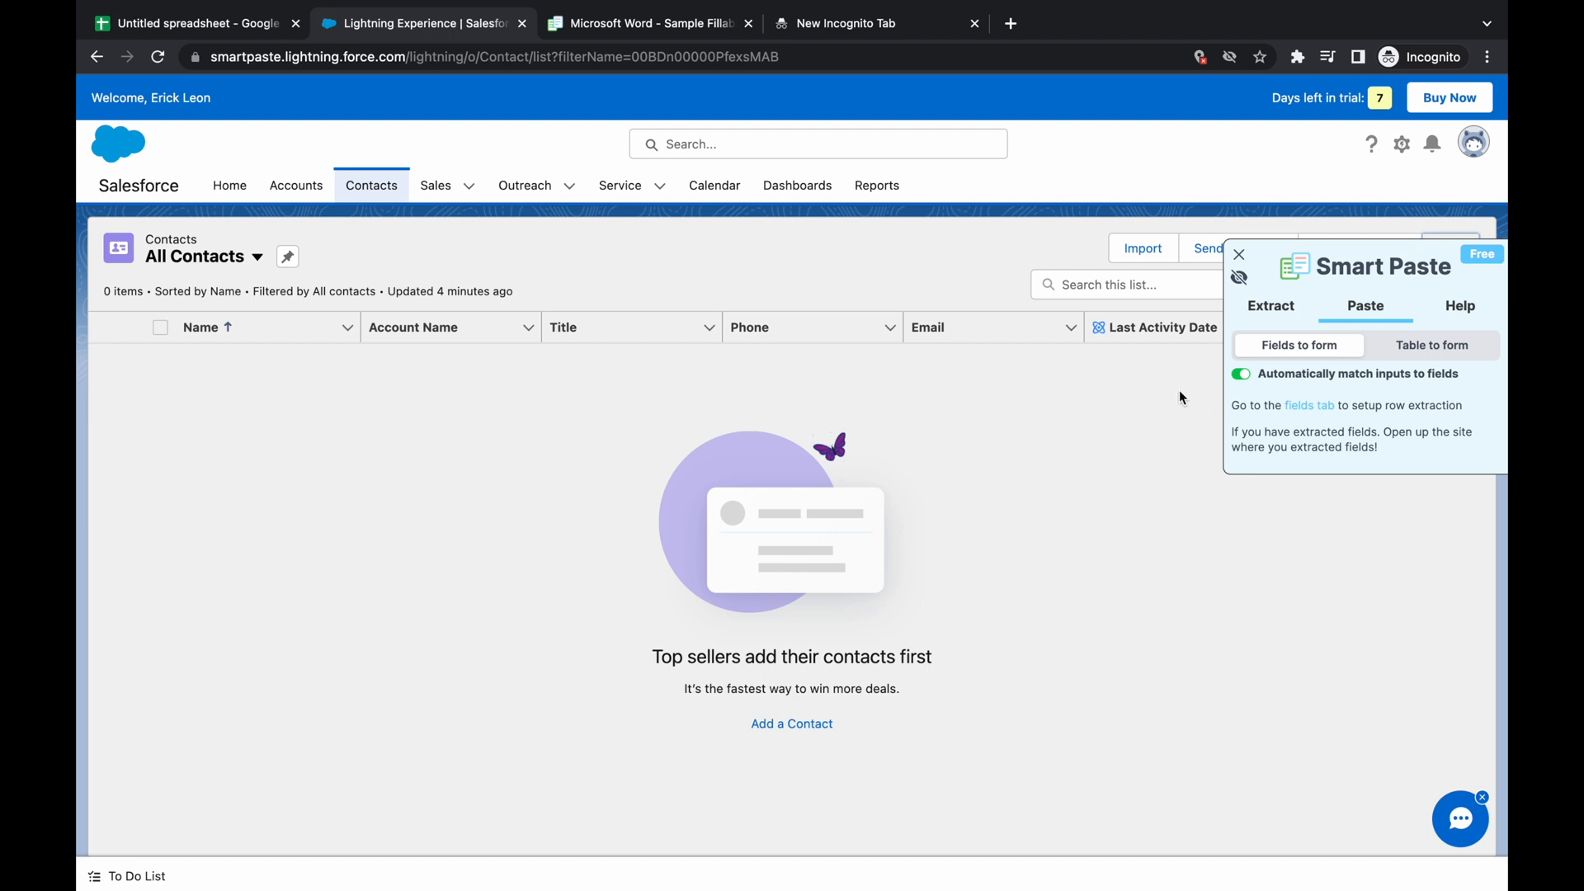
mouse_move(1115, 442)
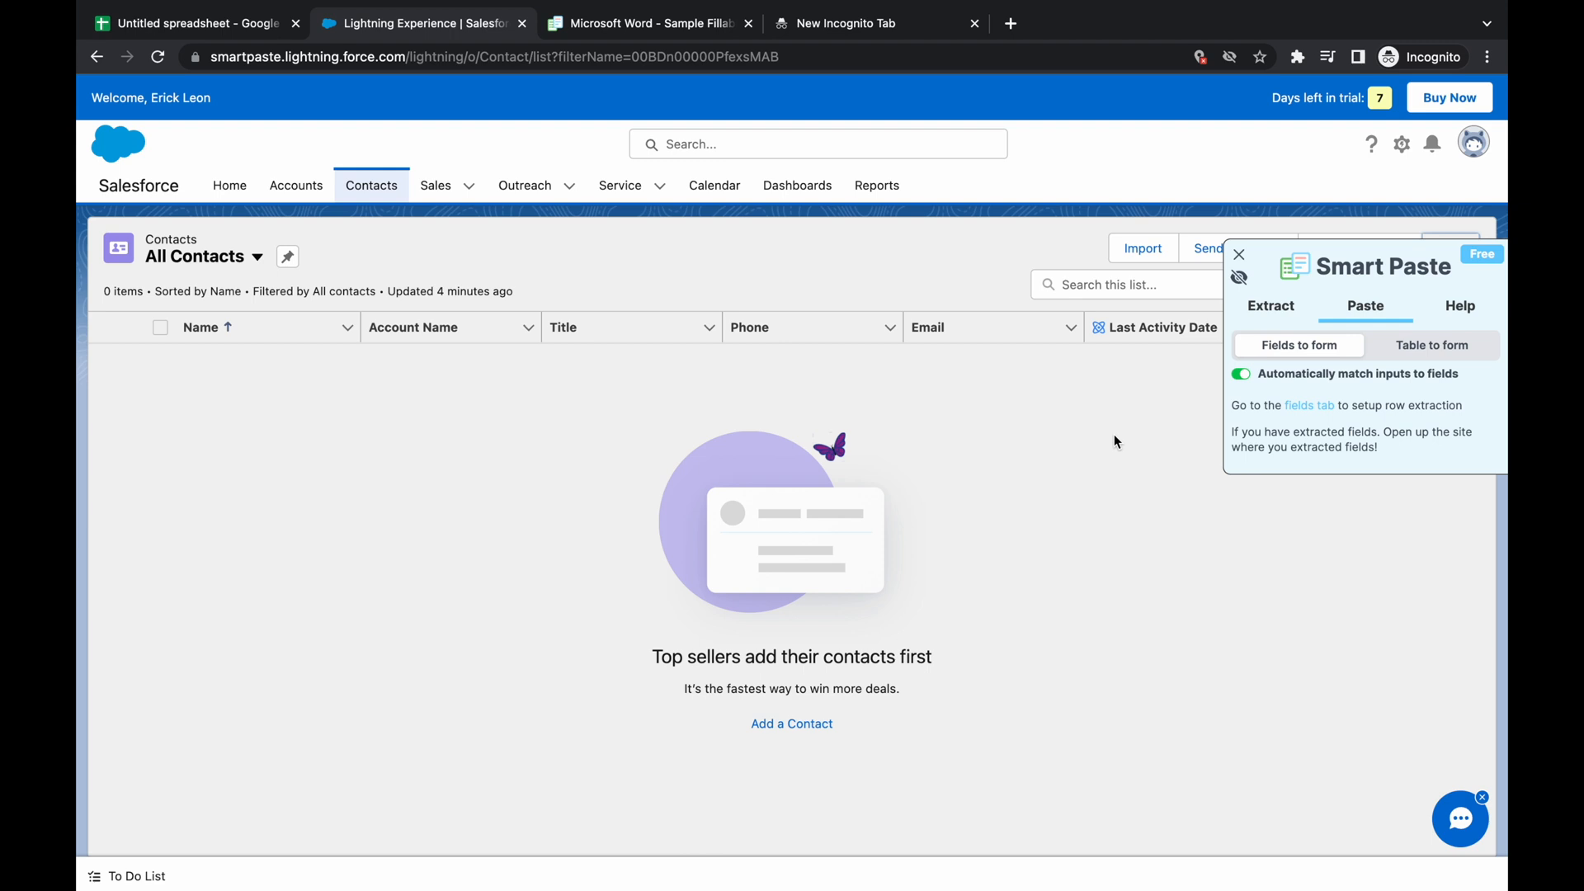
mouse_move(1137, 453)
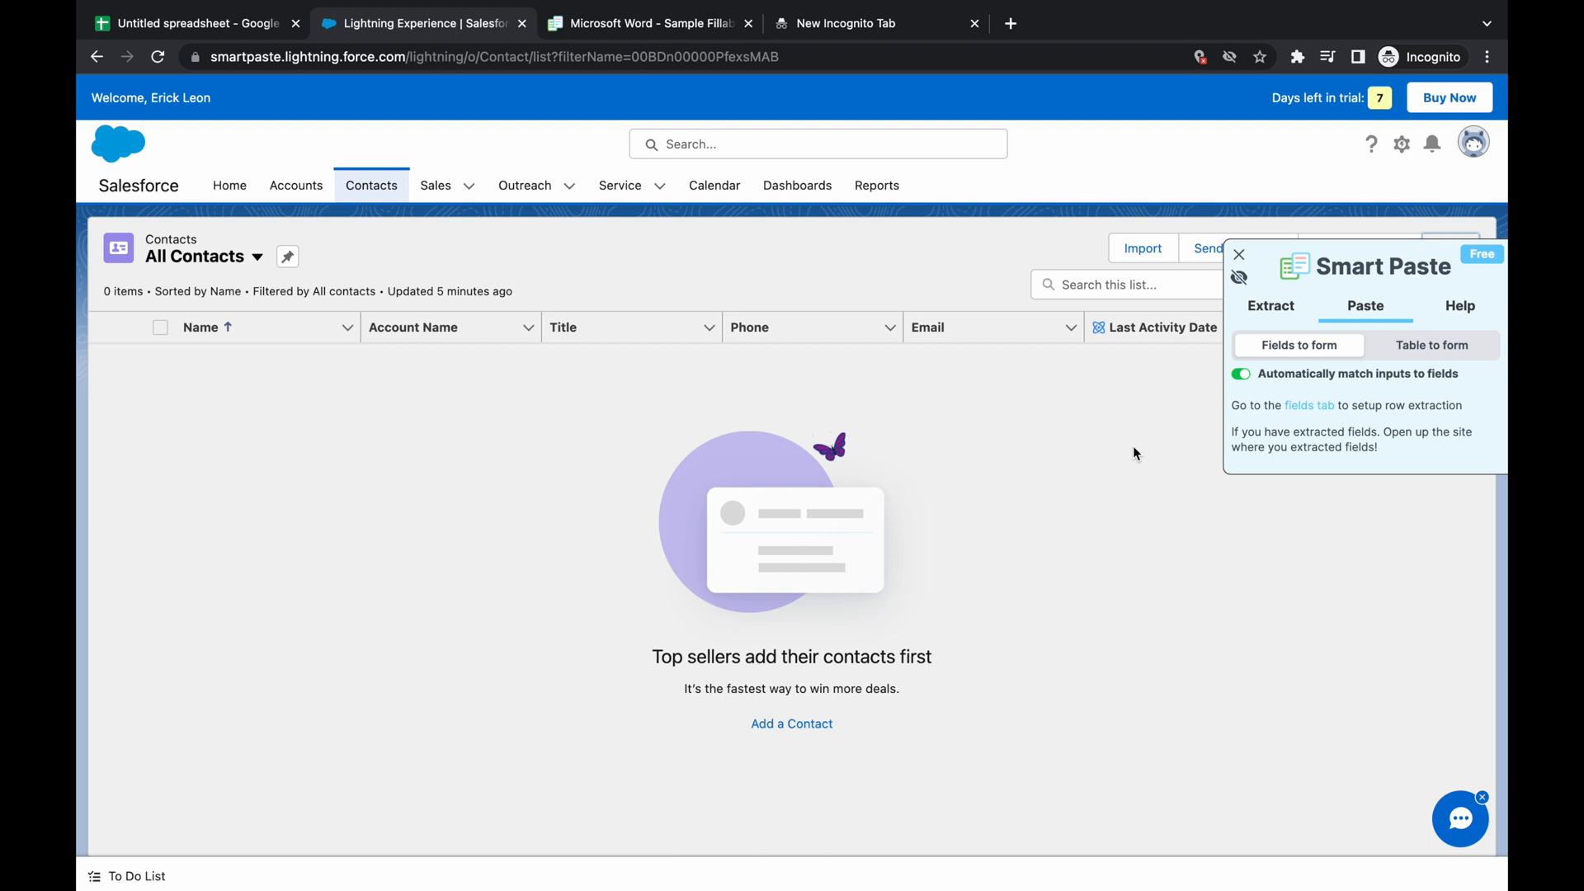
mouse_move(984, 435)
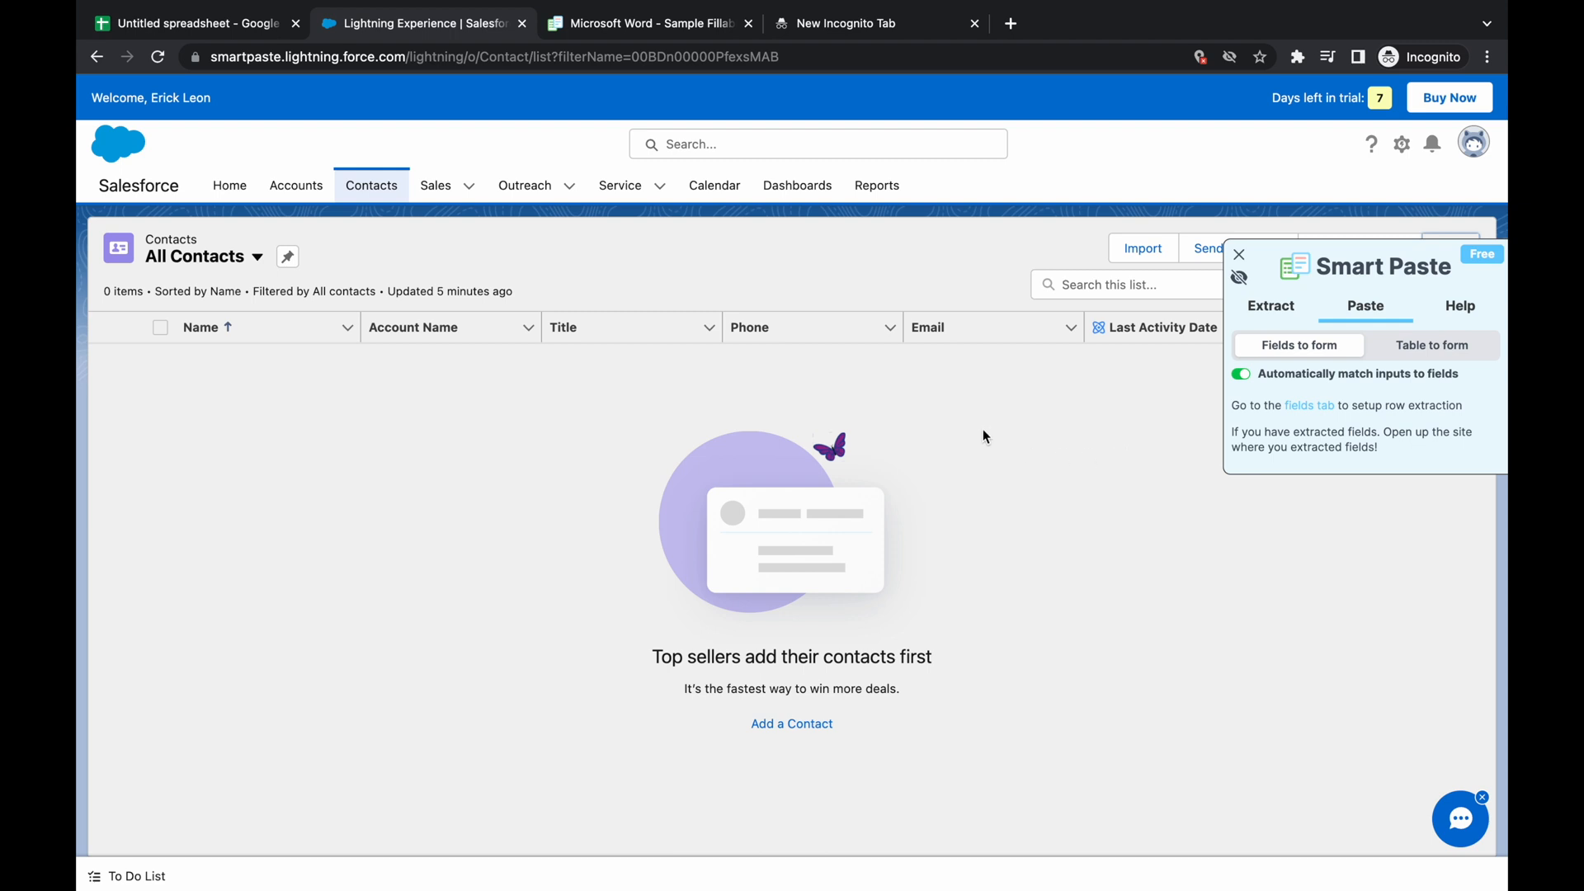
mouse_move(1059, 446)
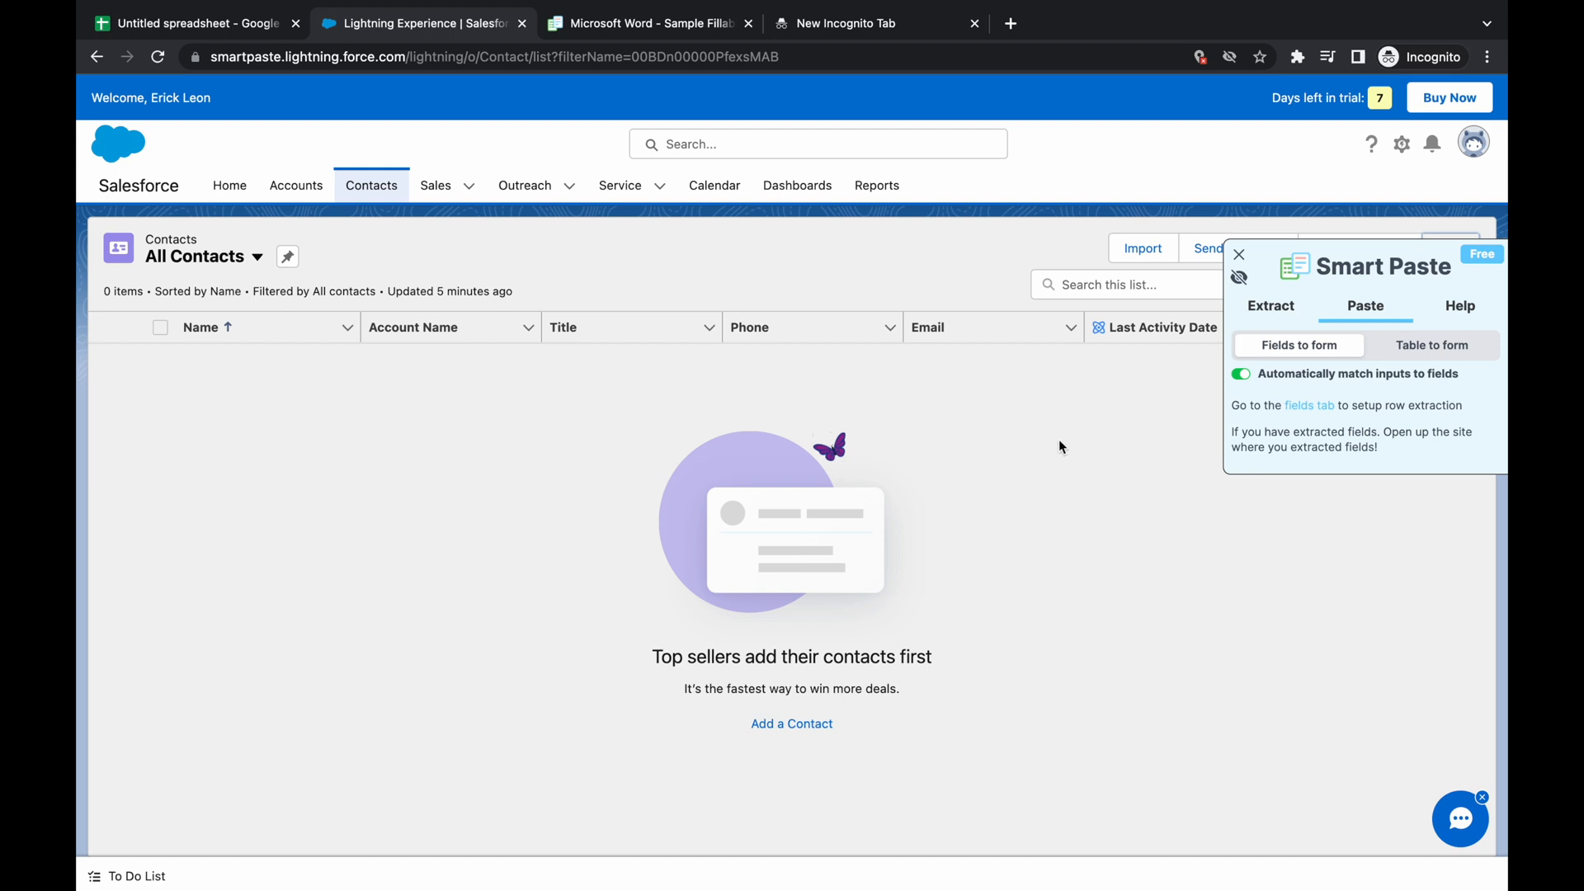
mouse_move(1080, 438)
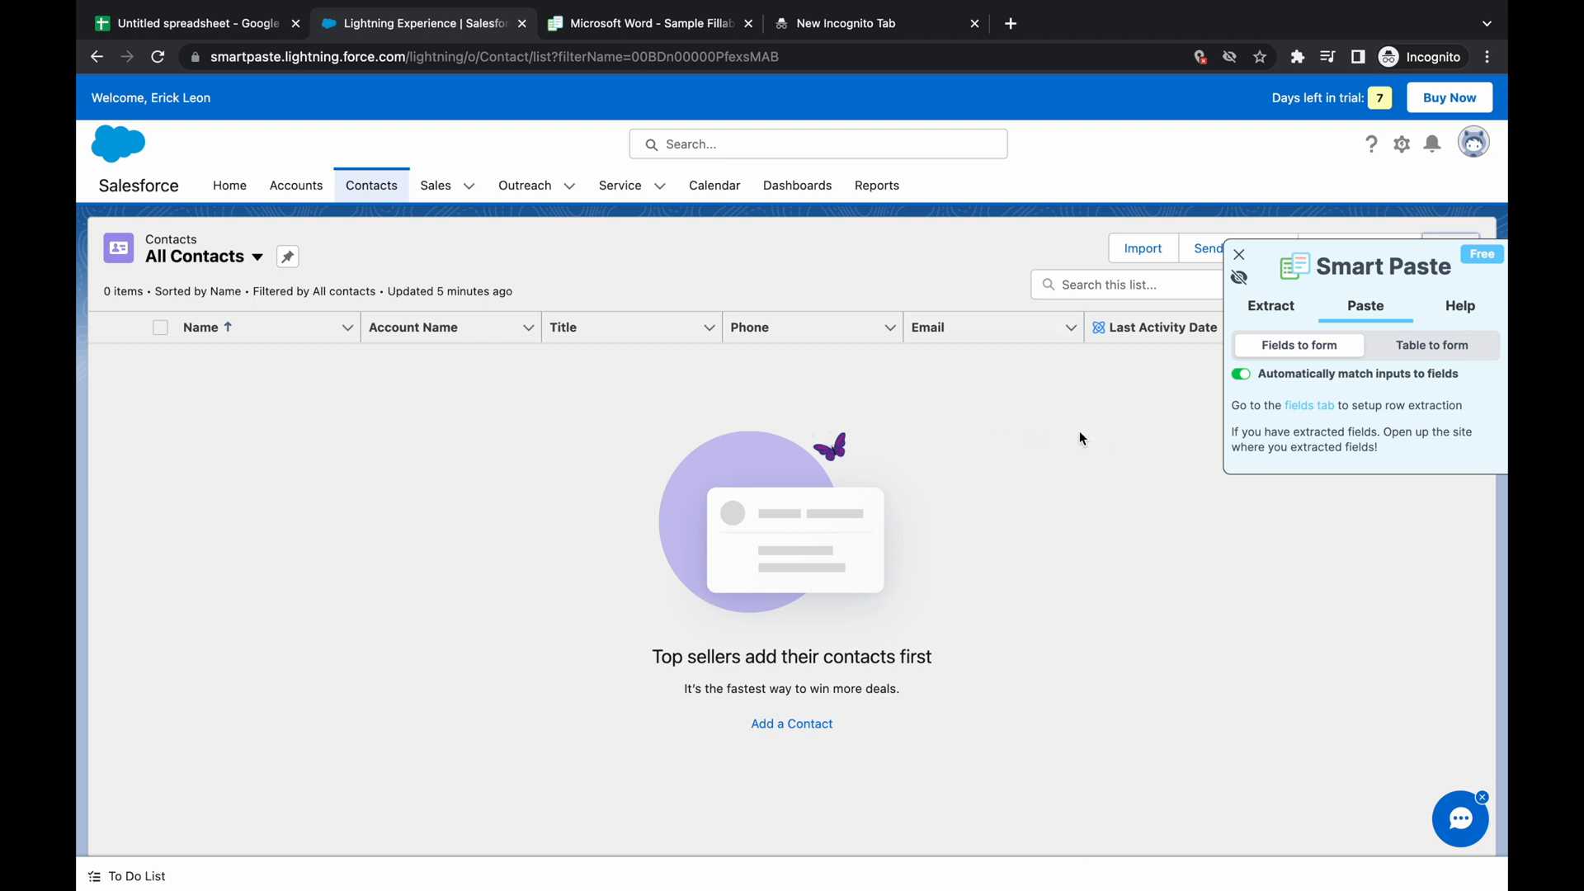
mouse_move(957, 429)
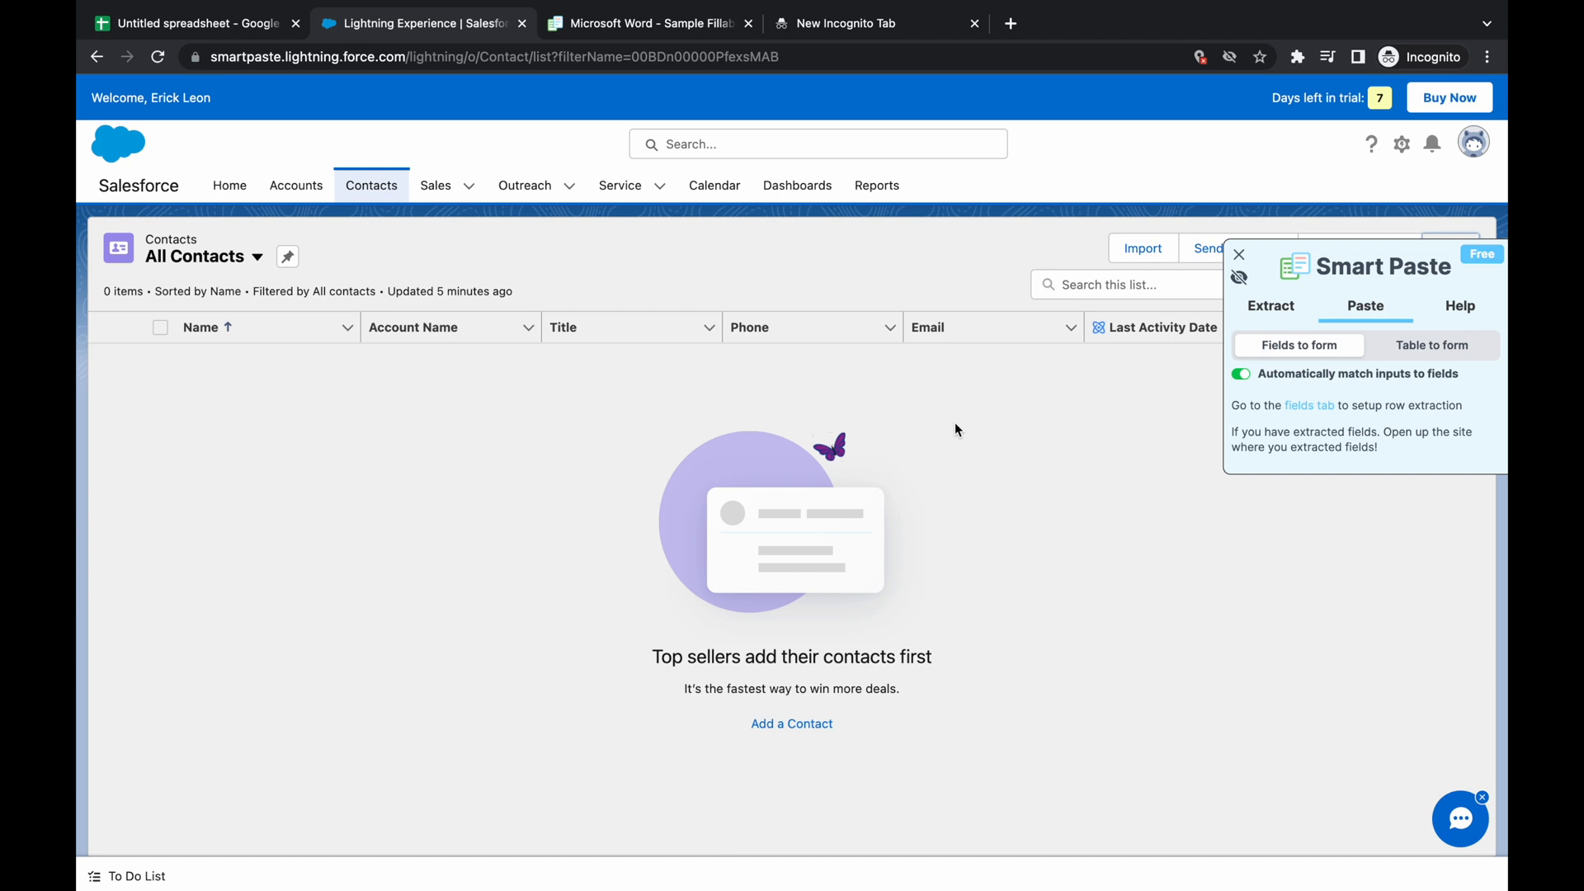
mouse_move(259, 33)
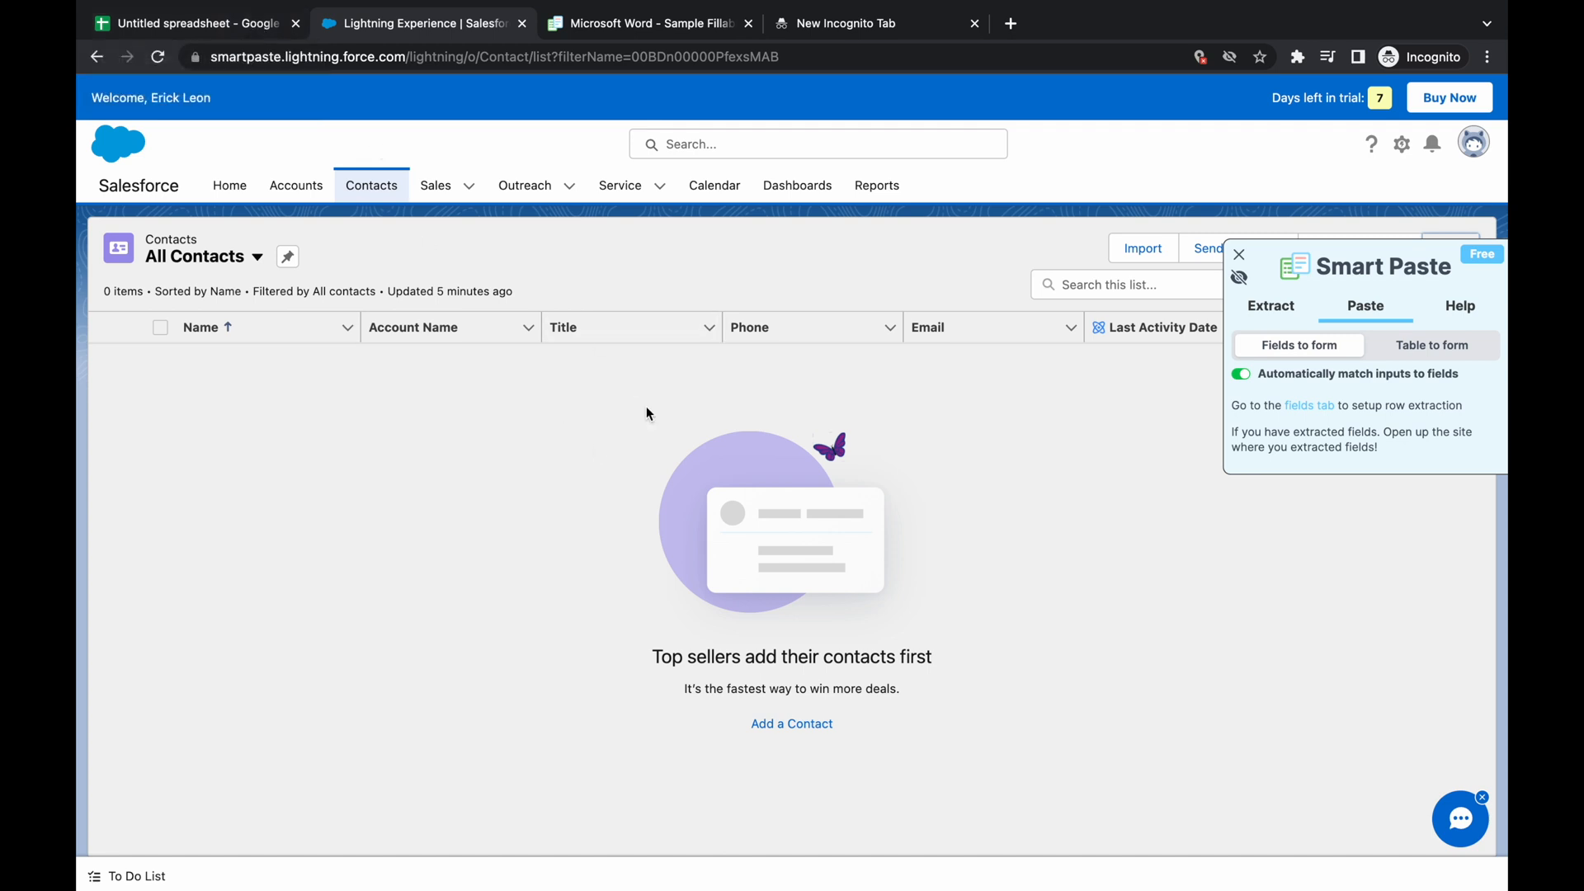
mouse_move(607, 447)
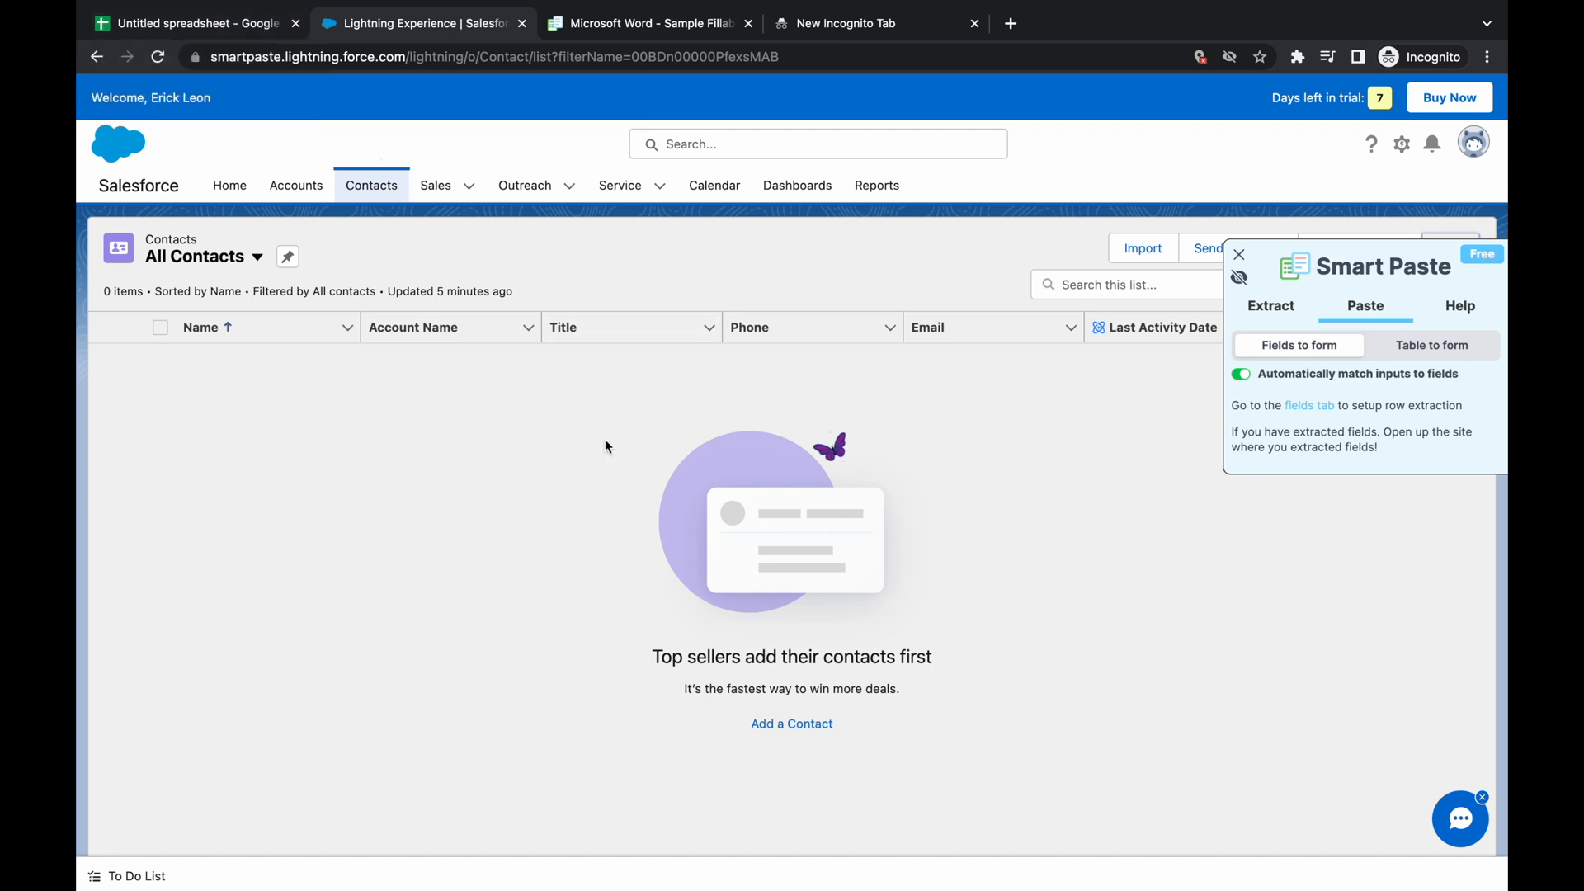
mouse_move(678, 455)
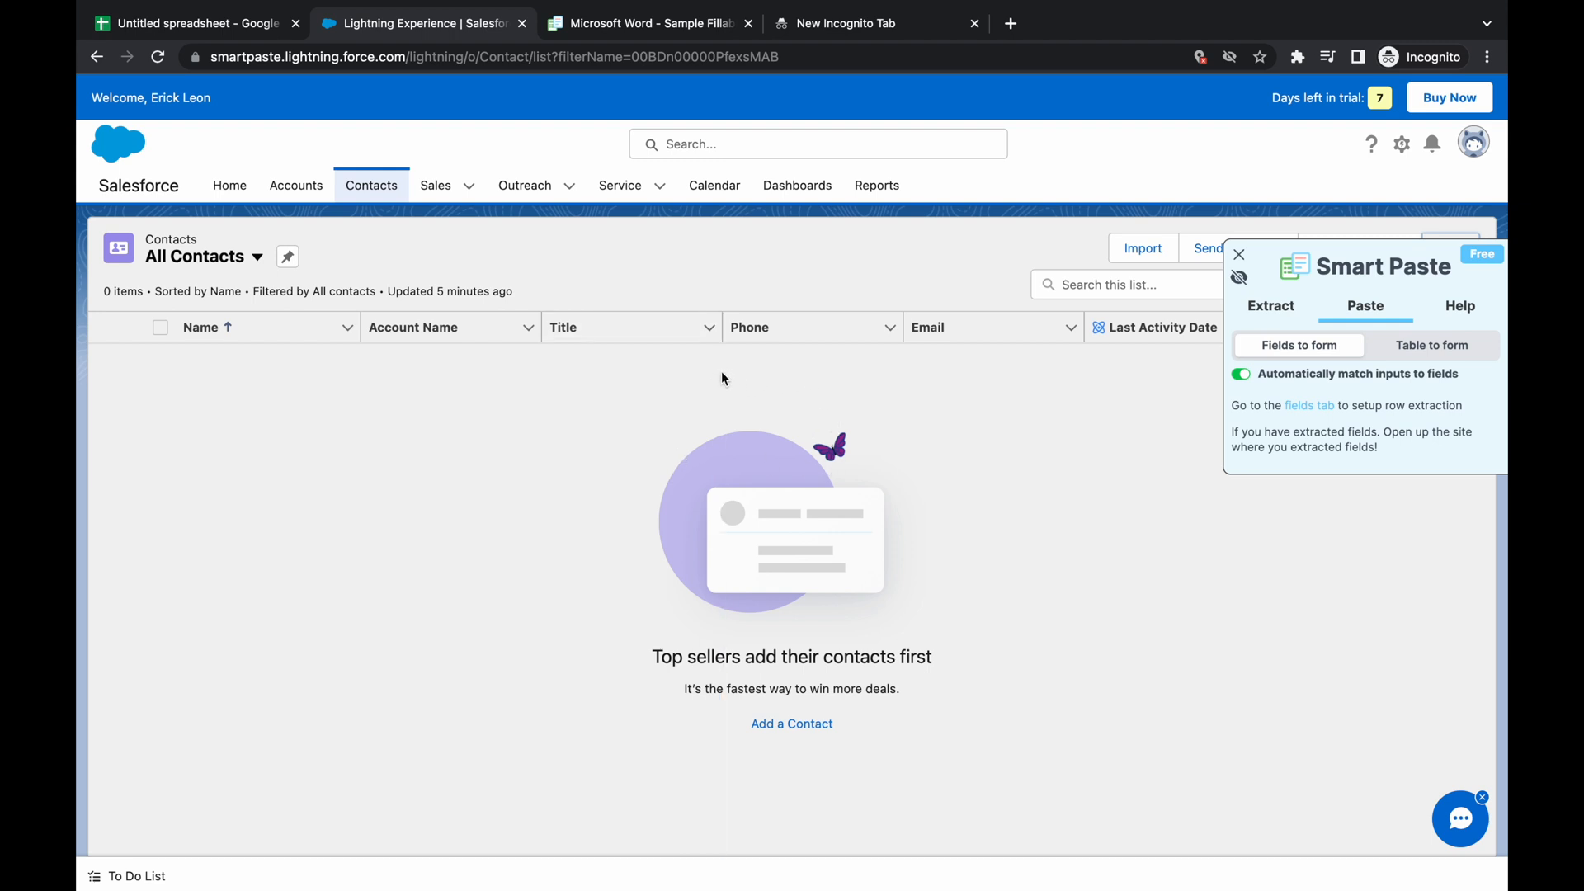
mouse_move(868, 437)
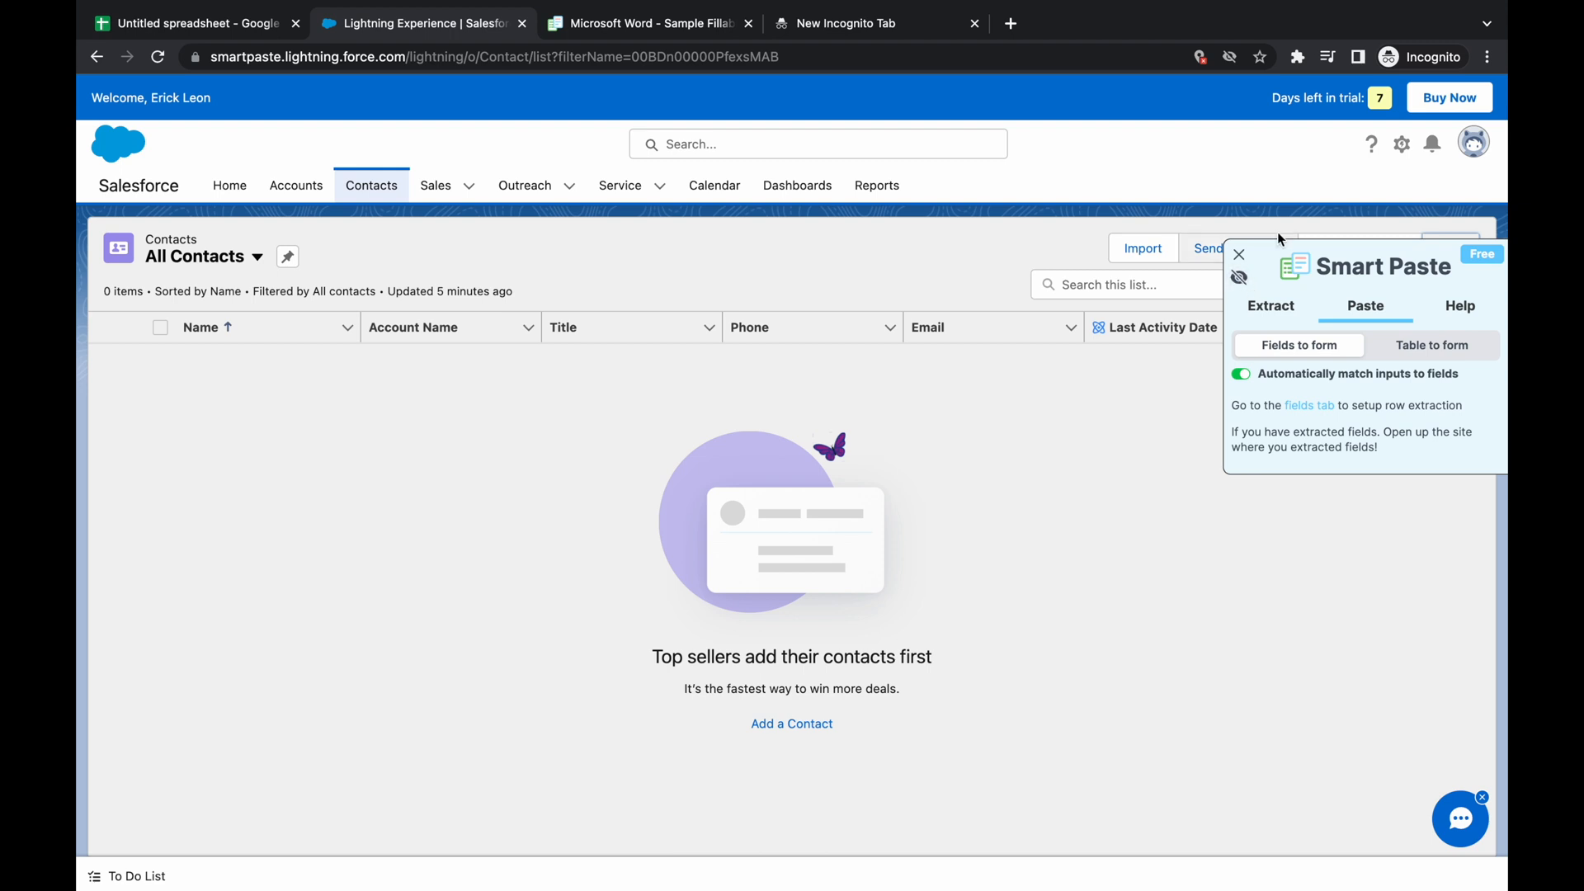
mouse_move(1259, 133)
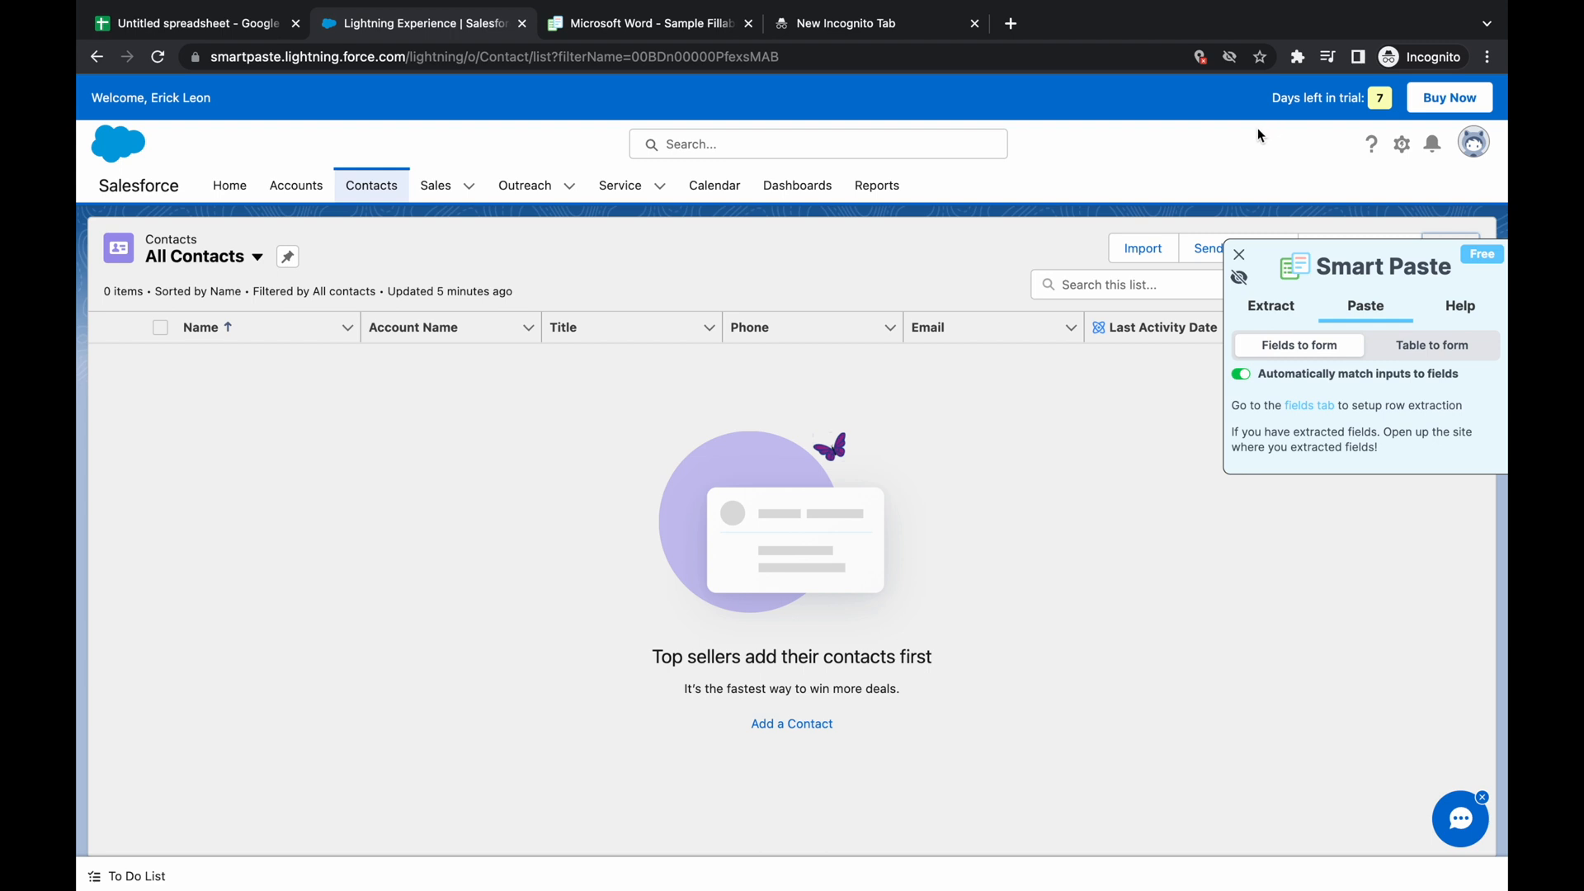
mouse_move(1274, 192)
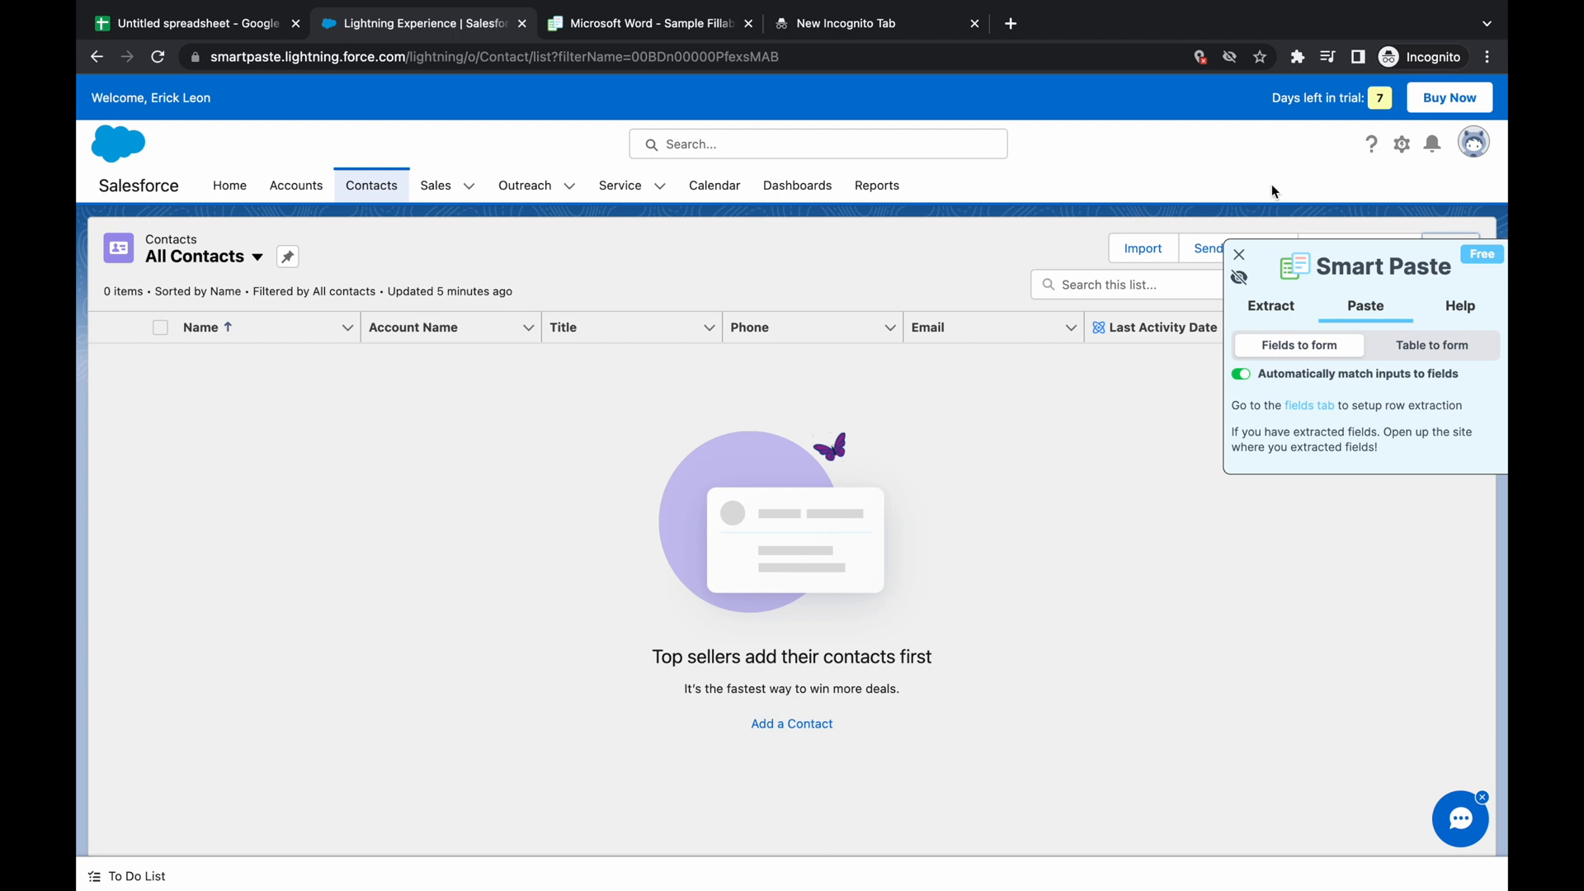
mouse_move(1214, 181)
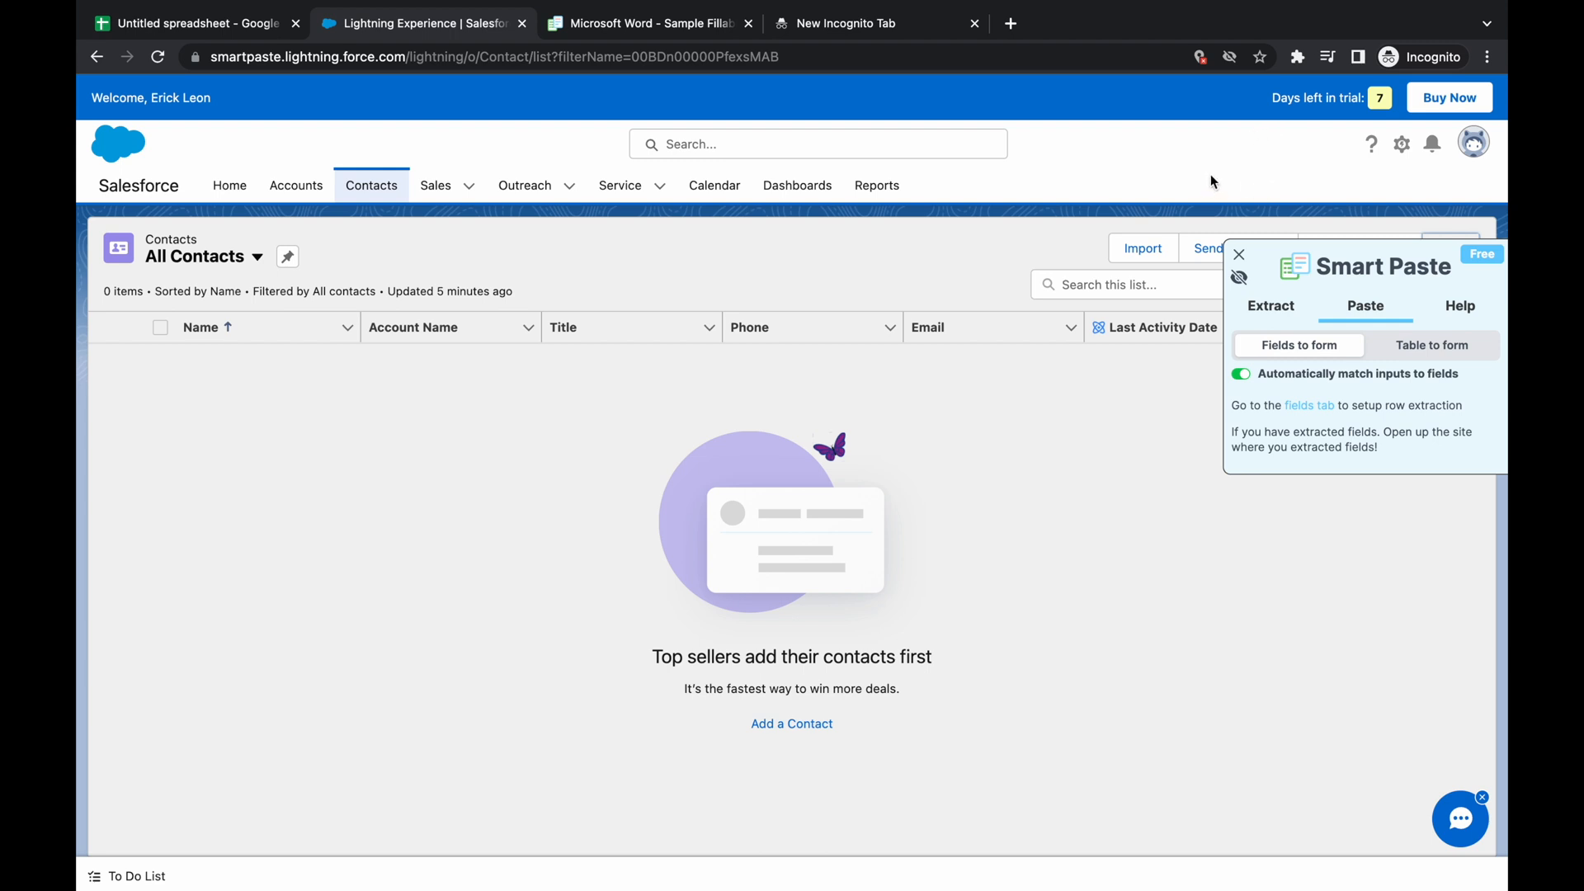
mouse_move(1298, 56)
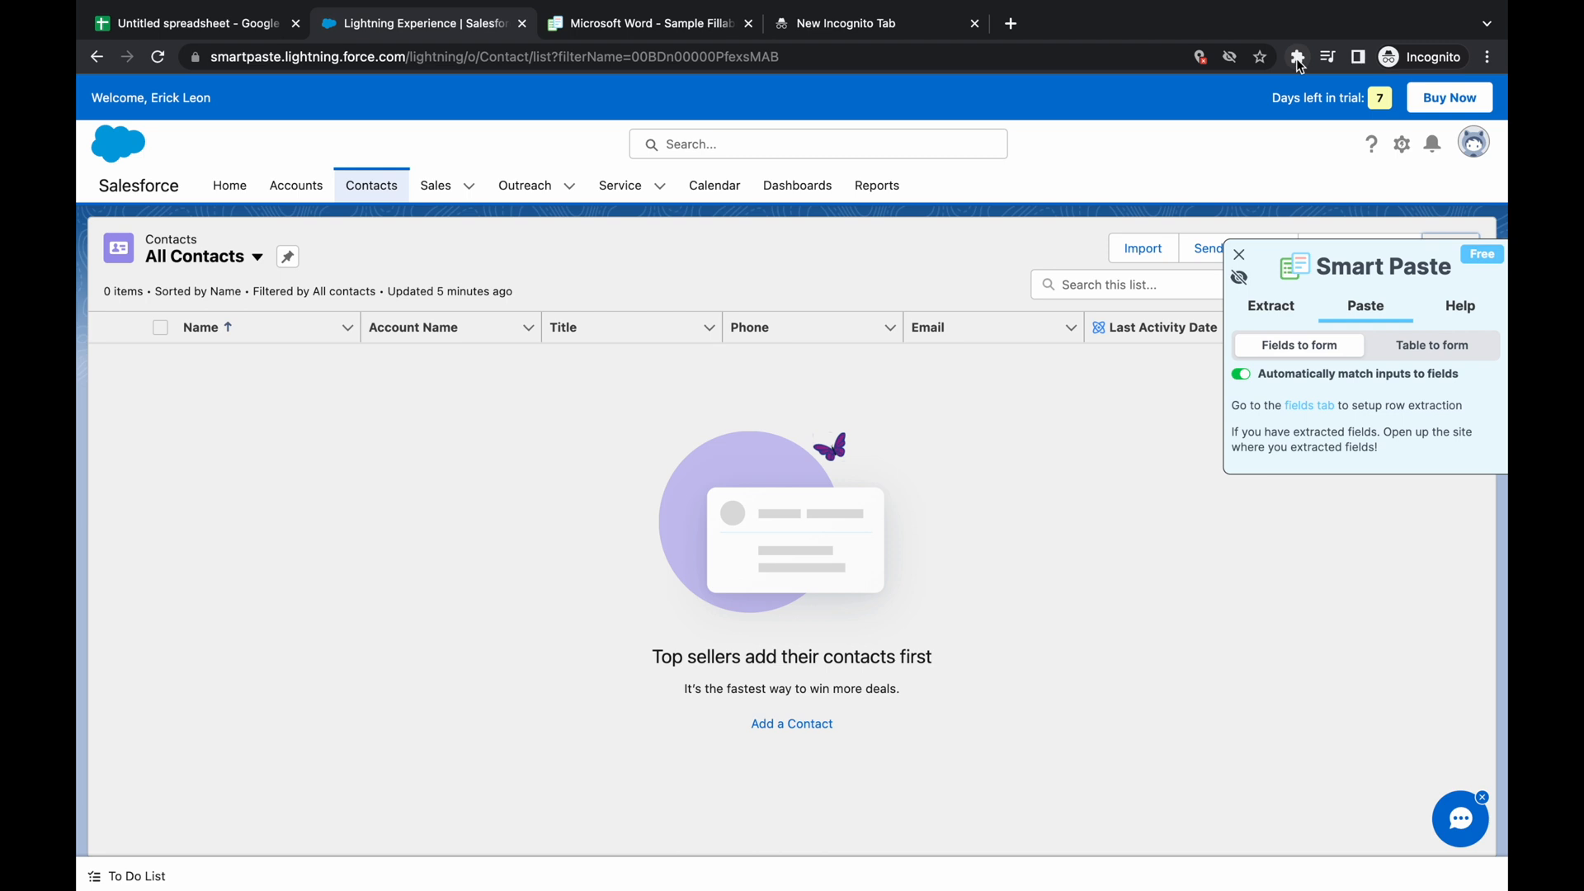
mouse_move(1297, 57)
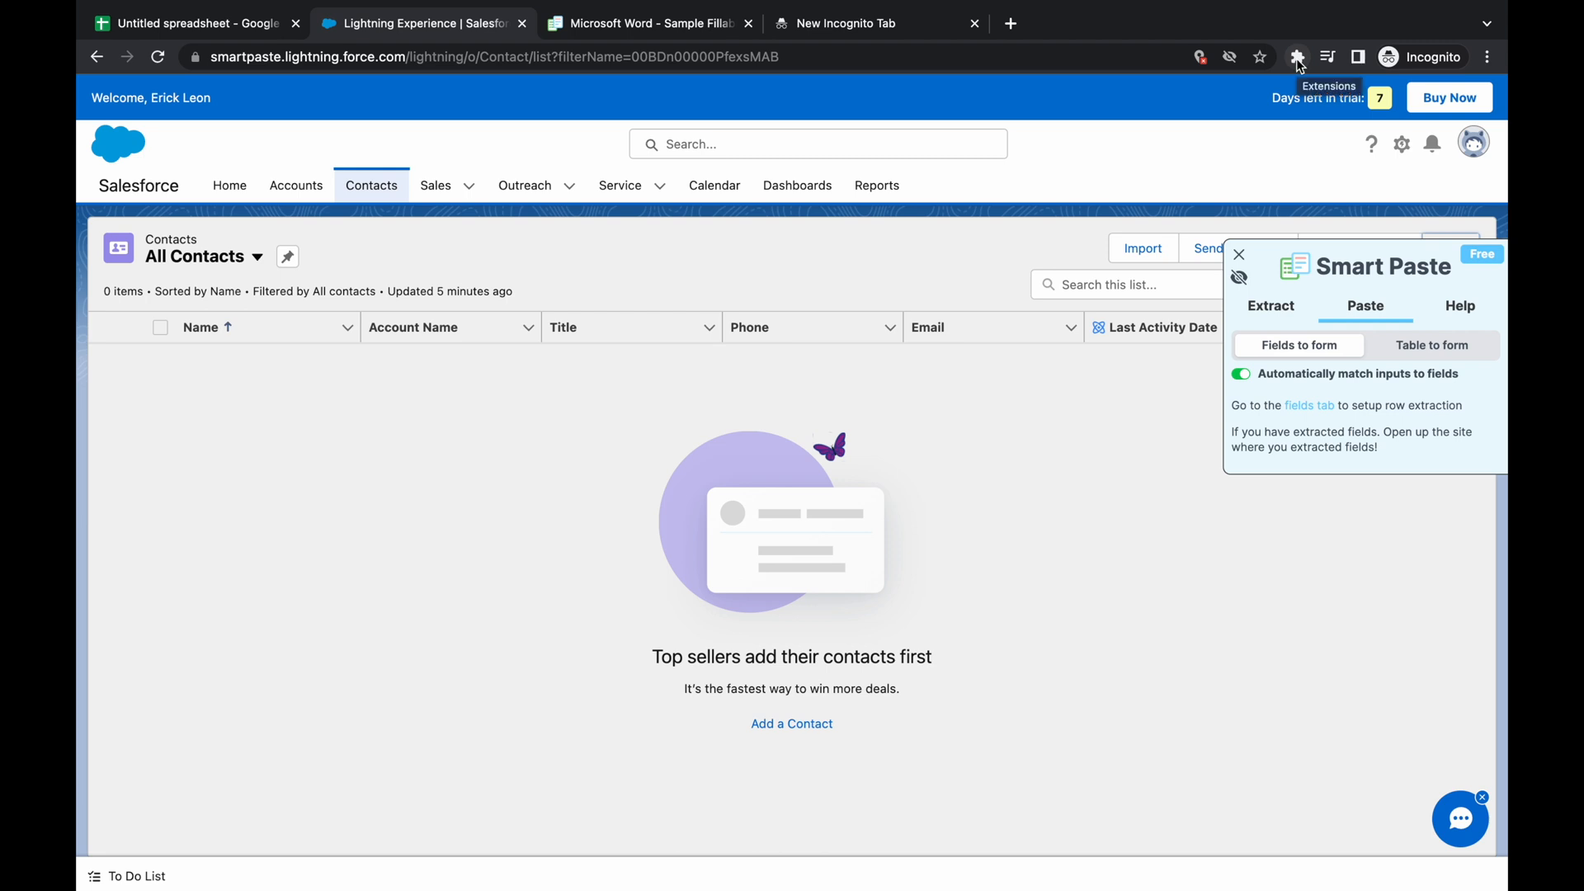
Close the Smart Paste panel and start a new Salesforce contact.
left_click(1297, 57)
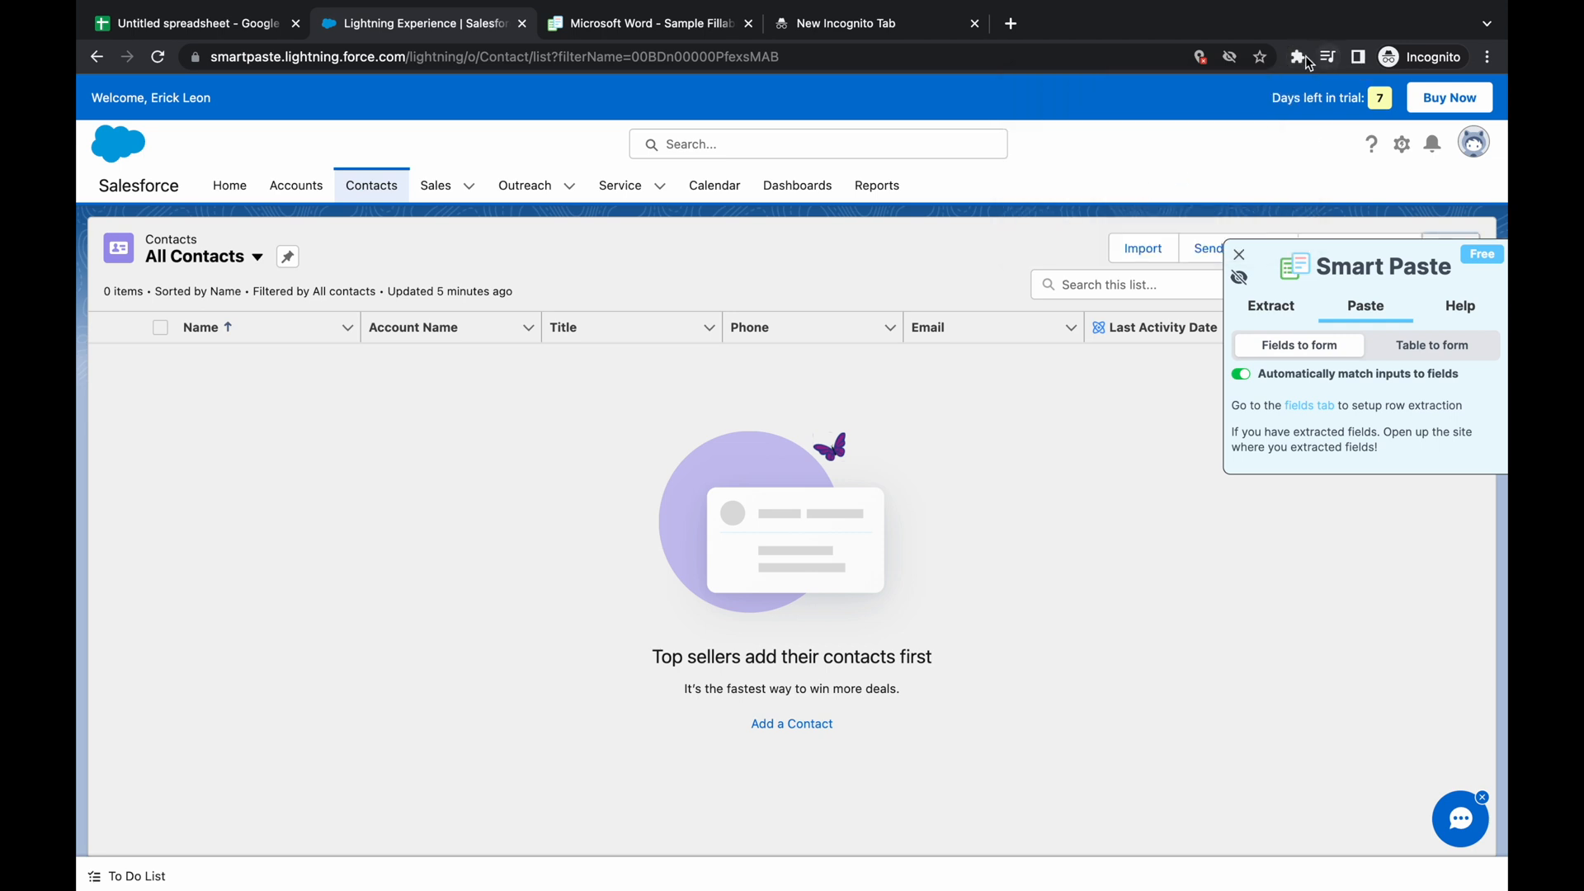
left_click(1298, 57)
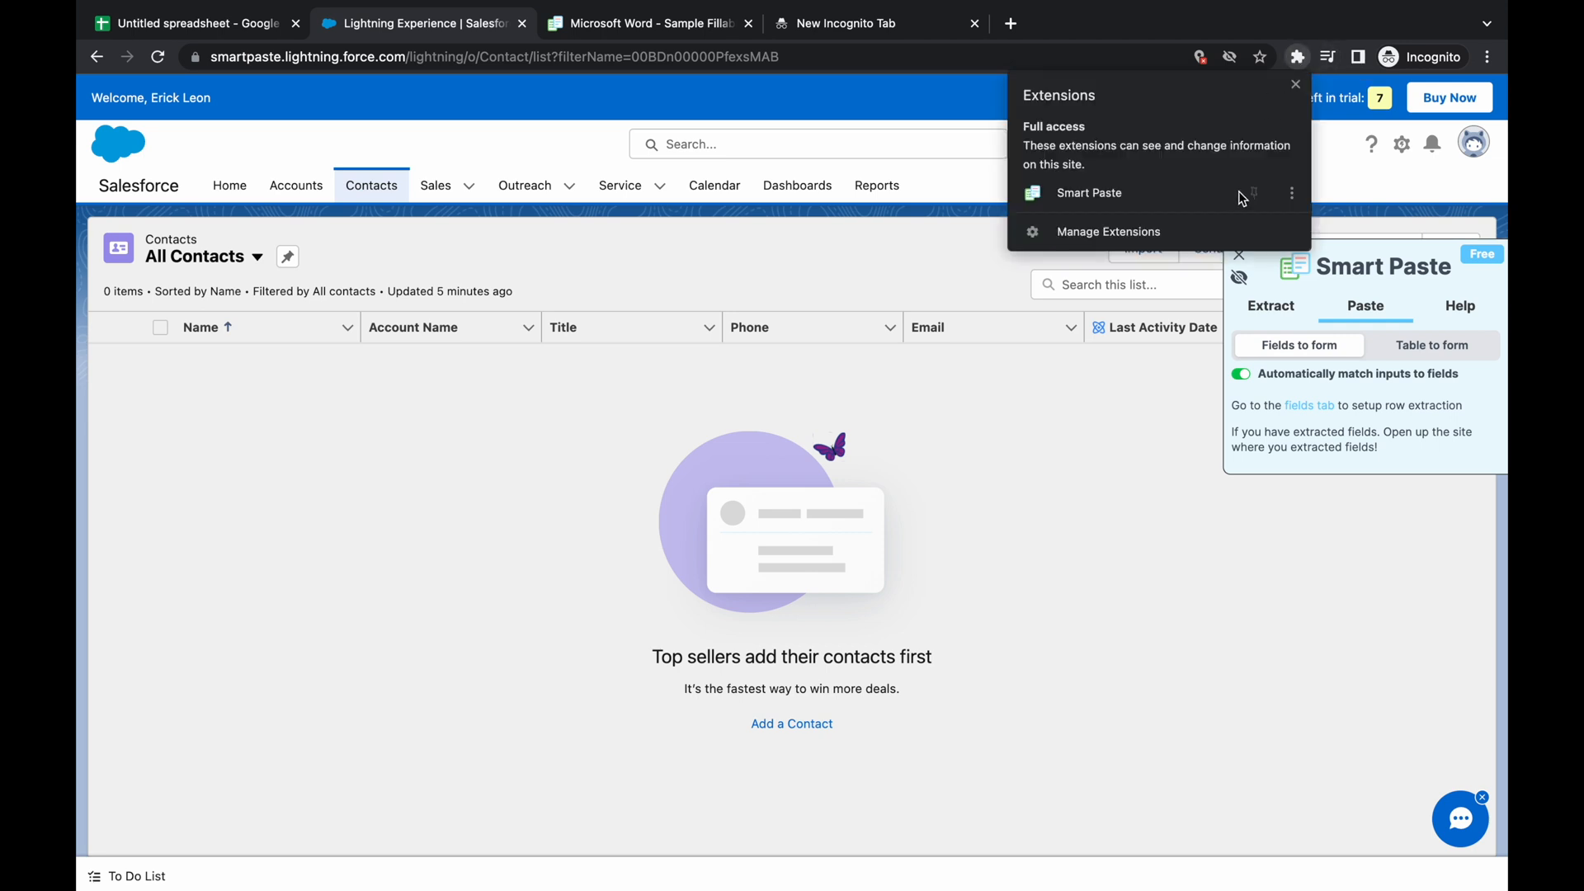
mouse_move(1252, 194)
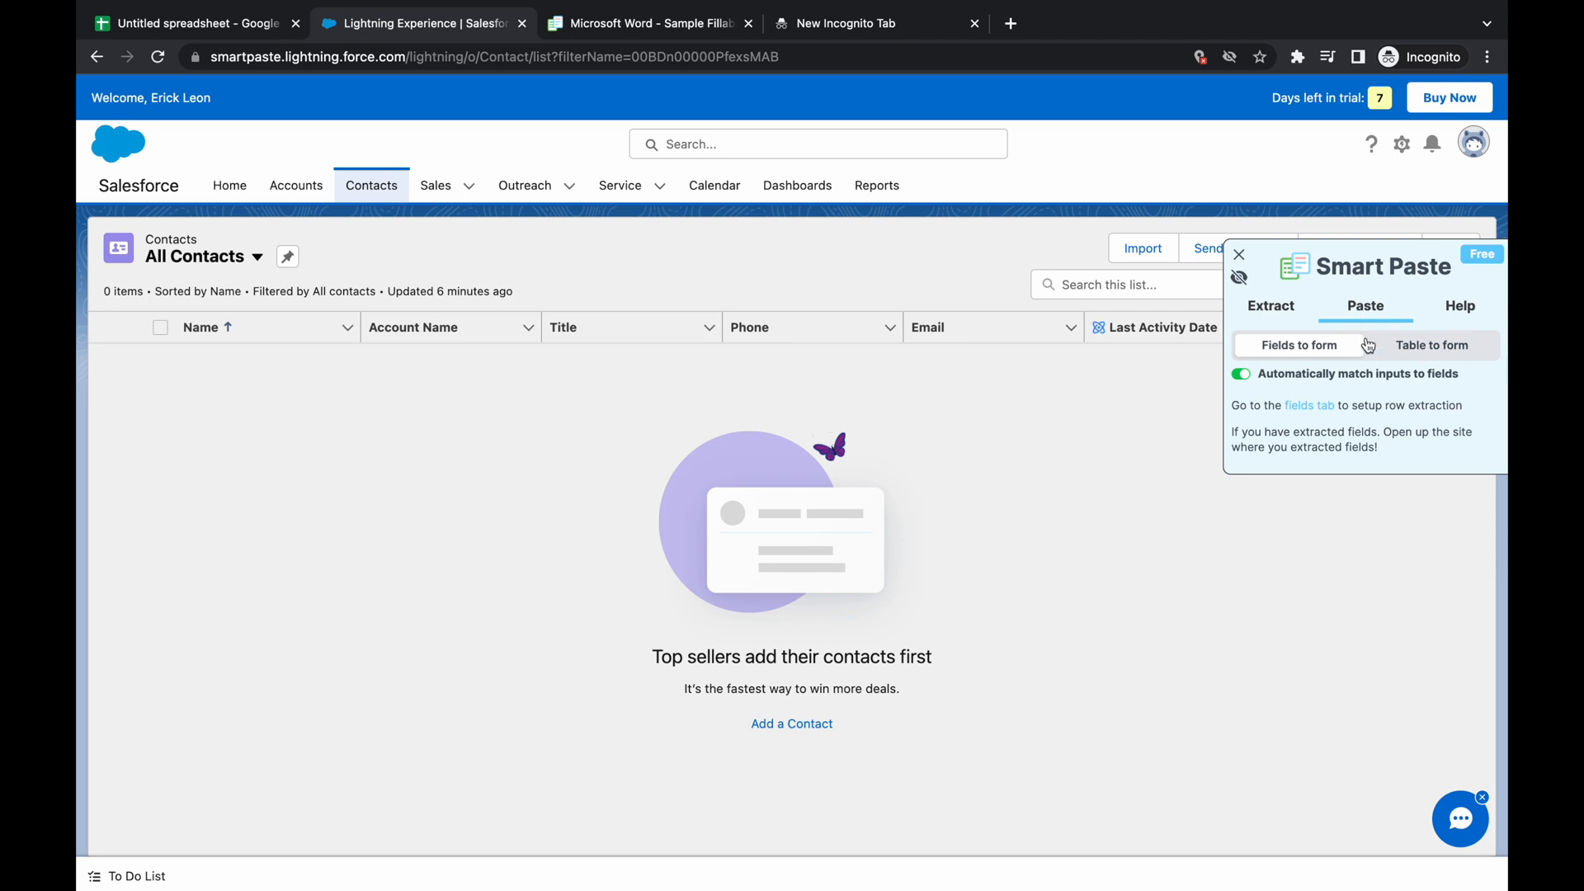
mouse_move(1226, 320)
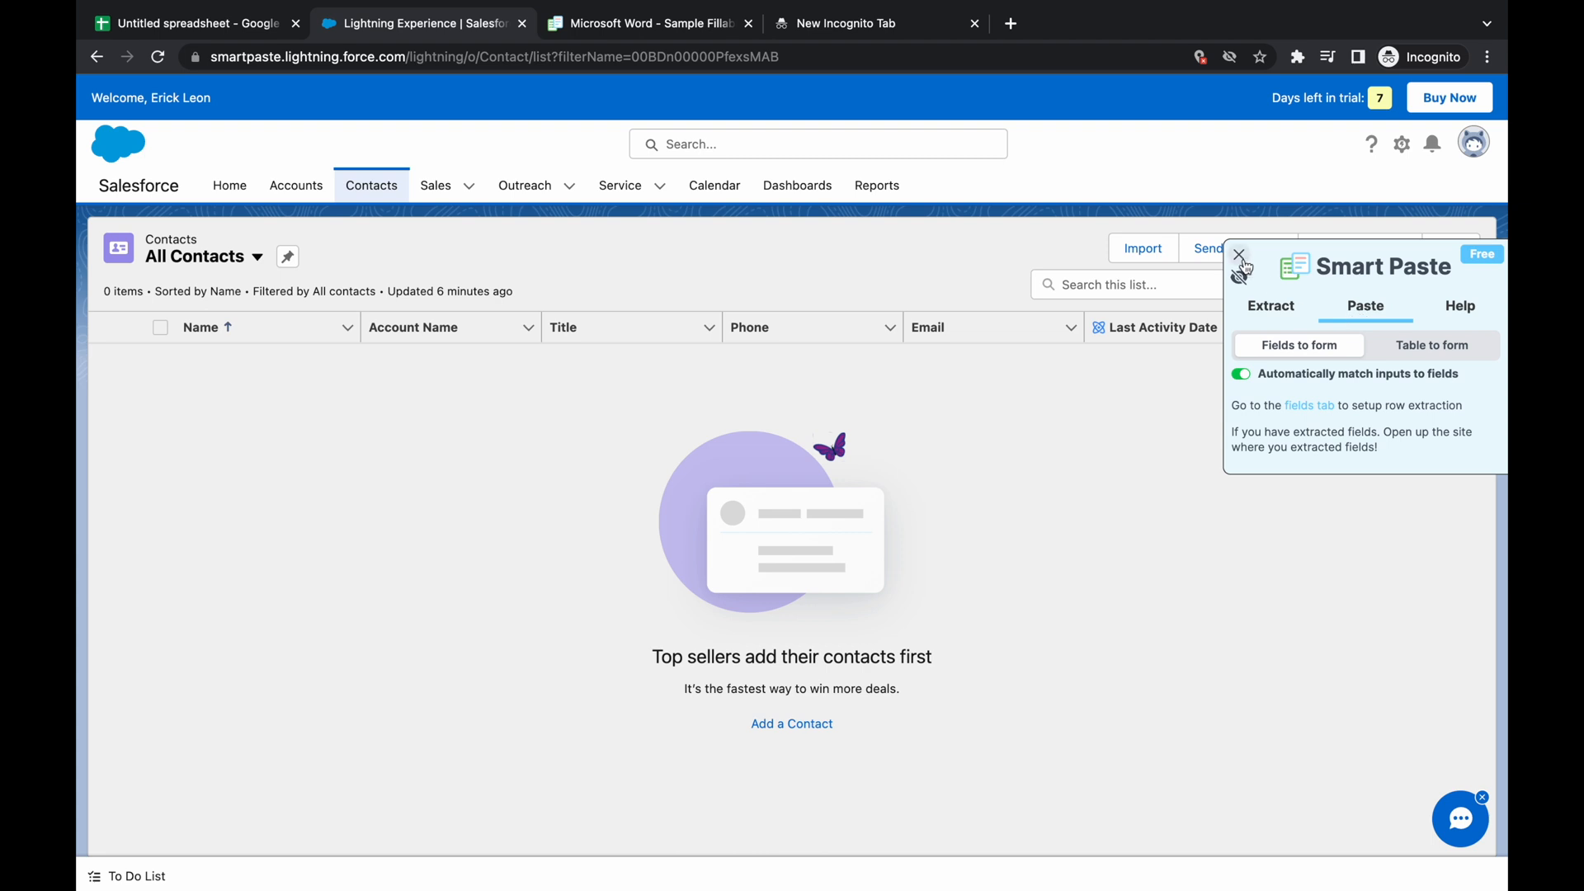
left_click(1239, 258)
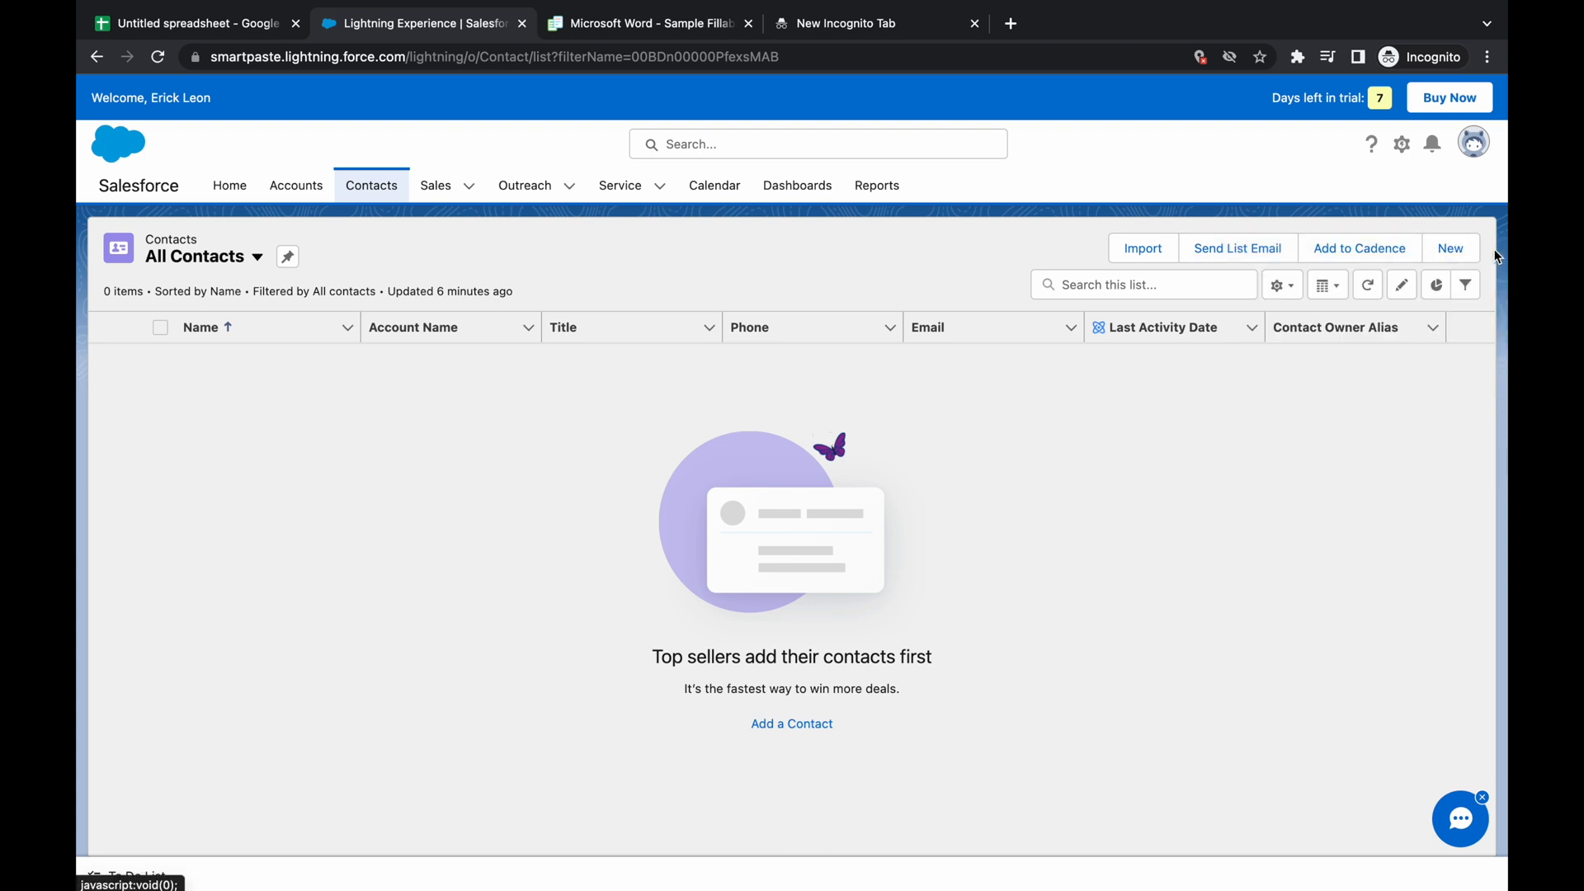
left_click(1448, 248)
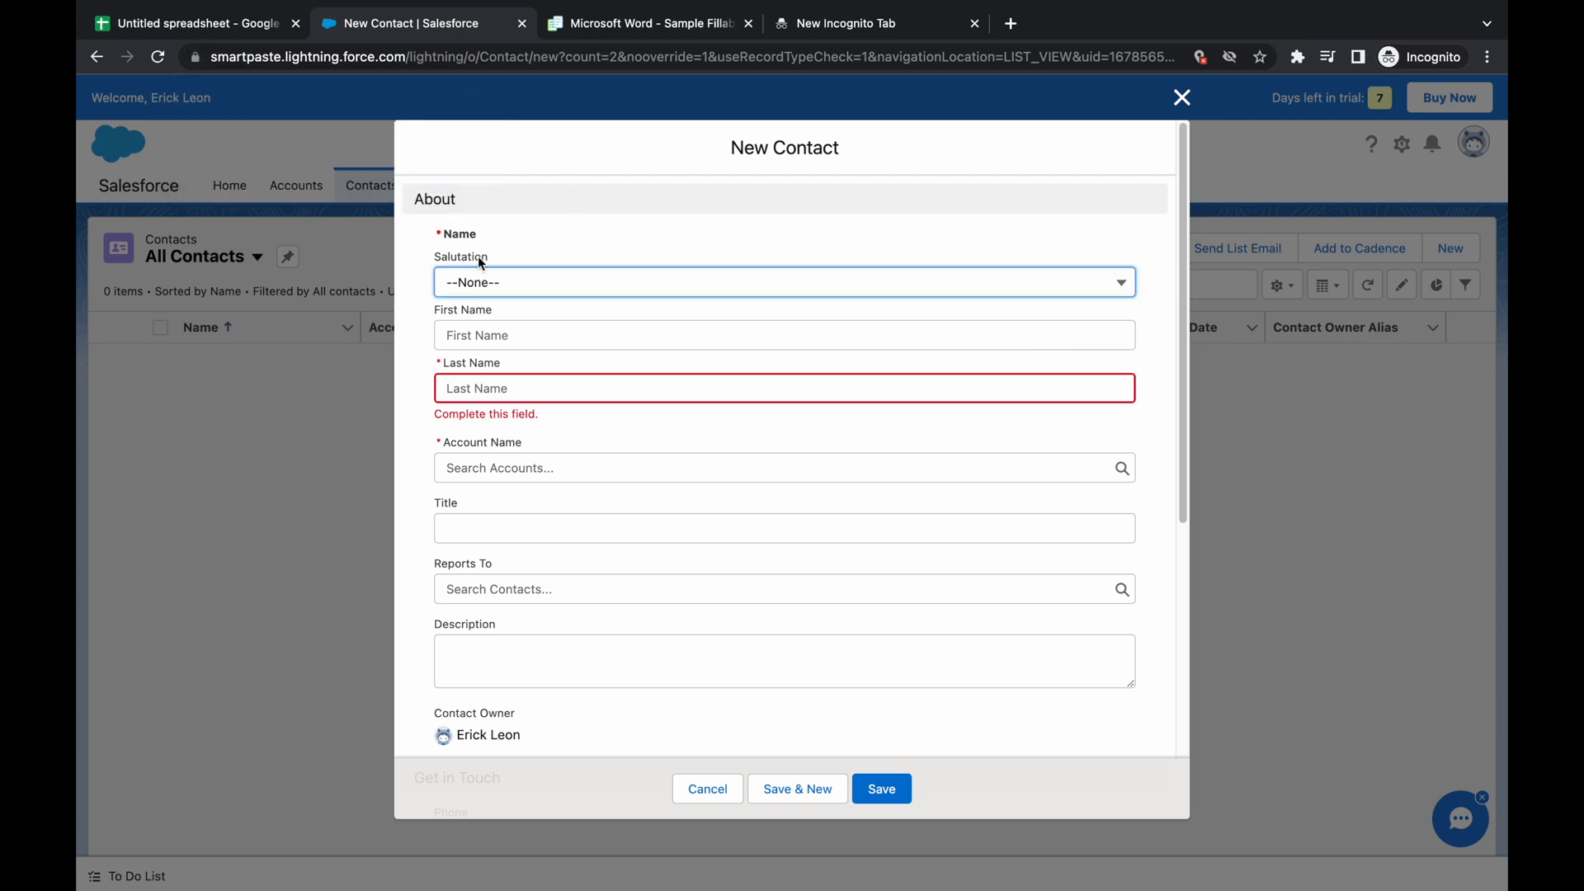
mouse_move(1338, 130)
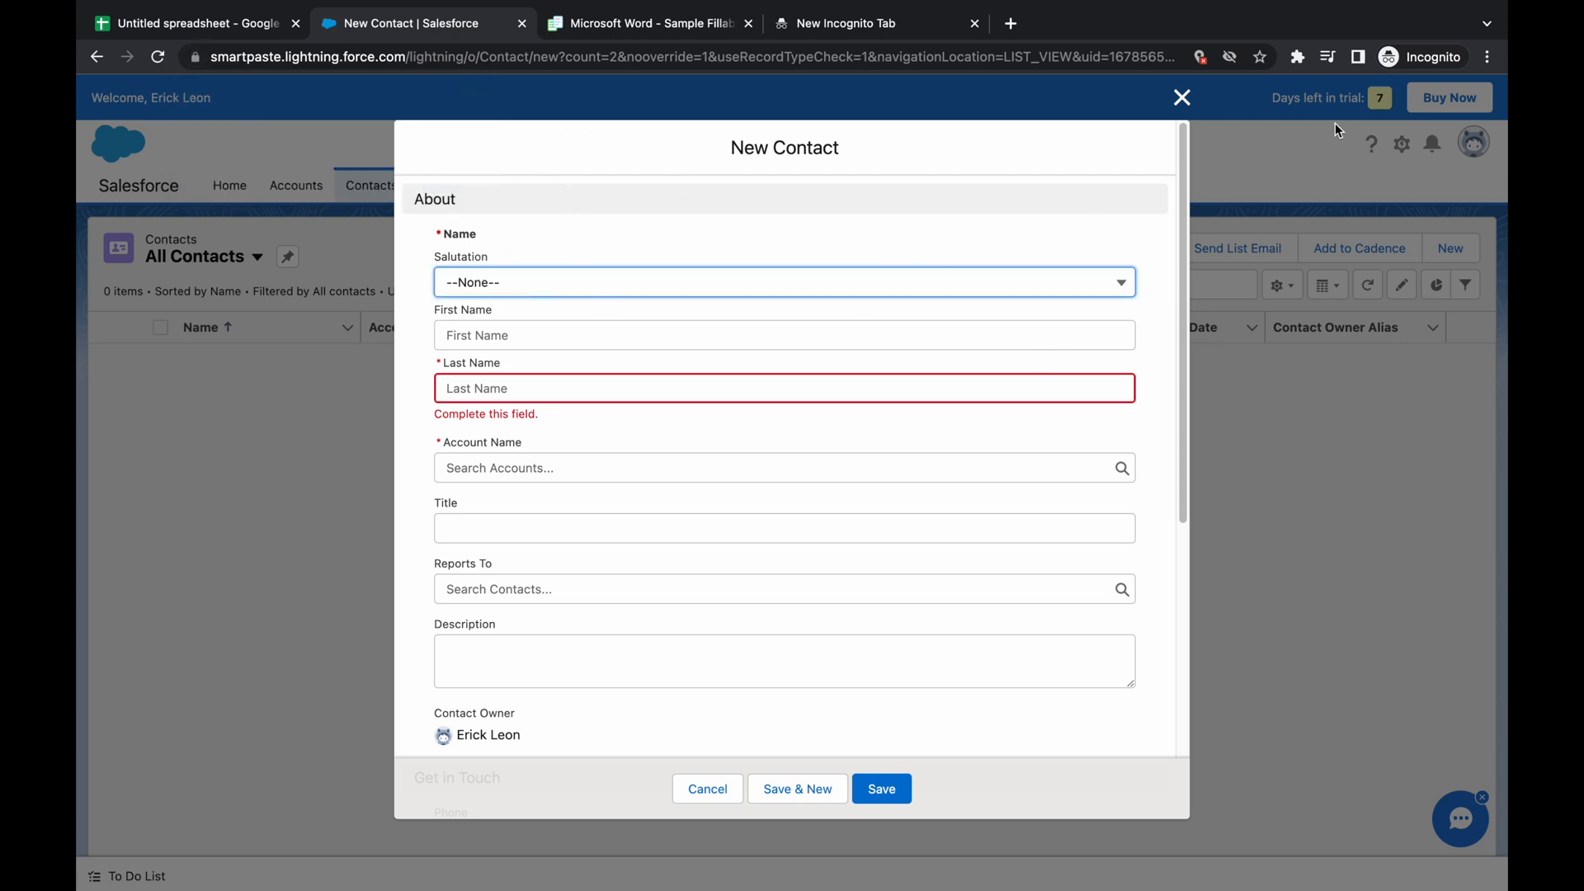
Relaunch Smart Paste from Extensions over the New Contact form, then go to the spreadsheet.
left_click(1297, 56)
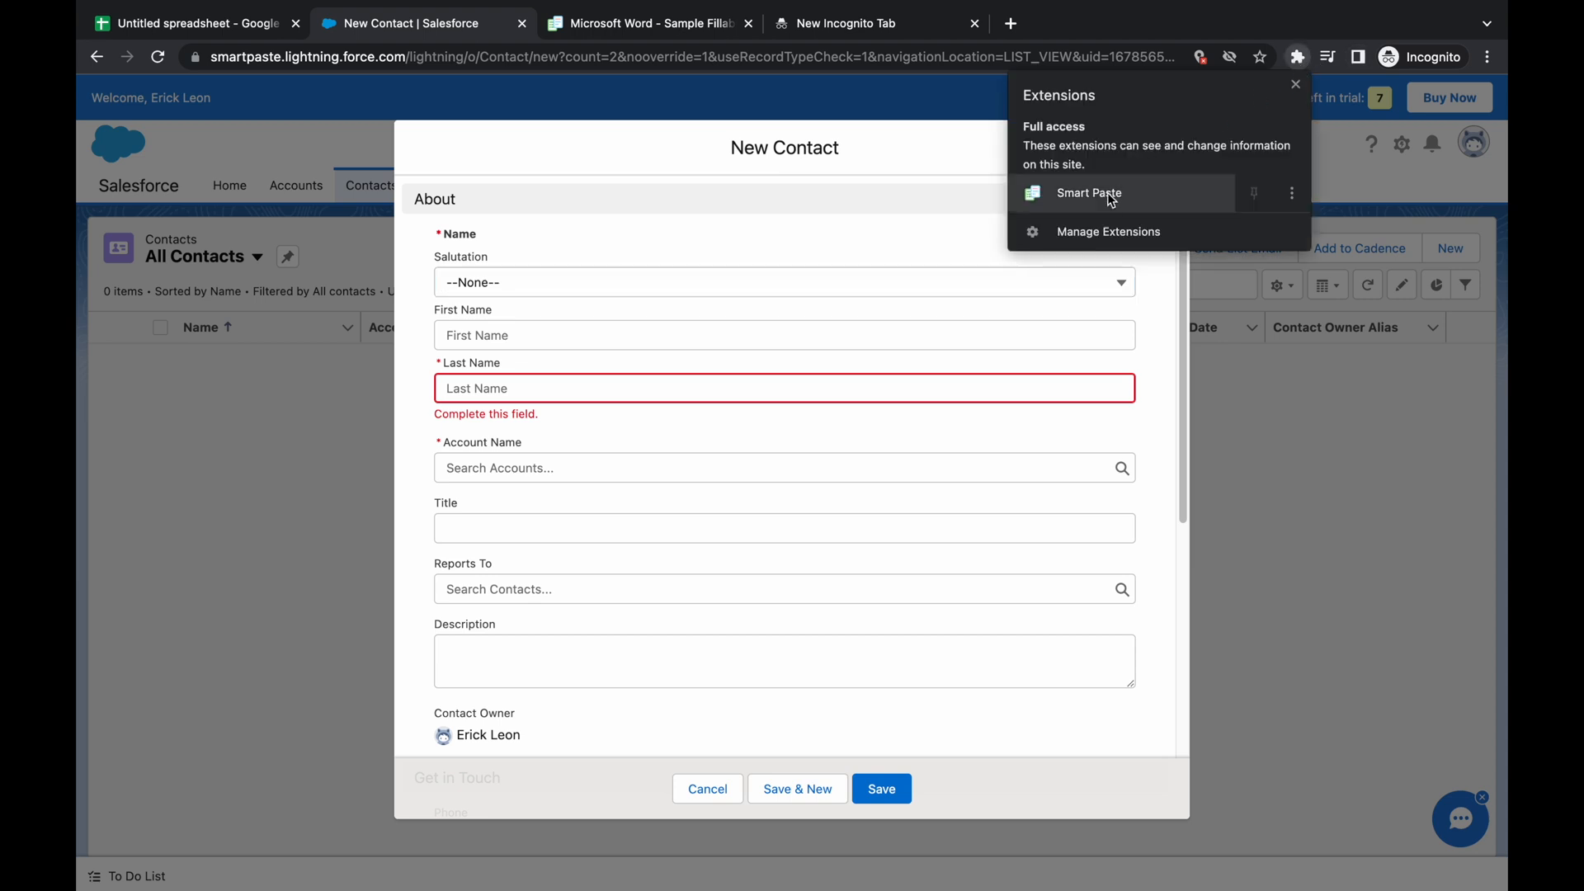
left_click(1088, 193)
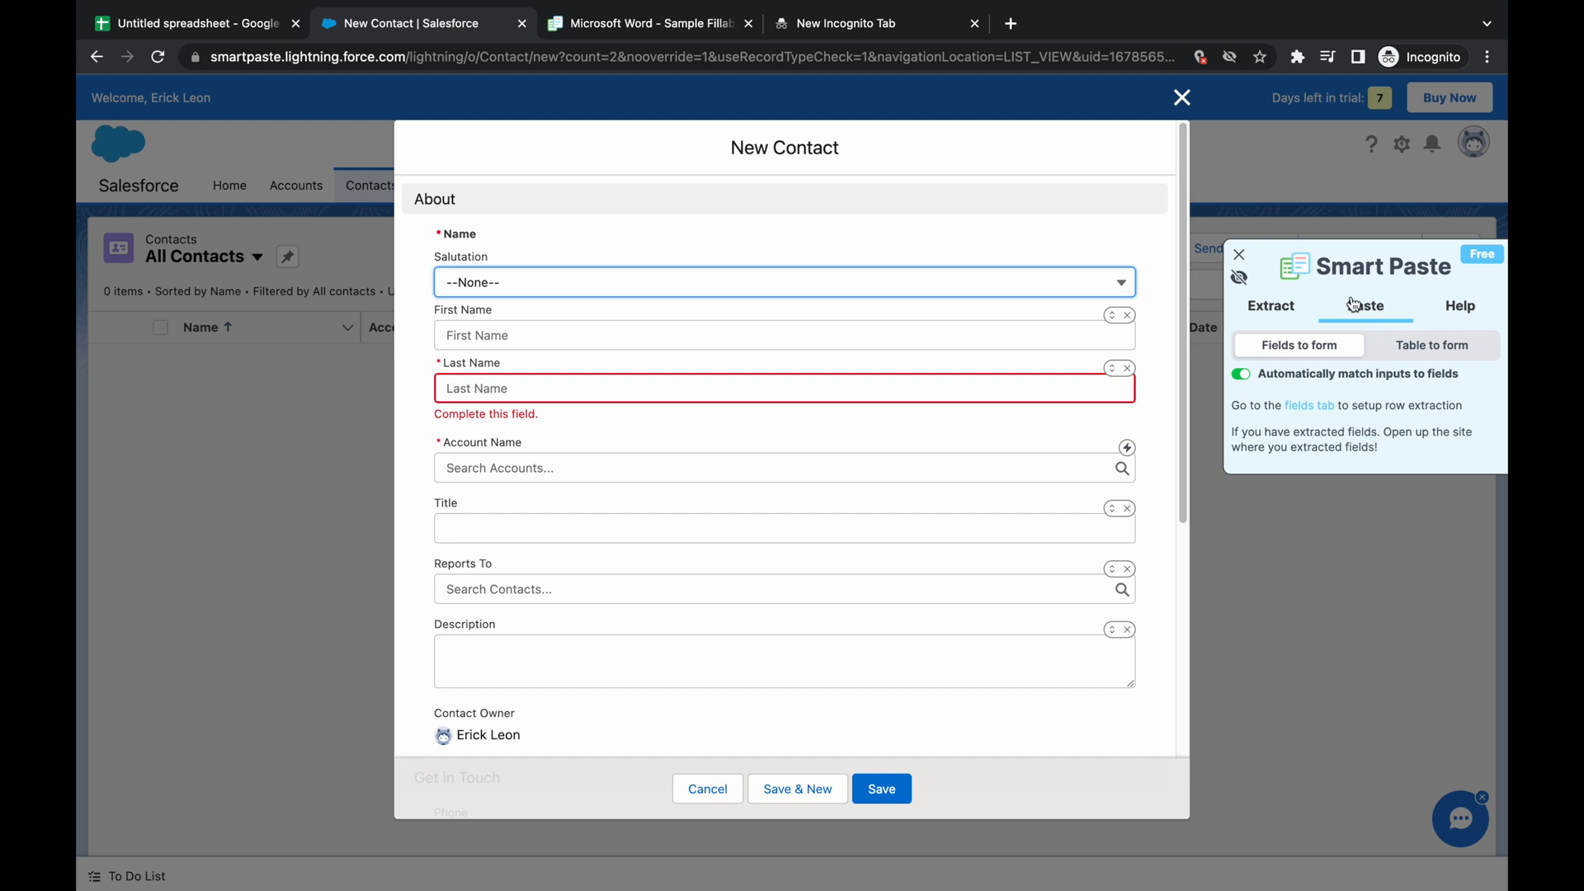
left_click(197, 23)
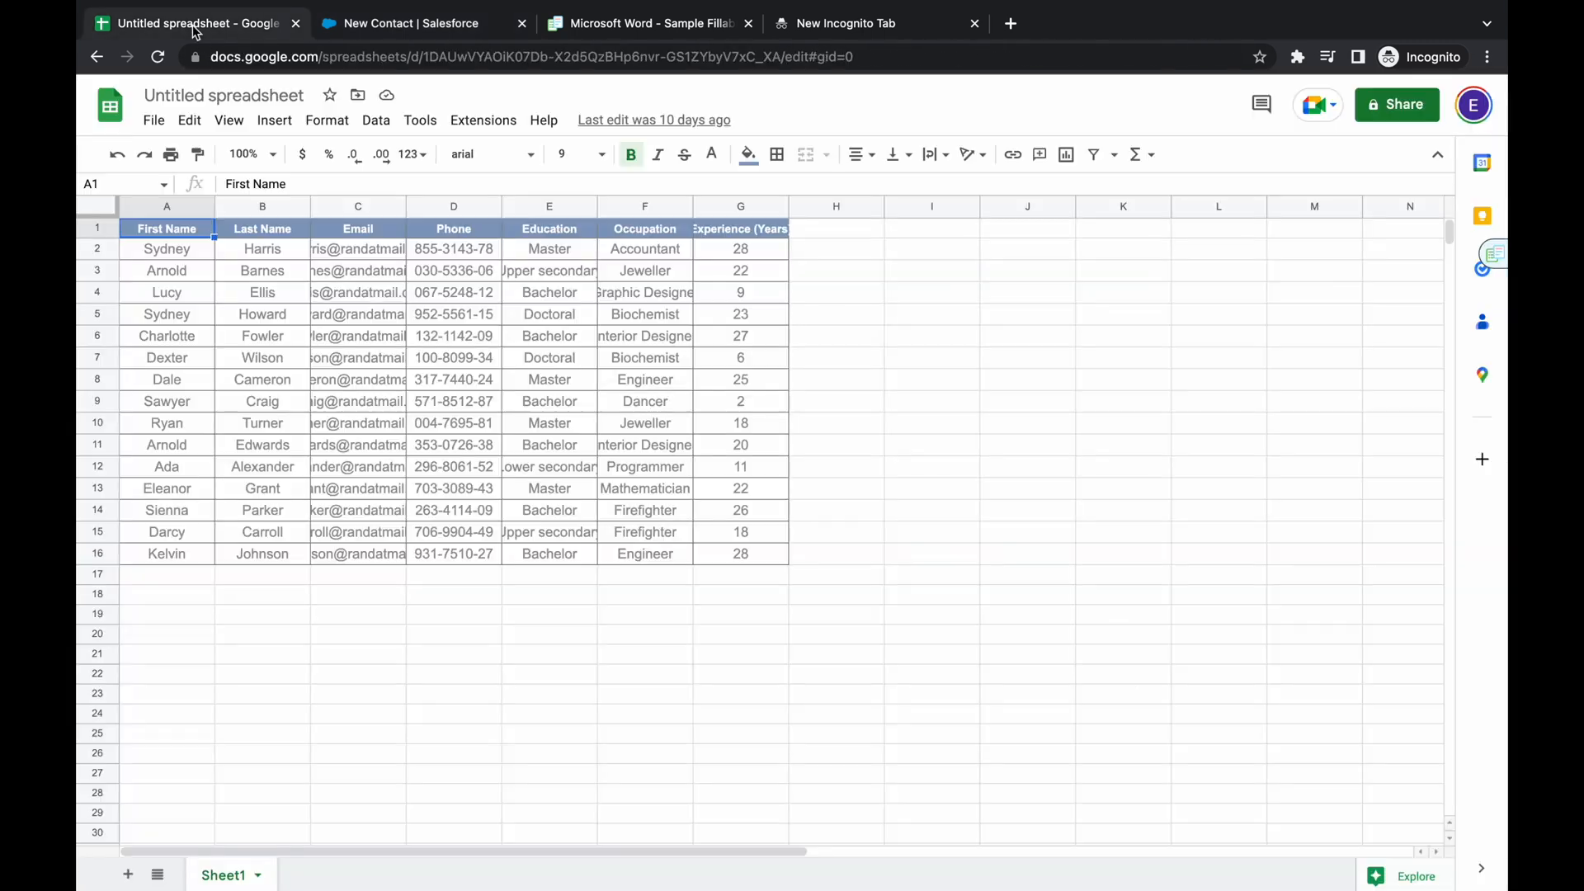
Select and copy the contact table A1:G16, headers plus fifteen rows.
left_click(357, 313)
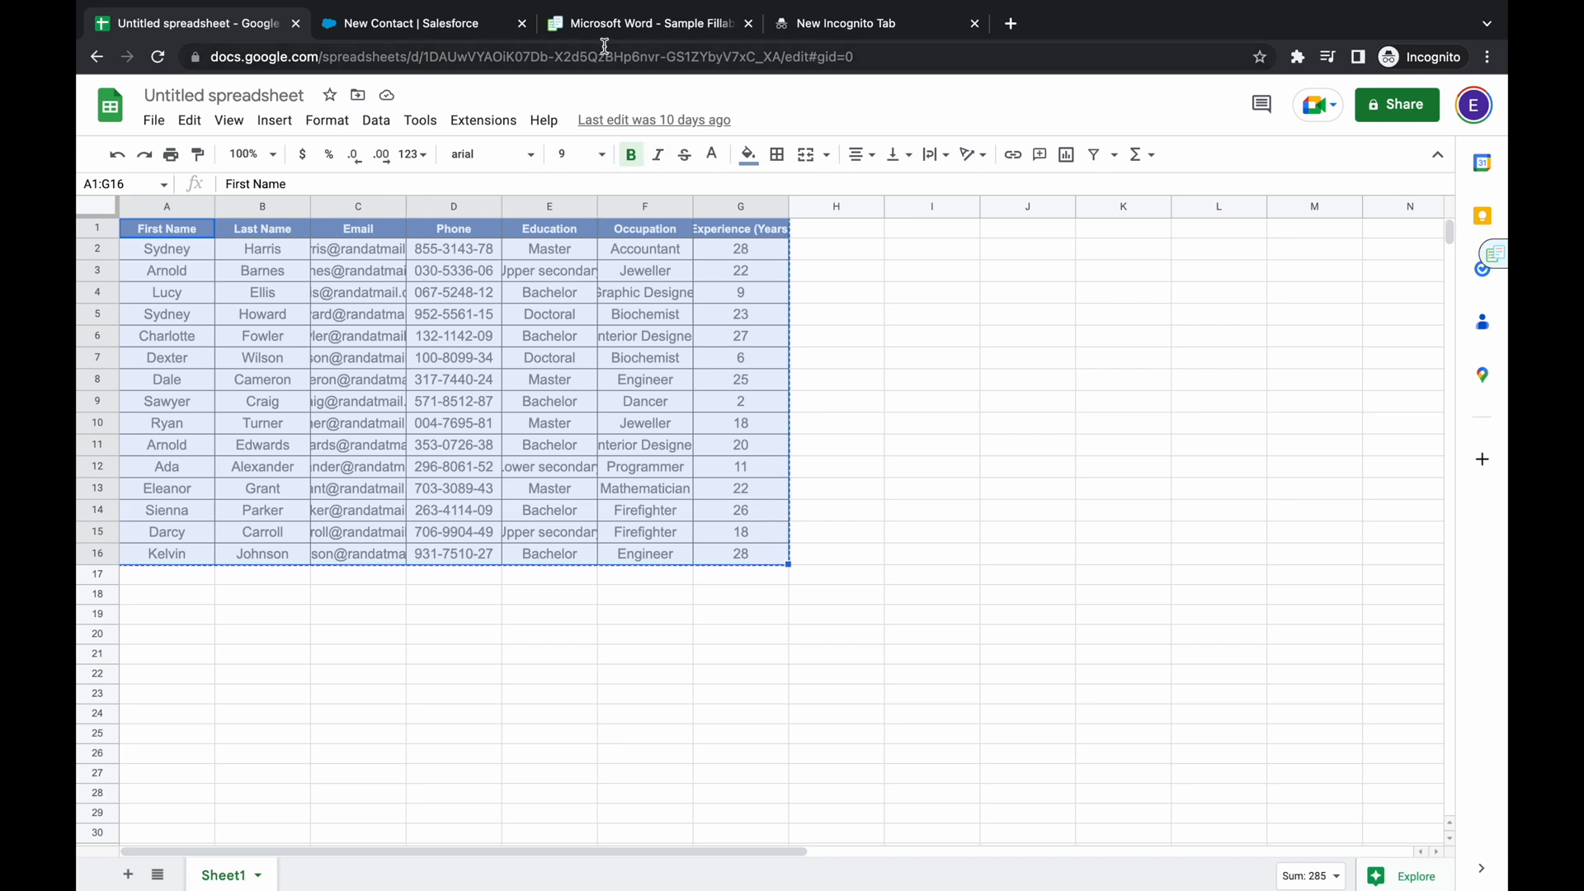
mouse_move(647, 22)
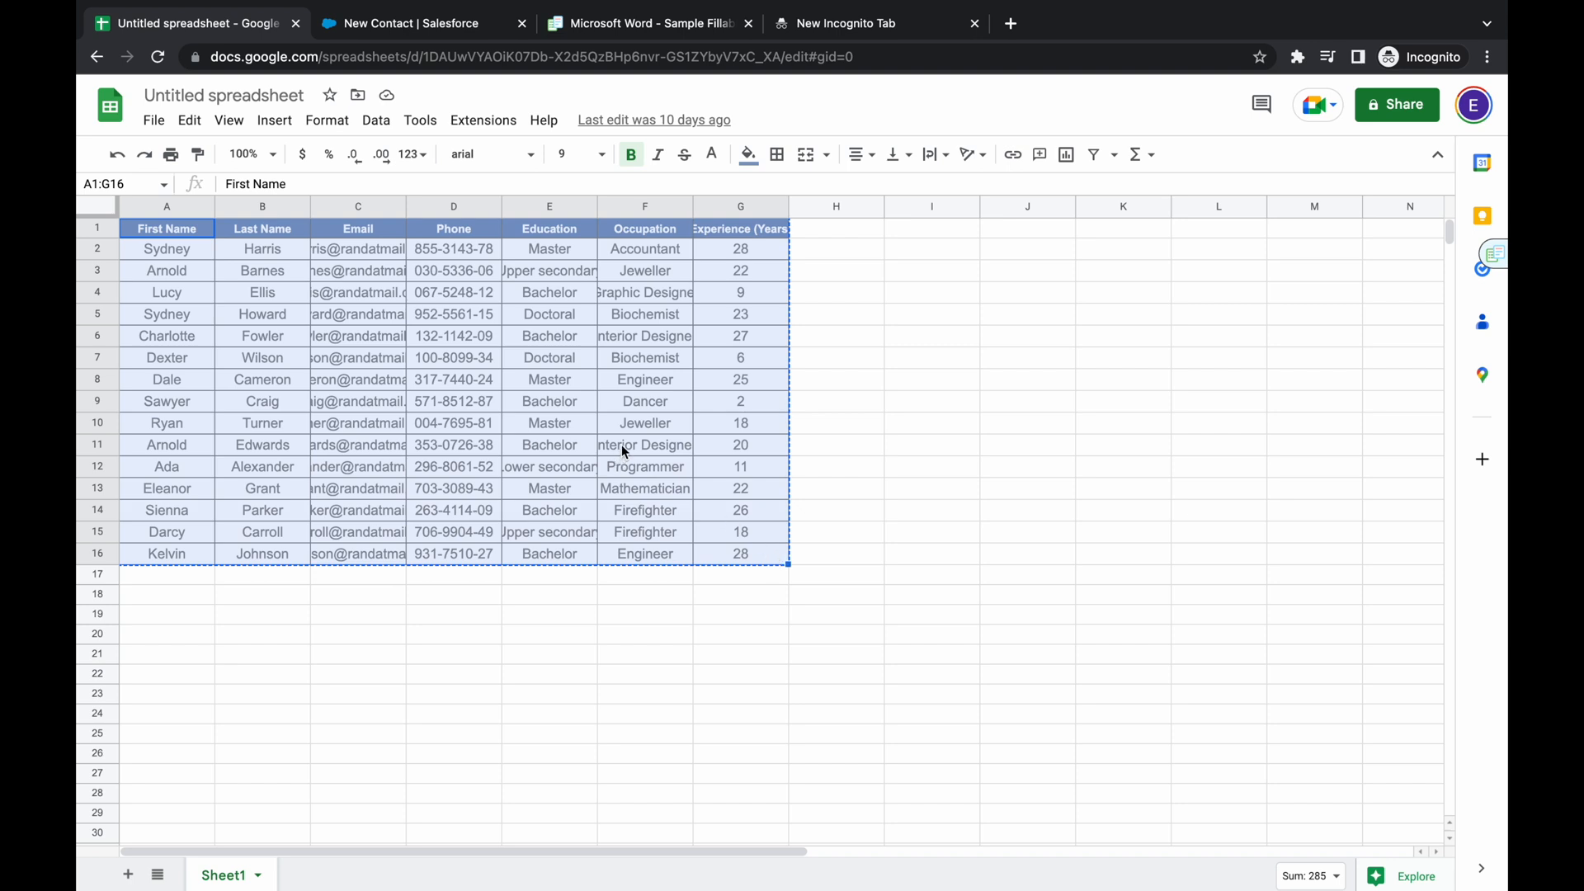
mouse_move(568, 446)
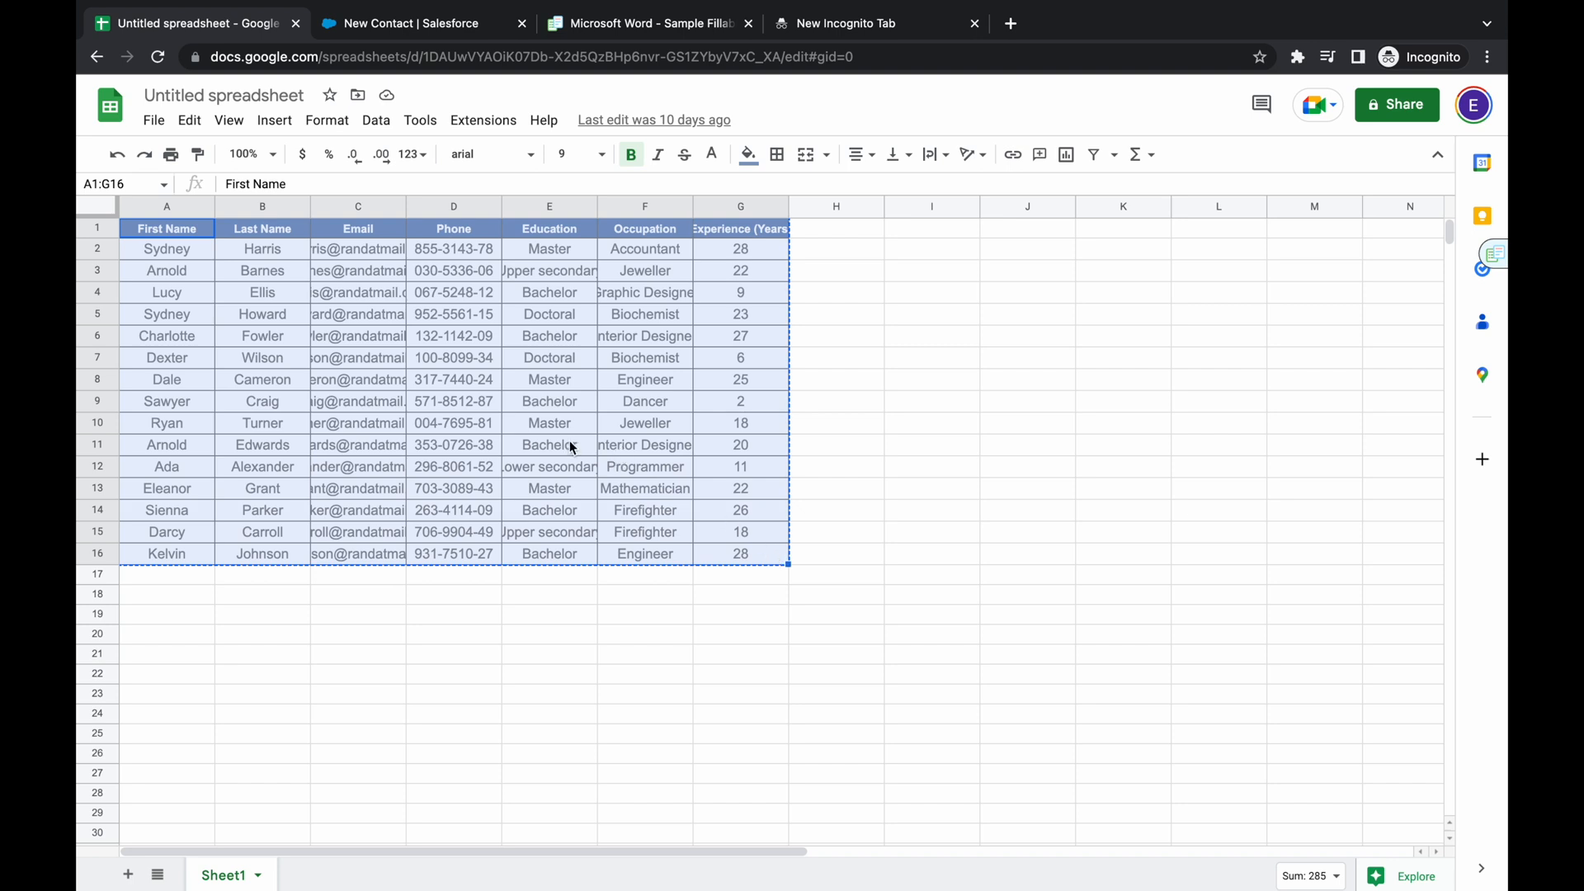
mouse_move(579, 449)
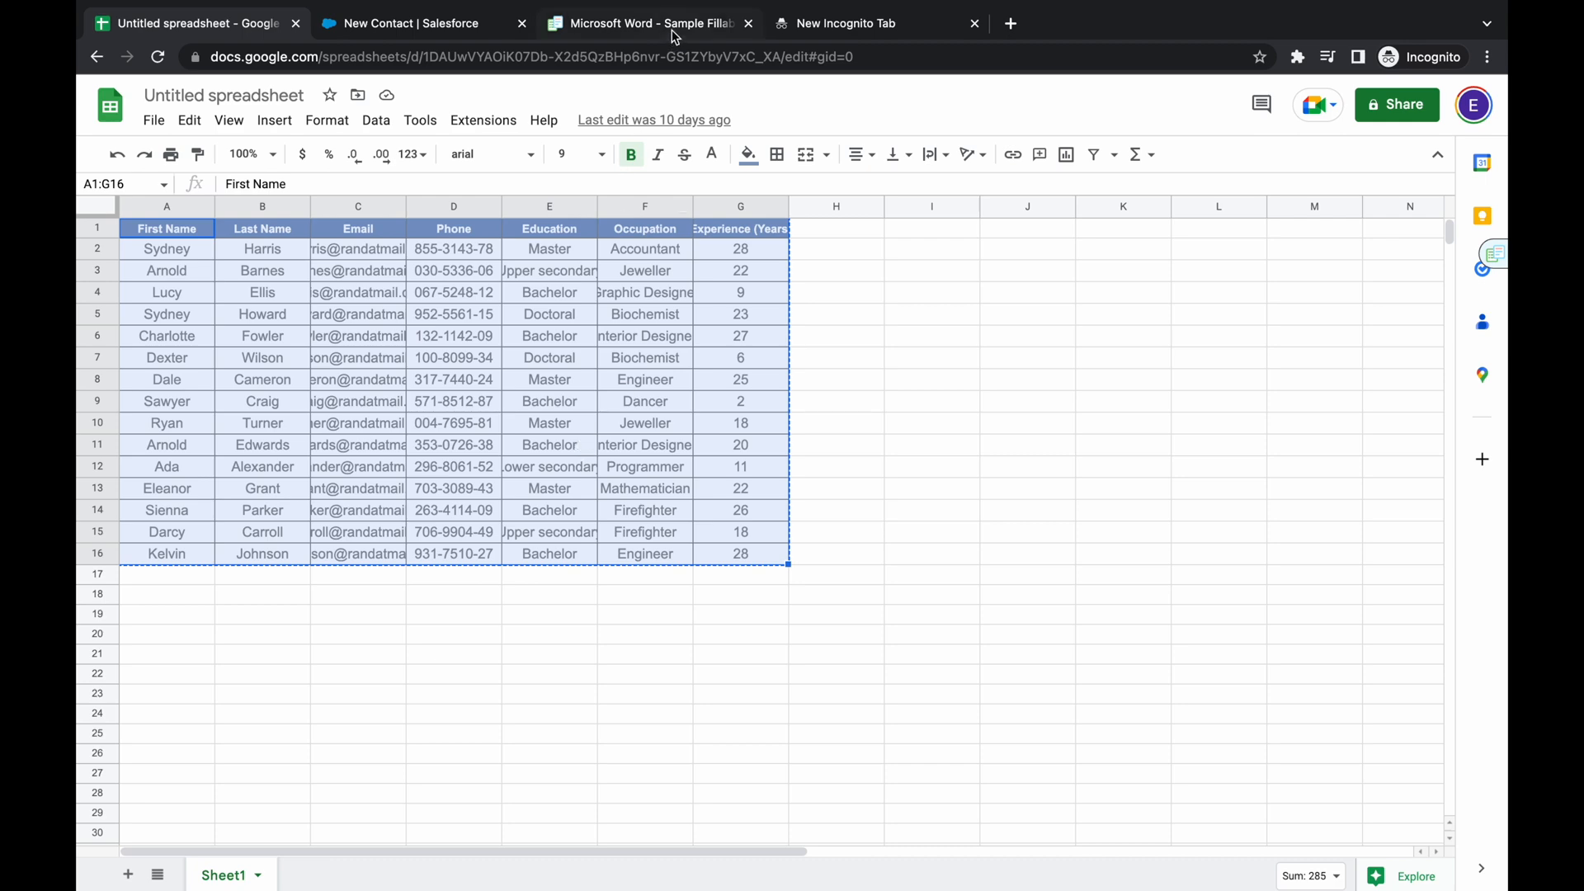
Import the copied table via Smart Paste's Table to form, Import Table, and Done.
left_click(413, 22)
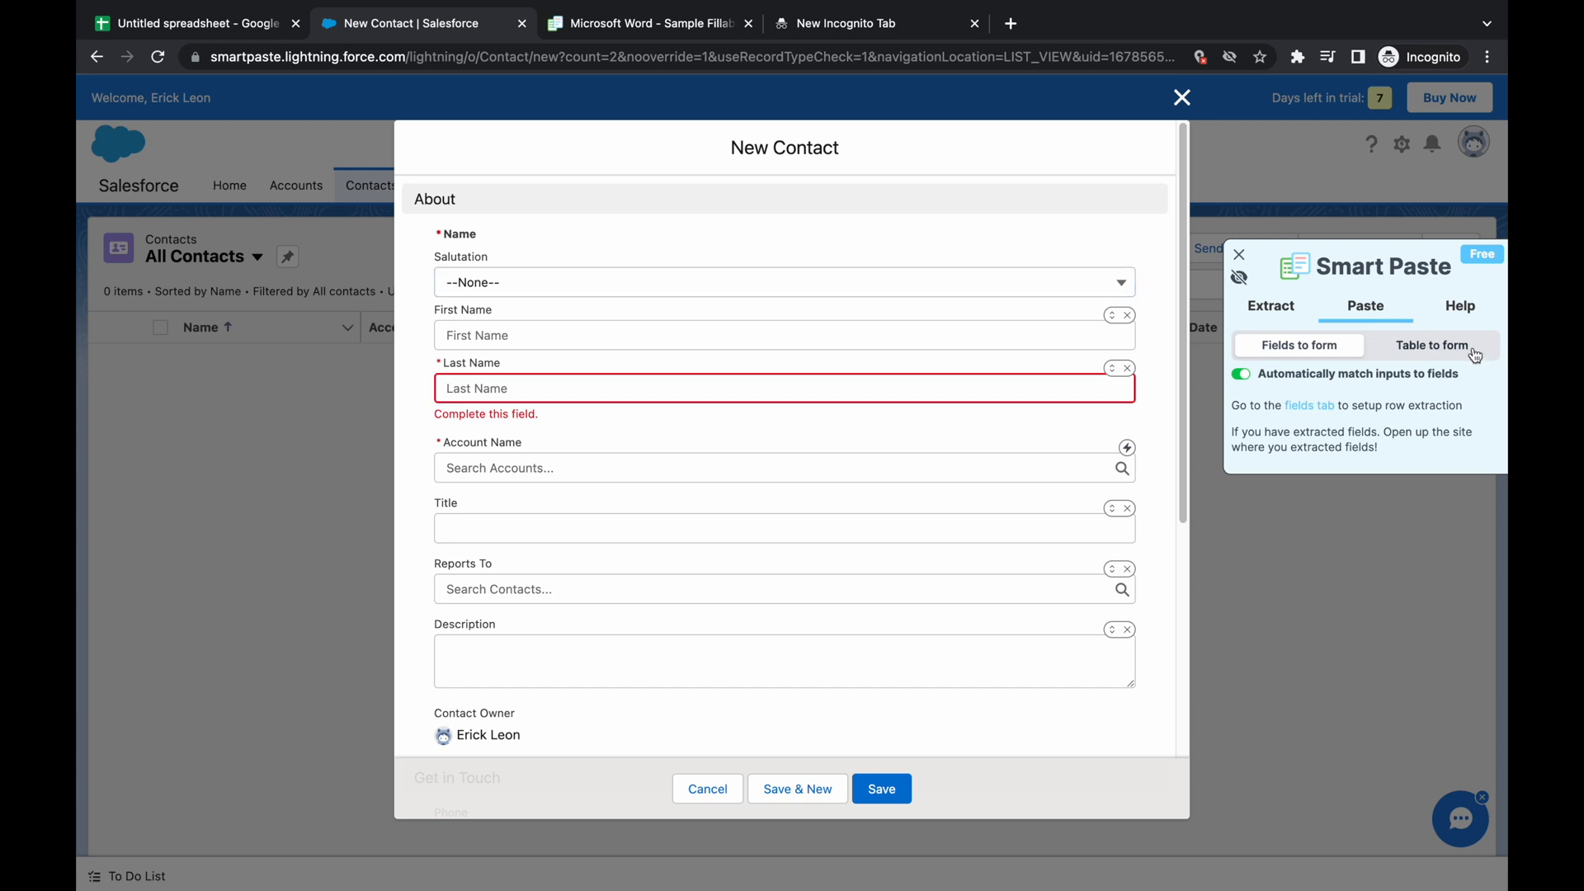
left_click(1431, 344)
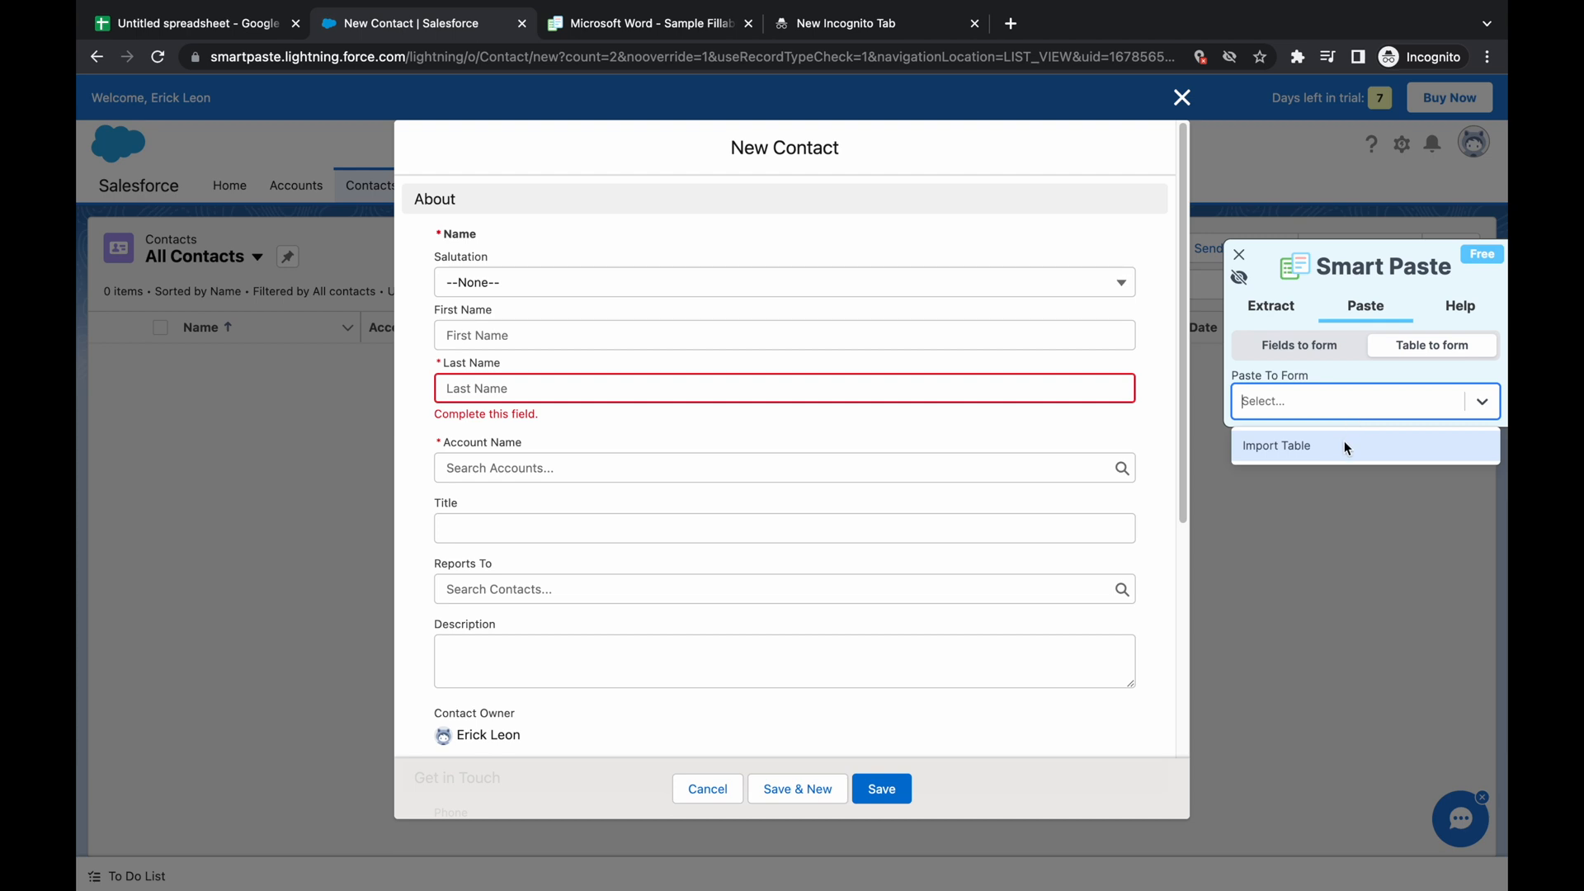
mouse_move(1353, 447)
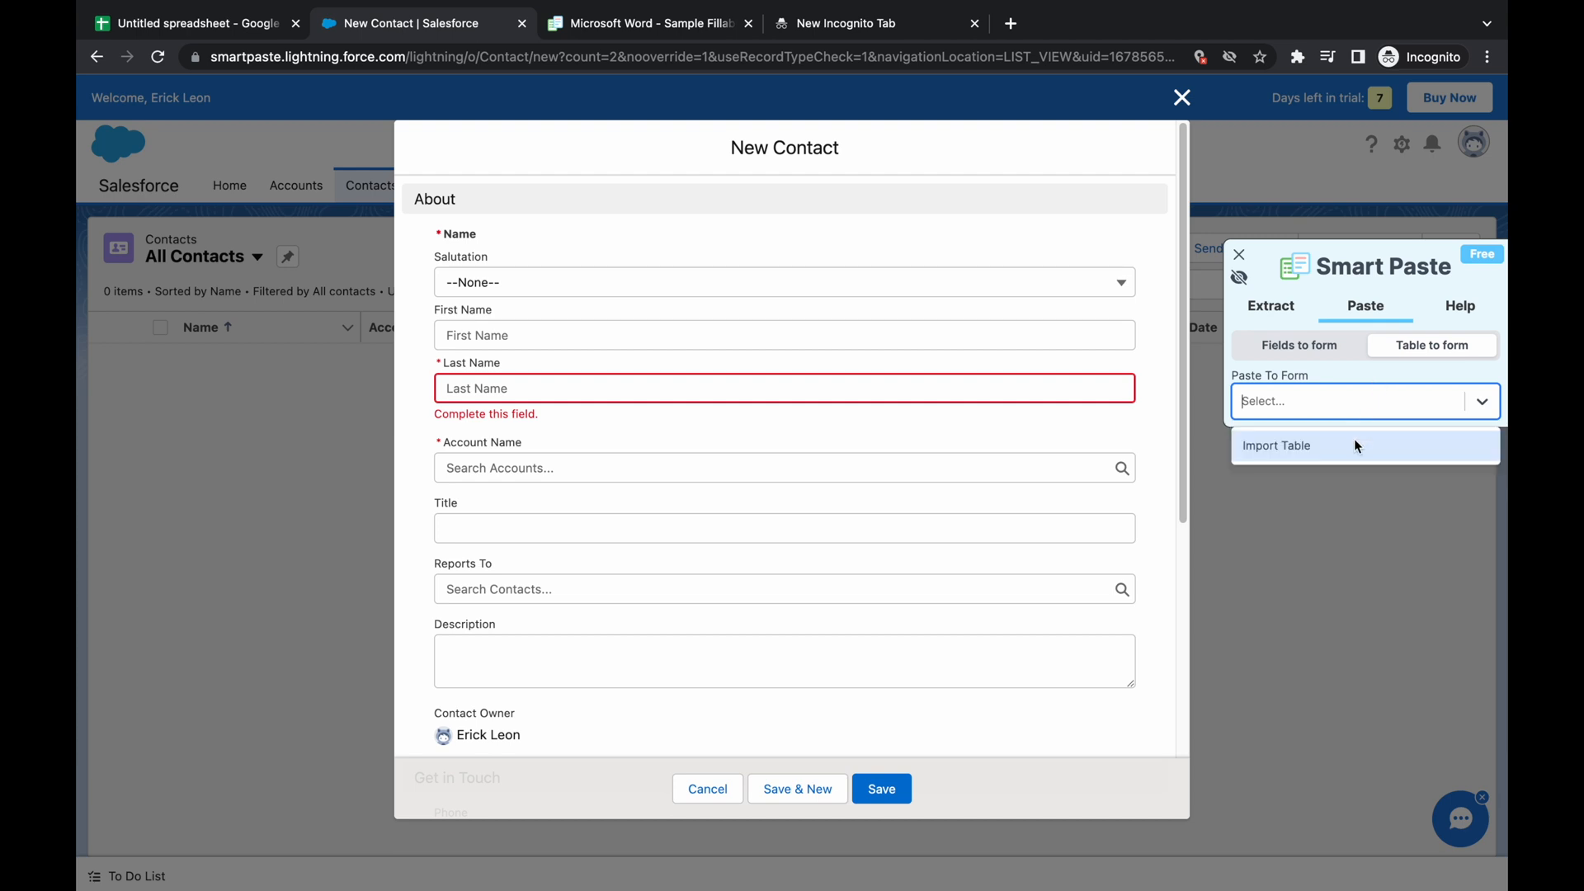
left_click(1276, 445)
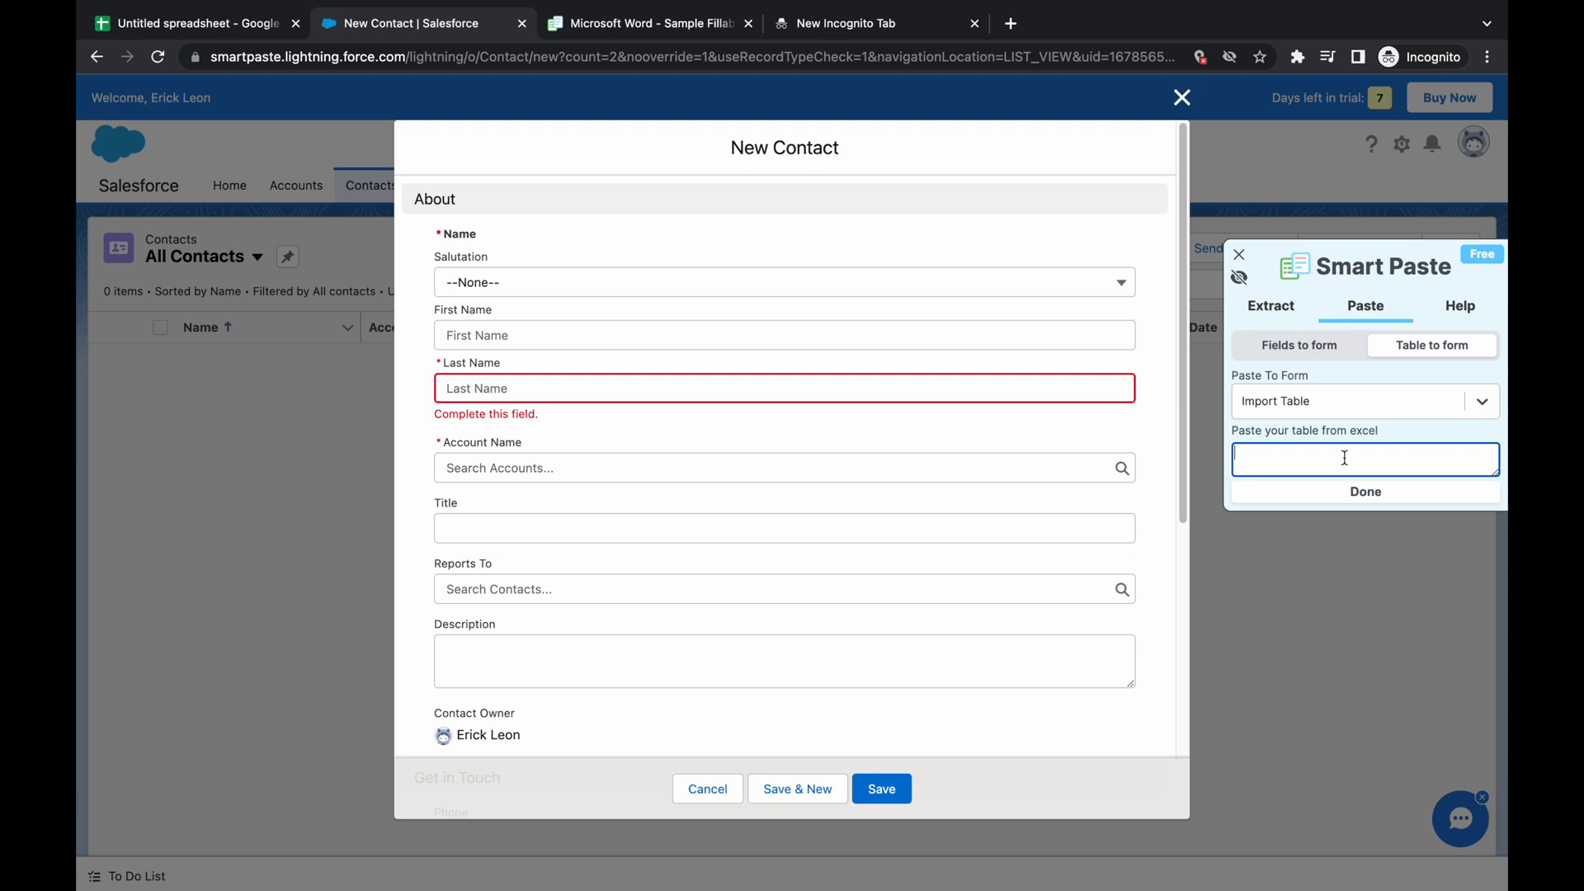
right_click(1364, 458)
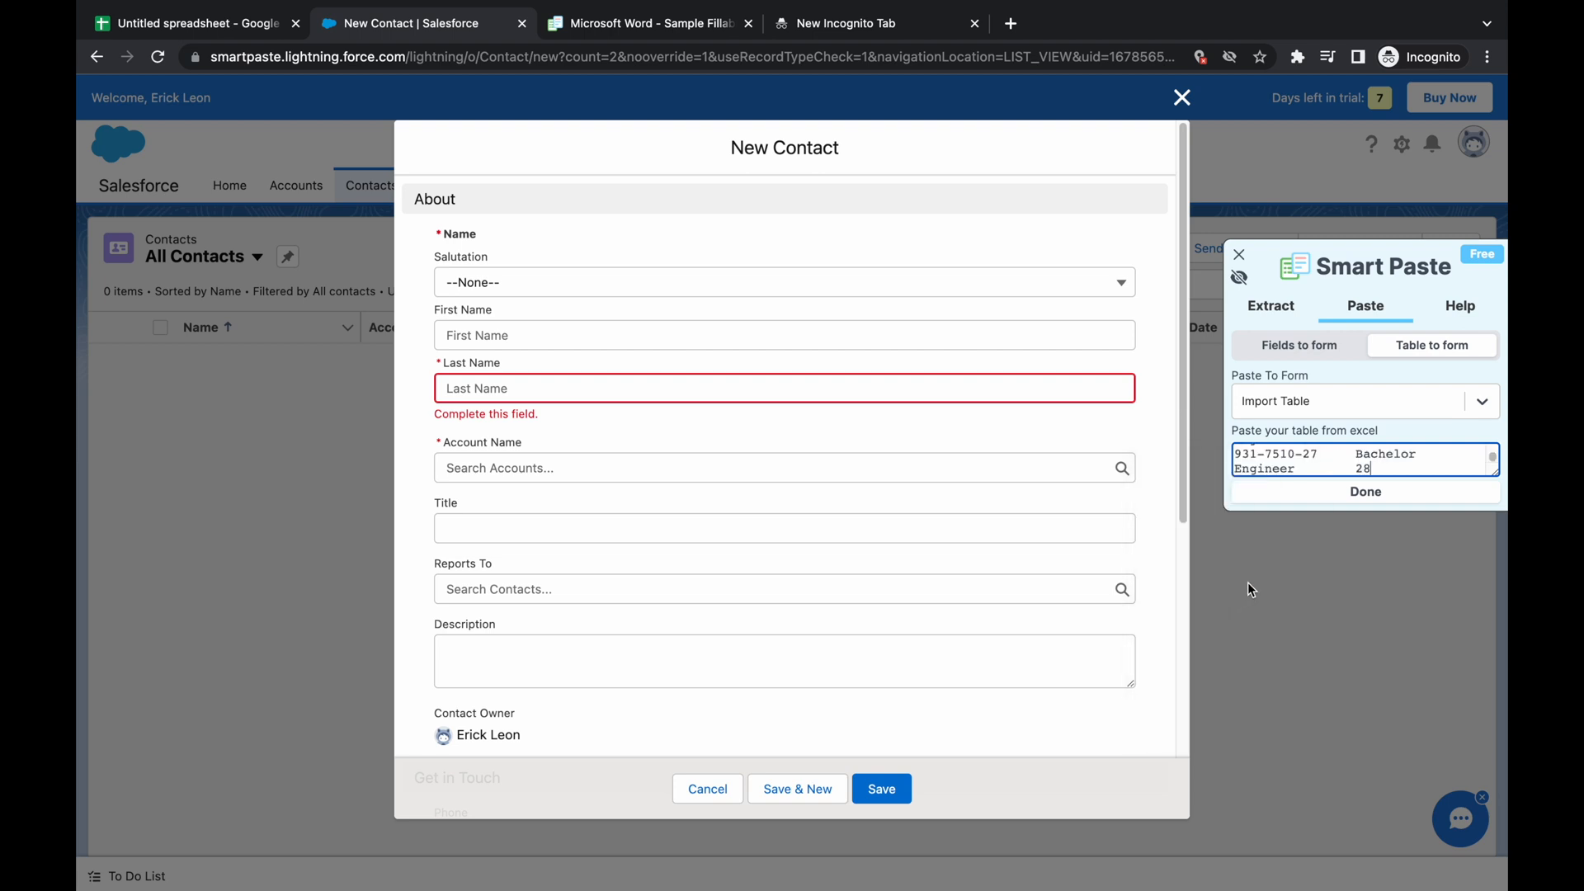
left_click(1365, 490)
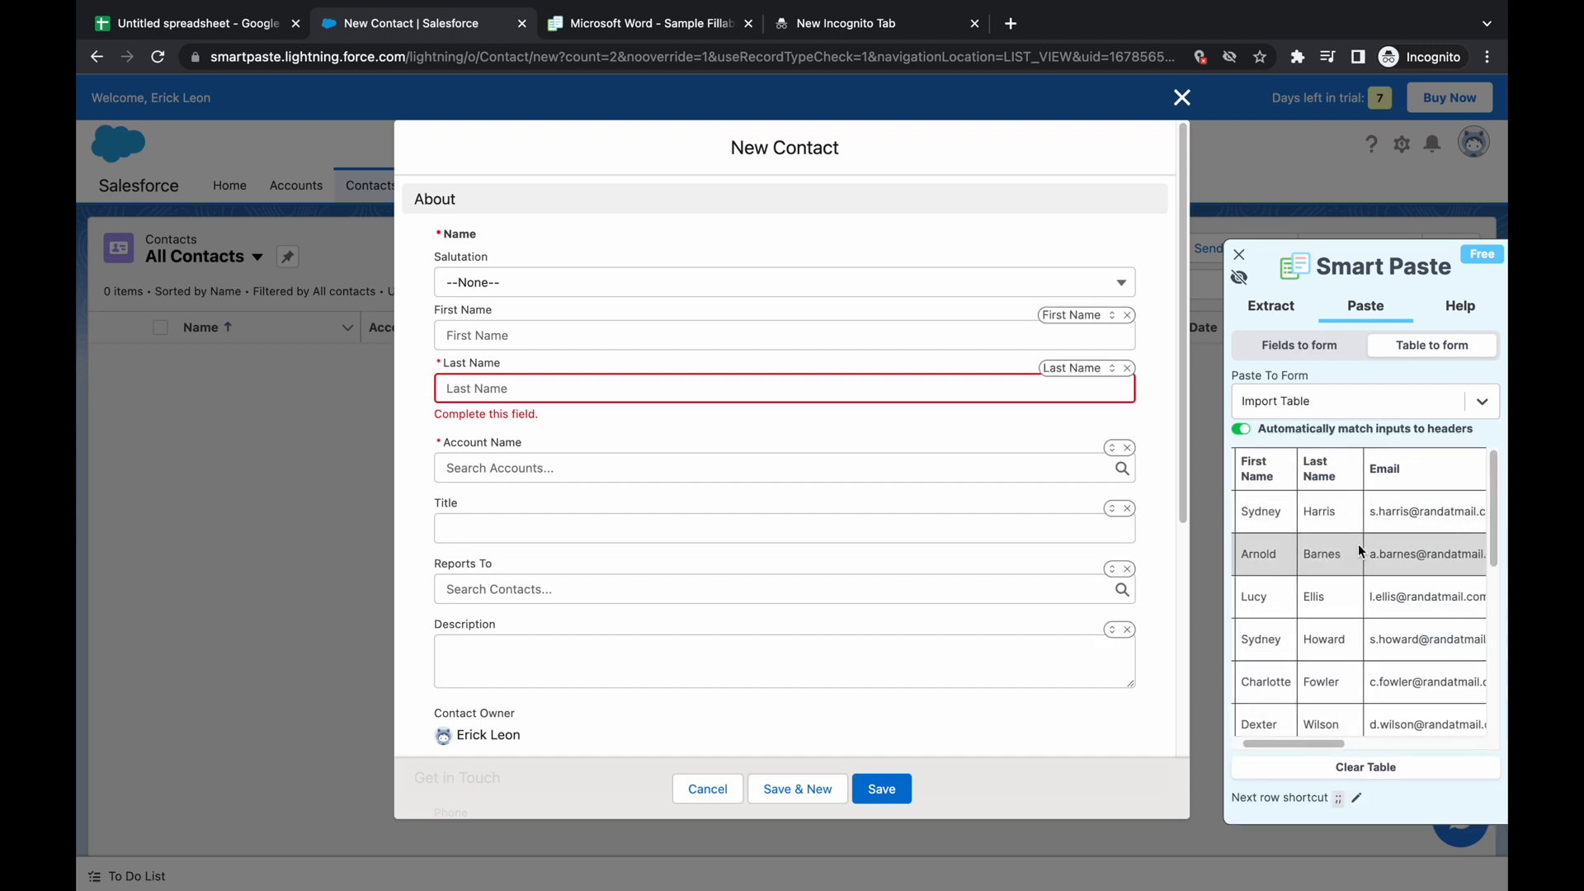
Scroll through the imported contact table in the Smart Paste panel.
scroll("right", 3)
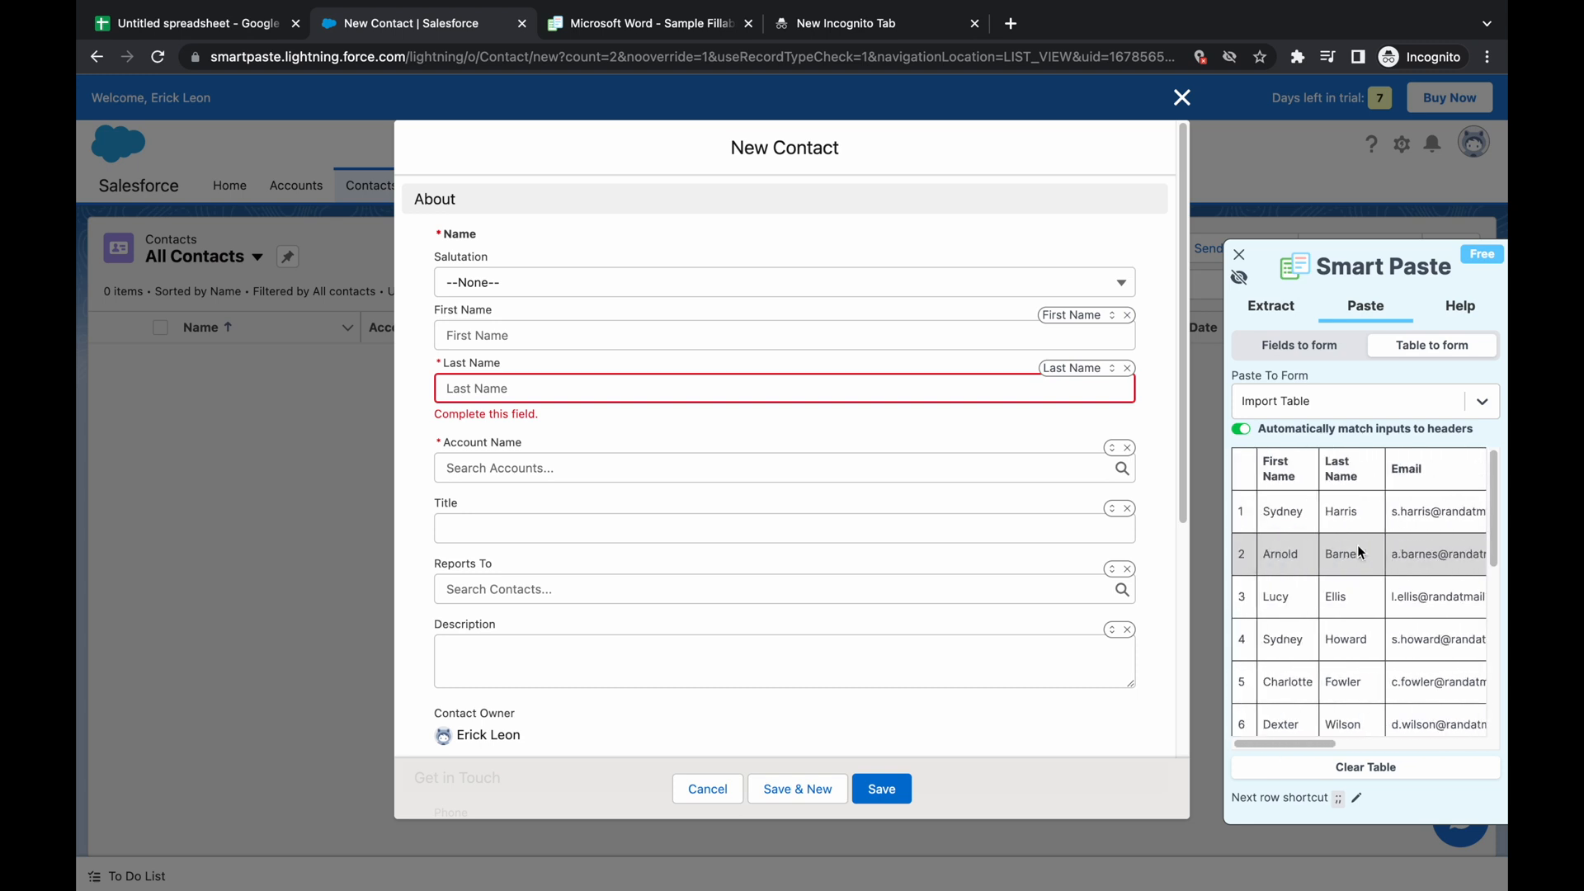
scroll("down", 3)
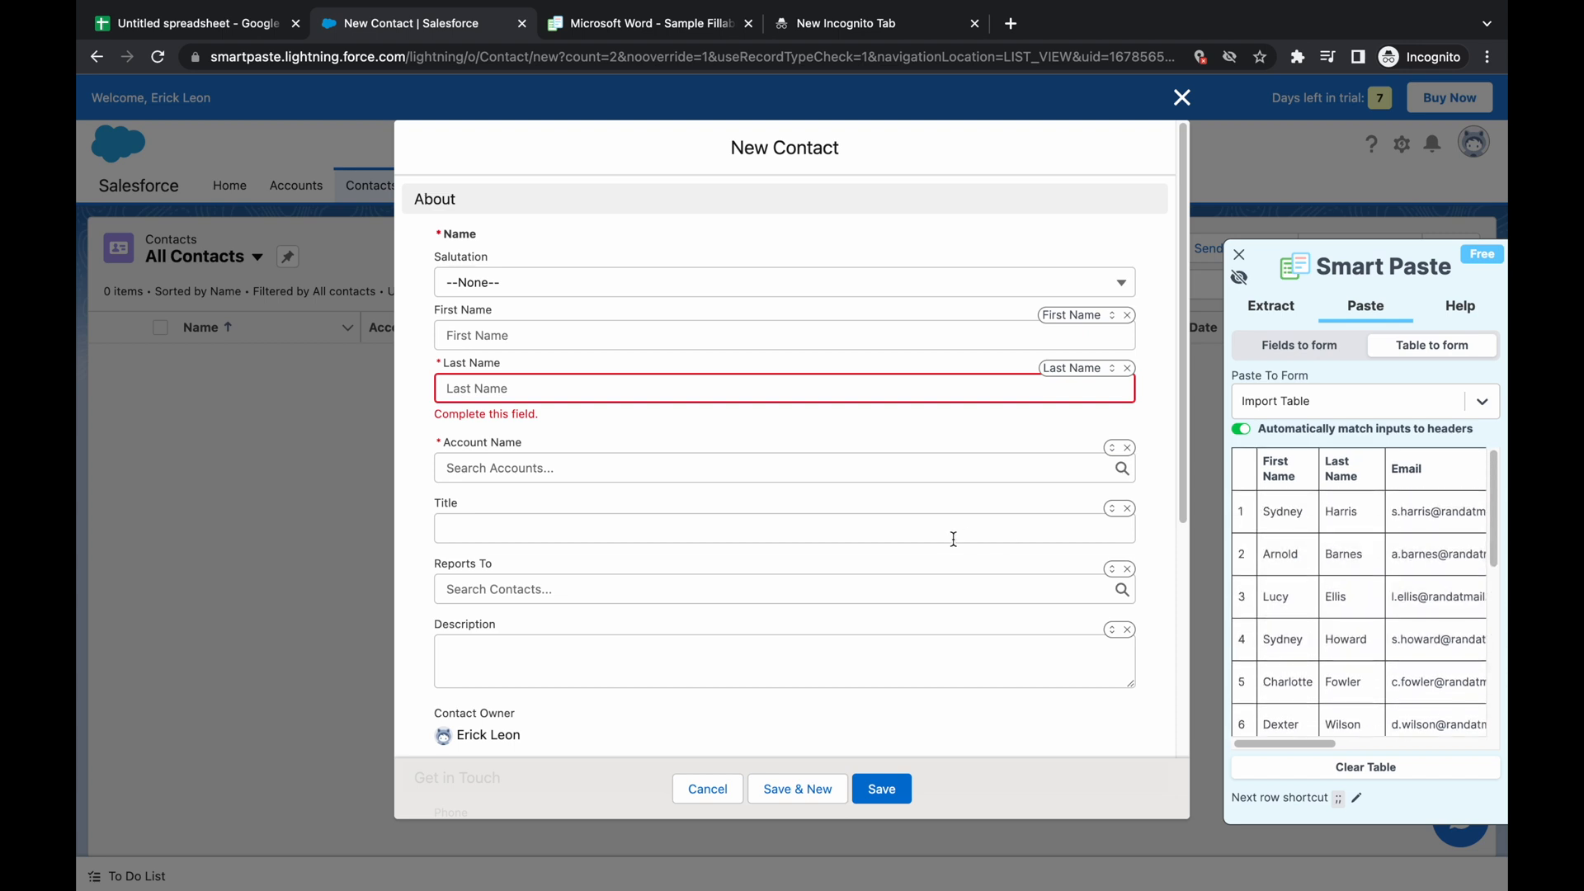
mouse_move(1147, 419)
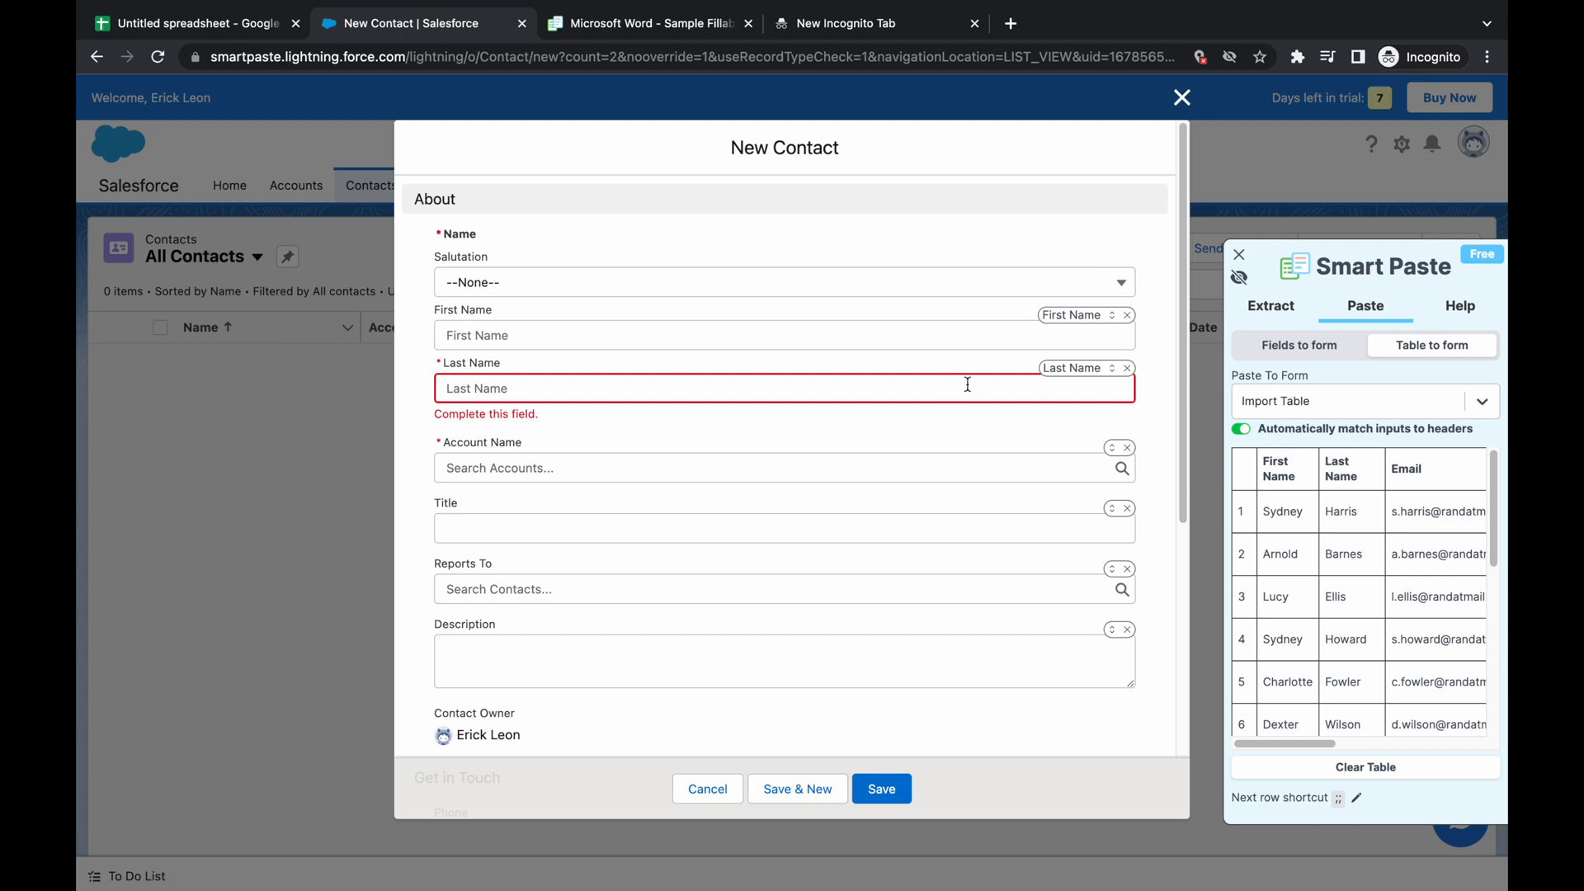
scroll("down", 3)
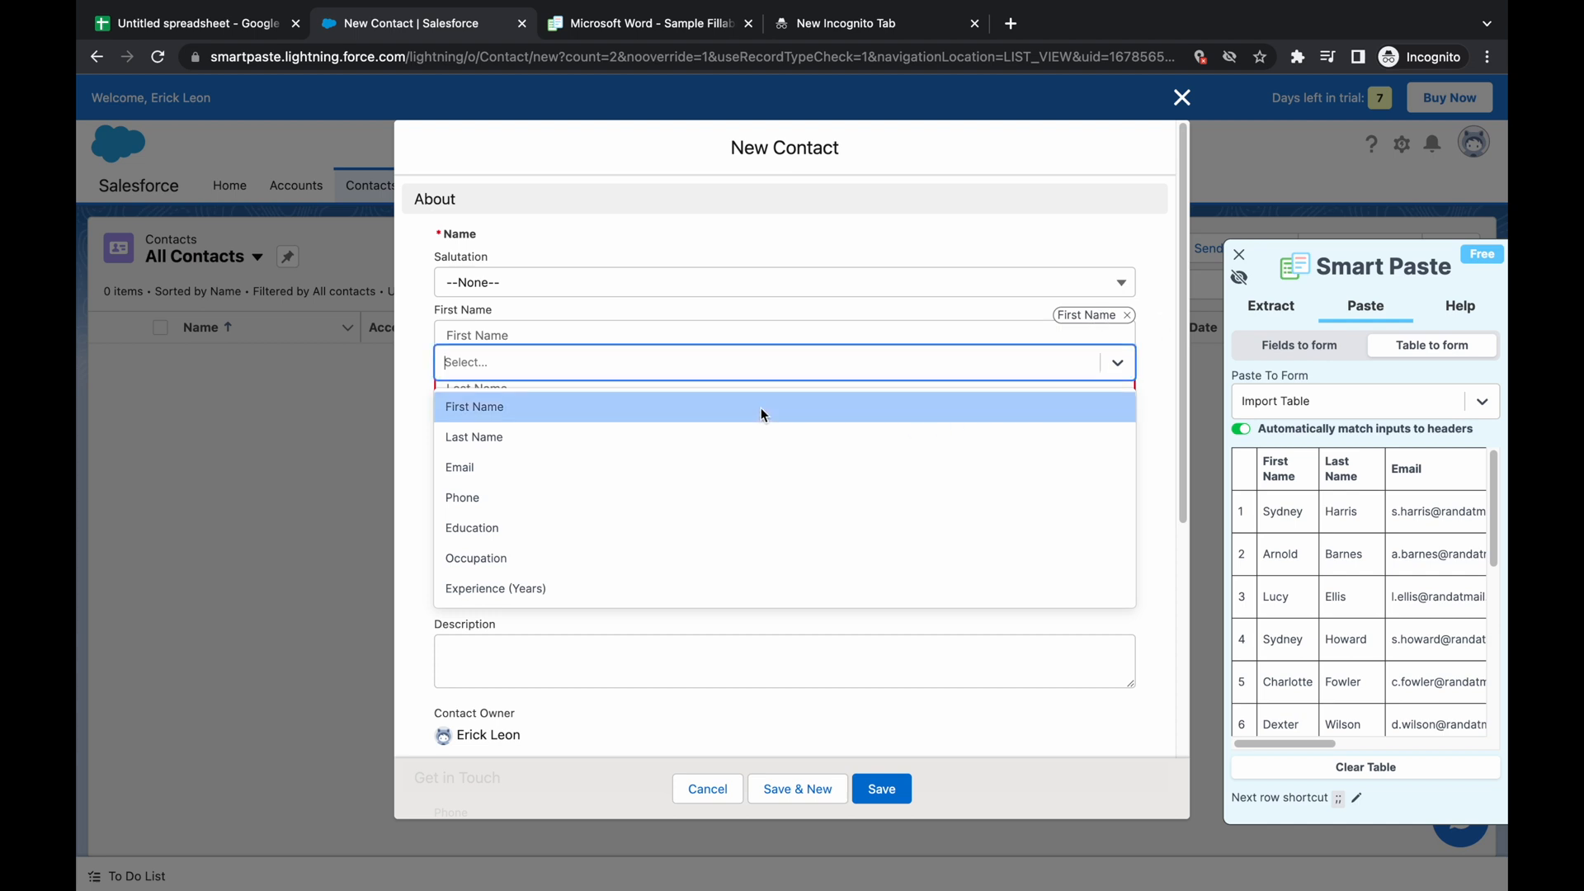
Dismiss the Last Name column choices and set Account Name to Group 1.
left_click(473, 437)
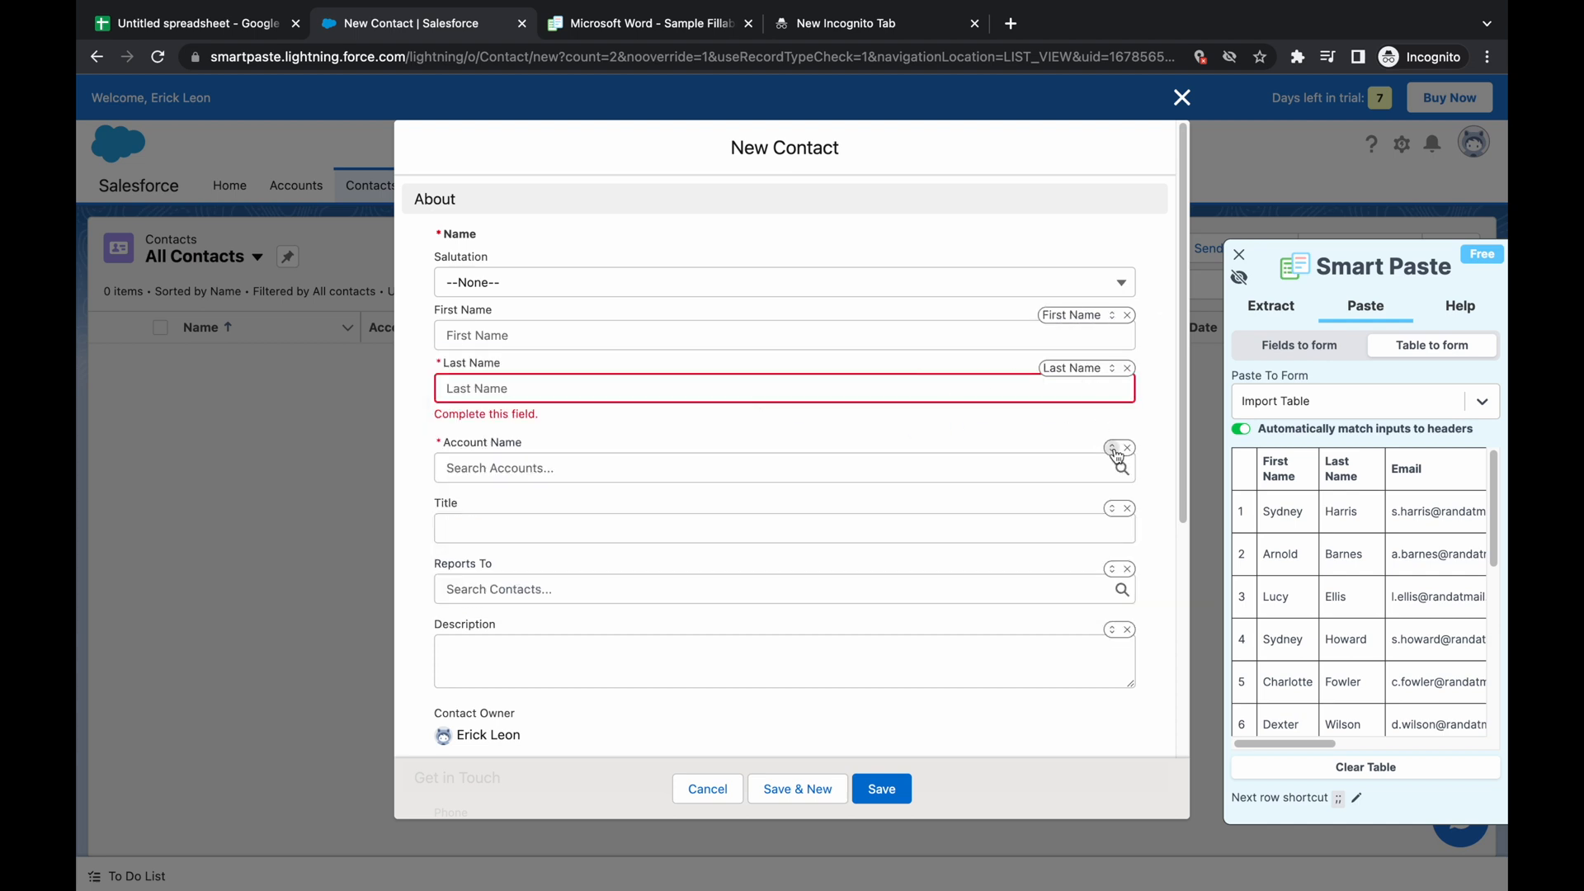
left_click(778, 466)
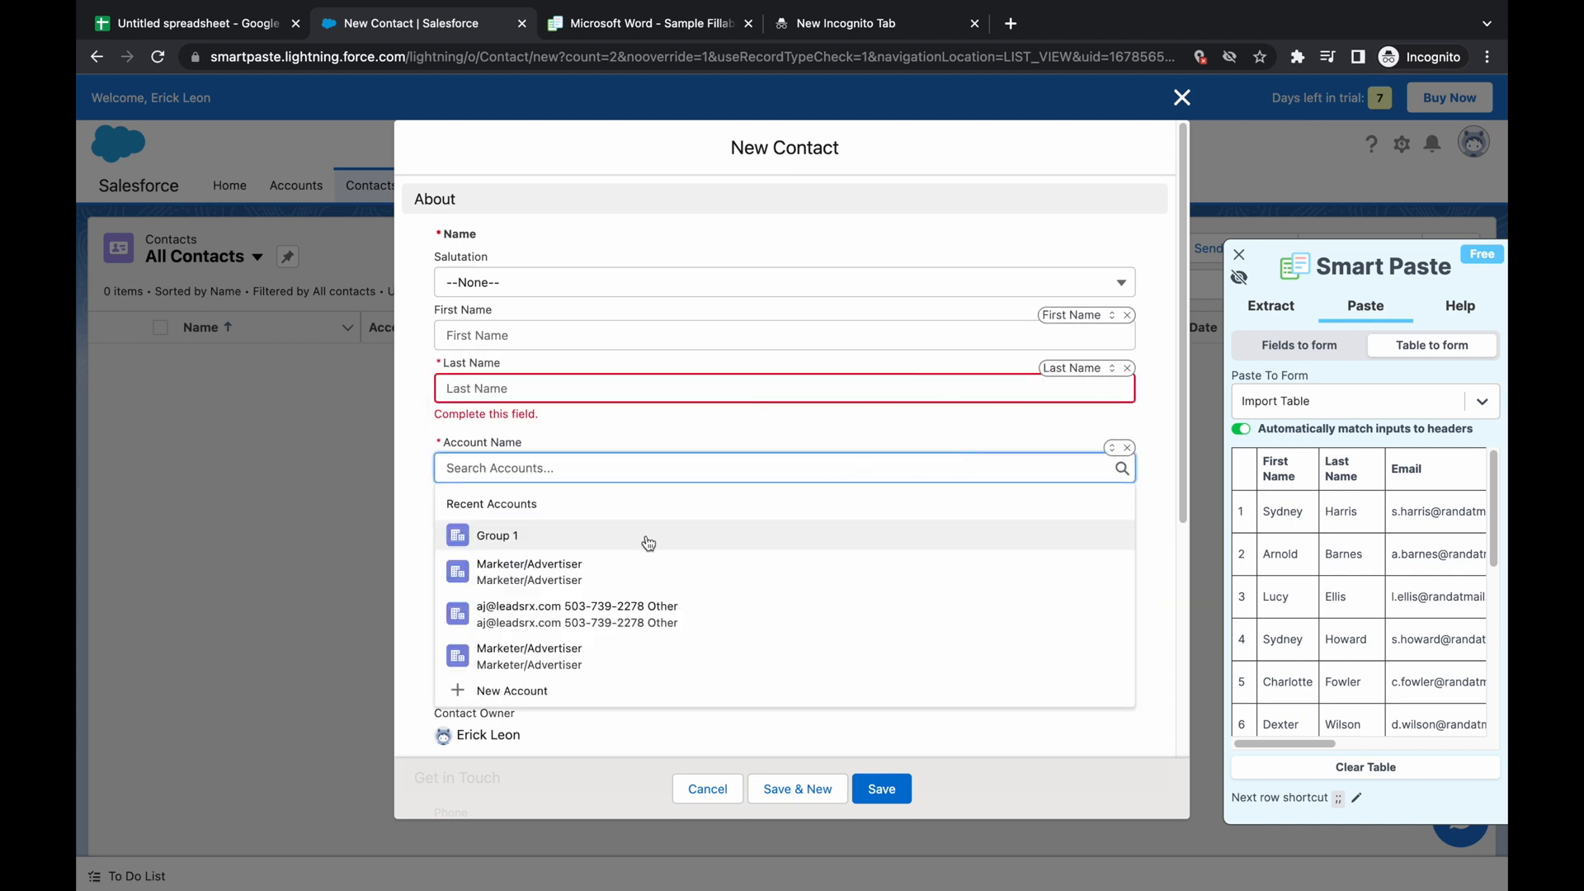
left_click(497, 534)
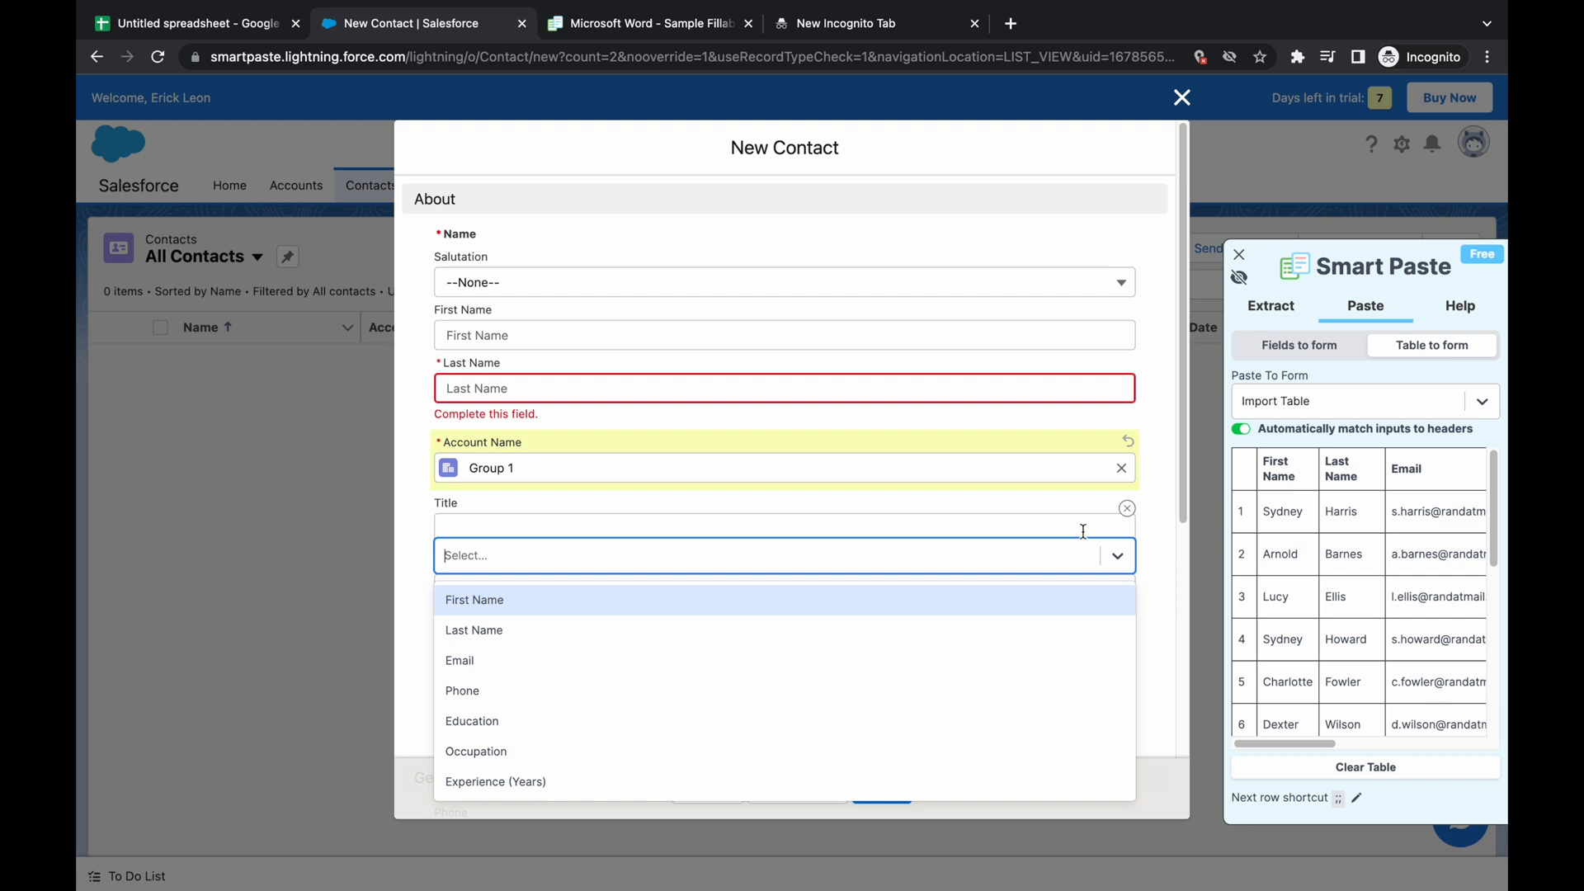
mouse_move(1035, 555)
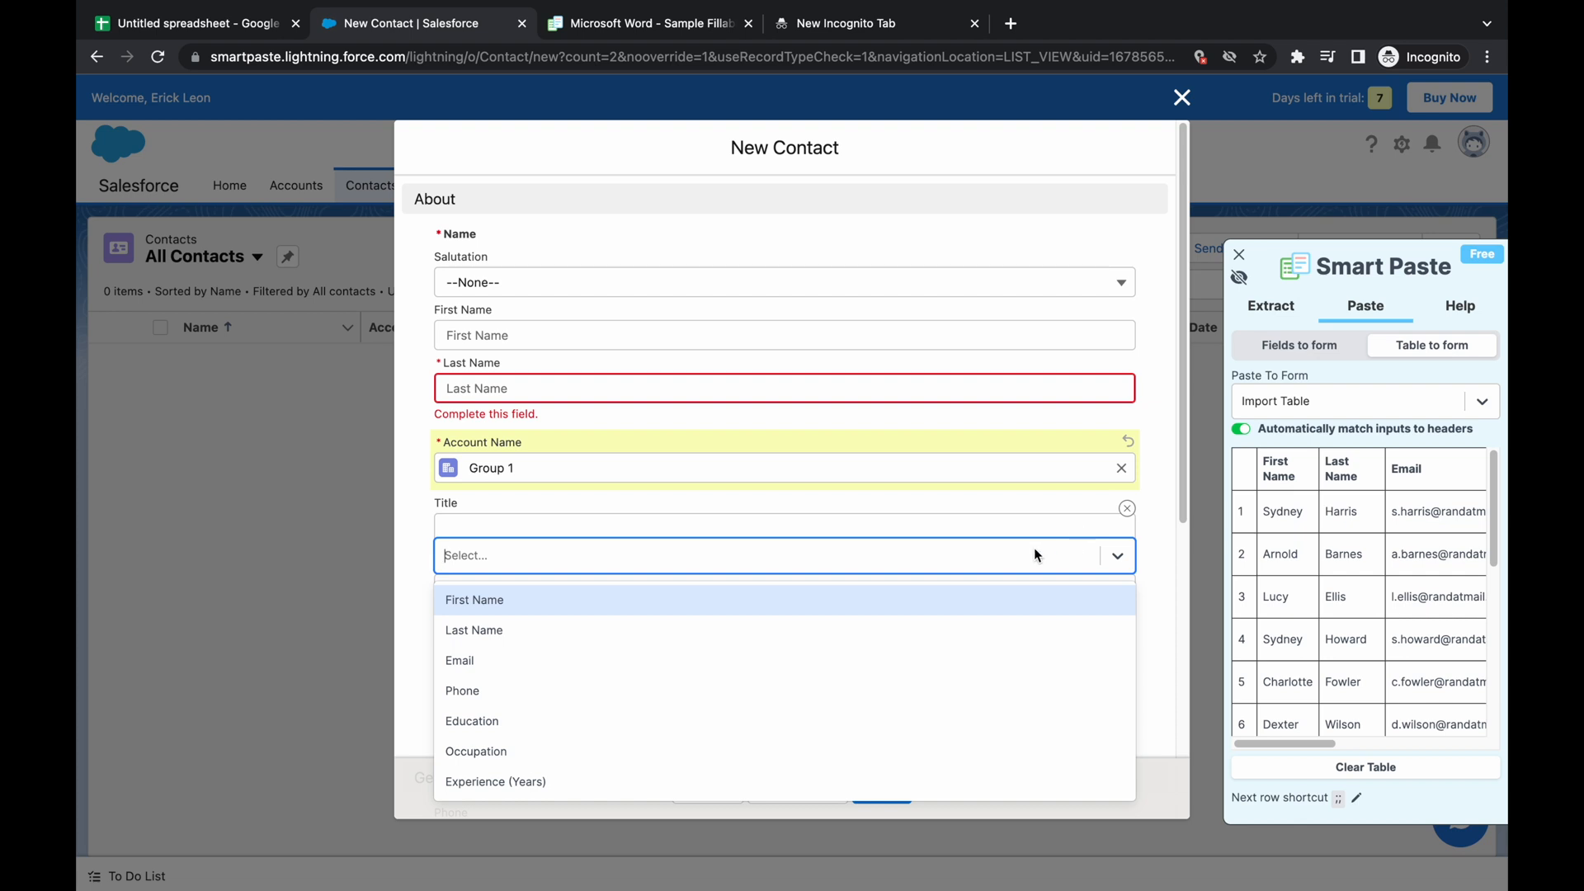
Map Occupation to Title and Experience (Years) to Description.
left_click(475, 751)
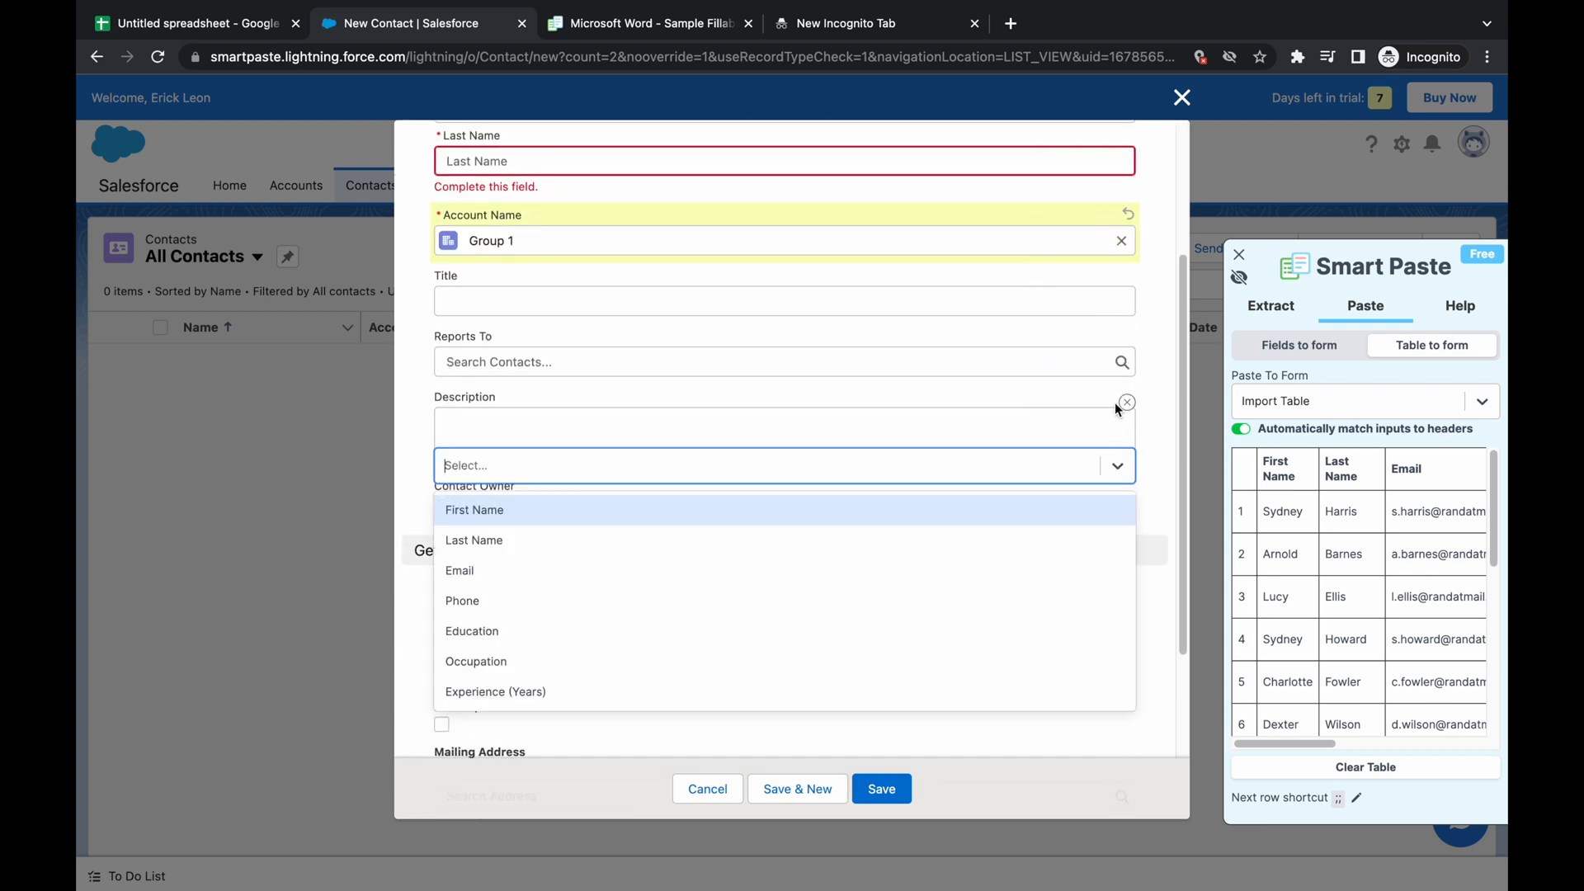
mouse_move(539, 691)
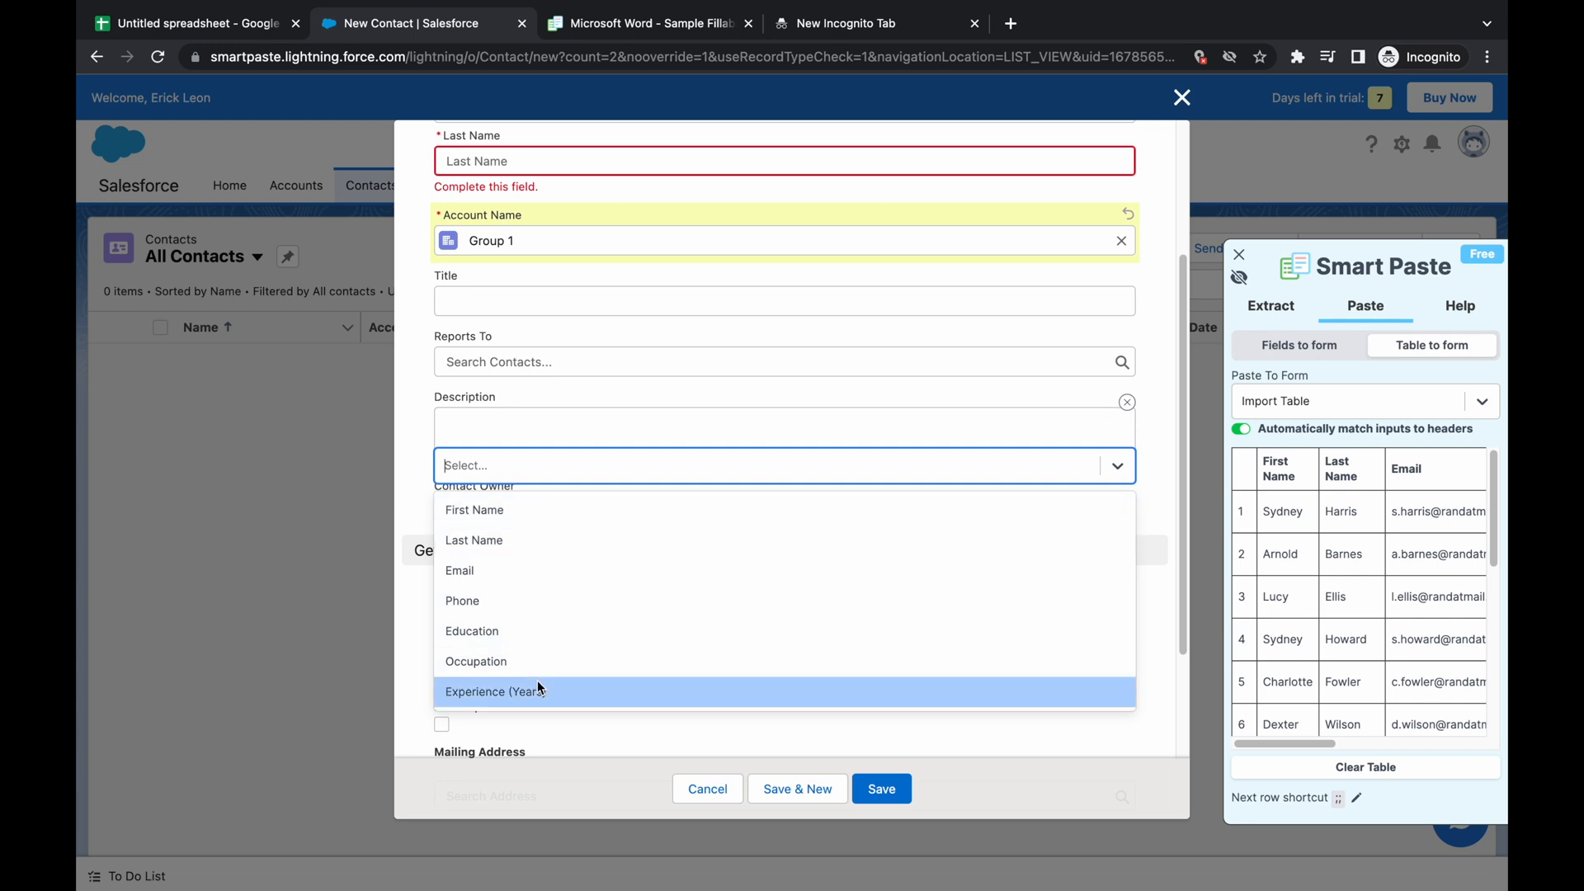
left_click(495, 691)
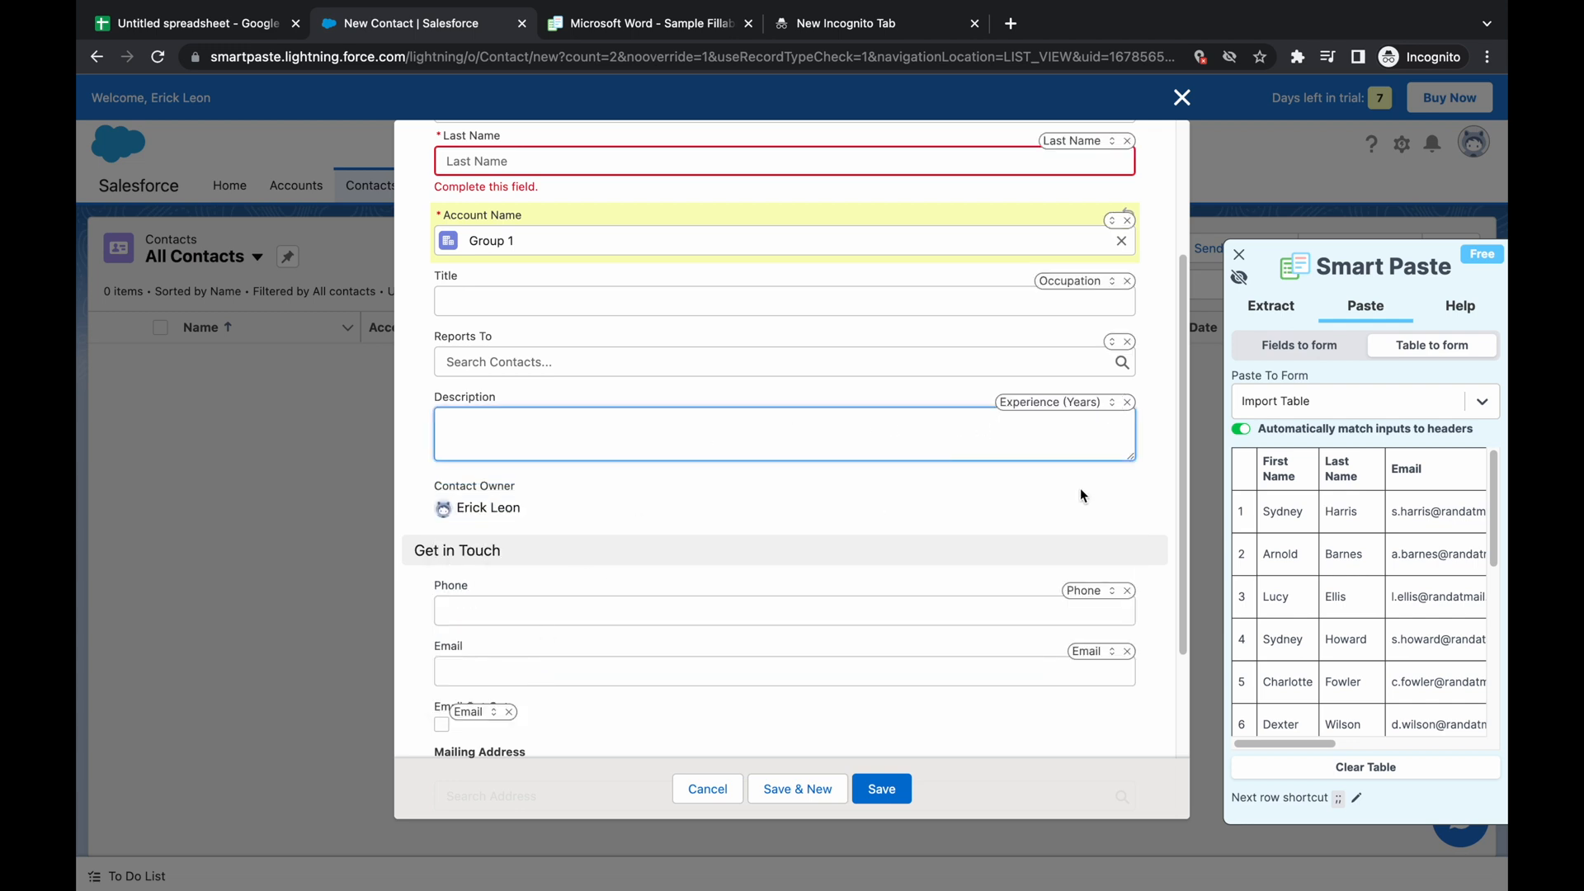
scroll("down", 3)
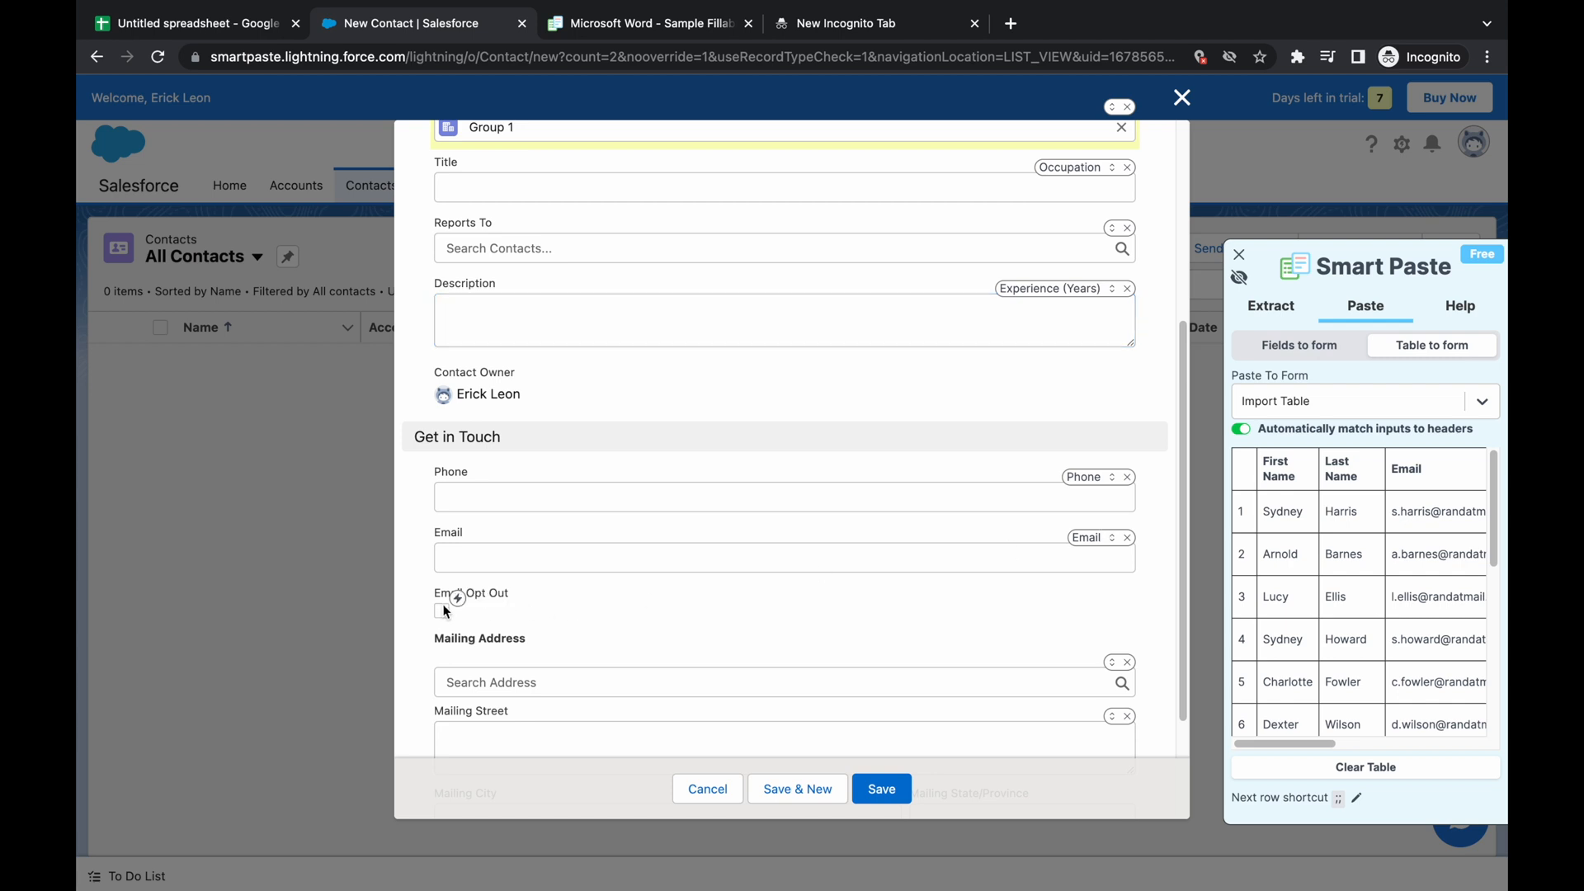
scroll("down", 3)
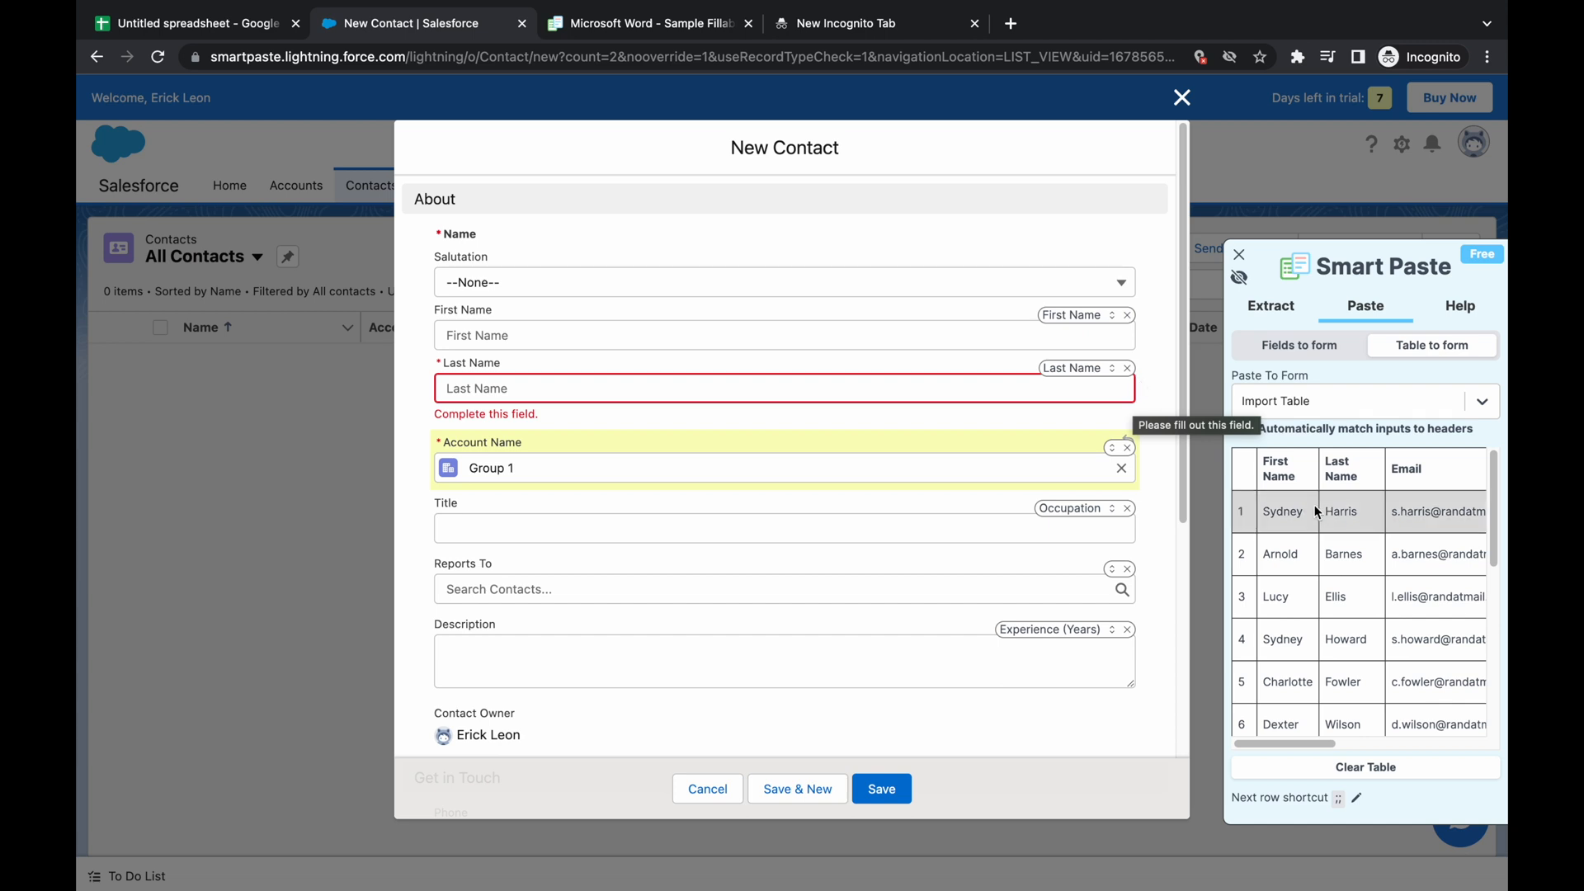
left_click(1278, 553)
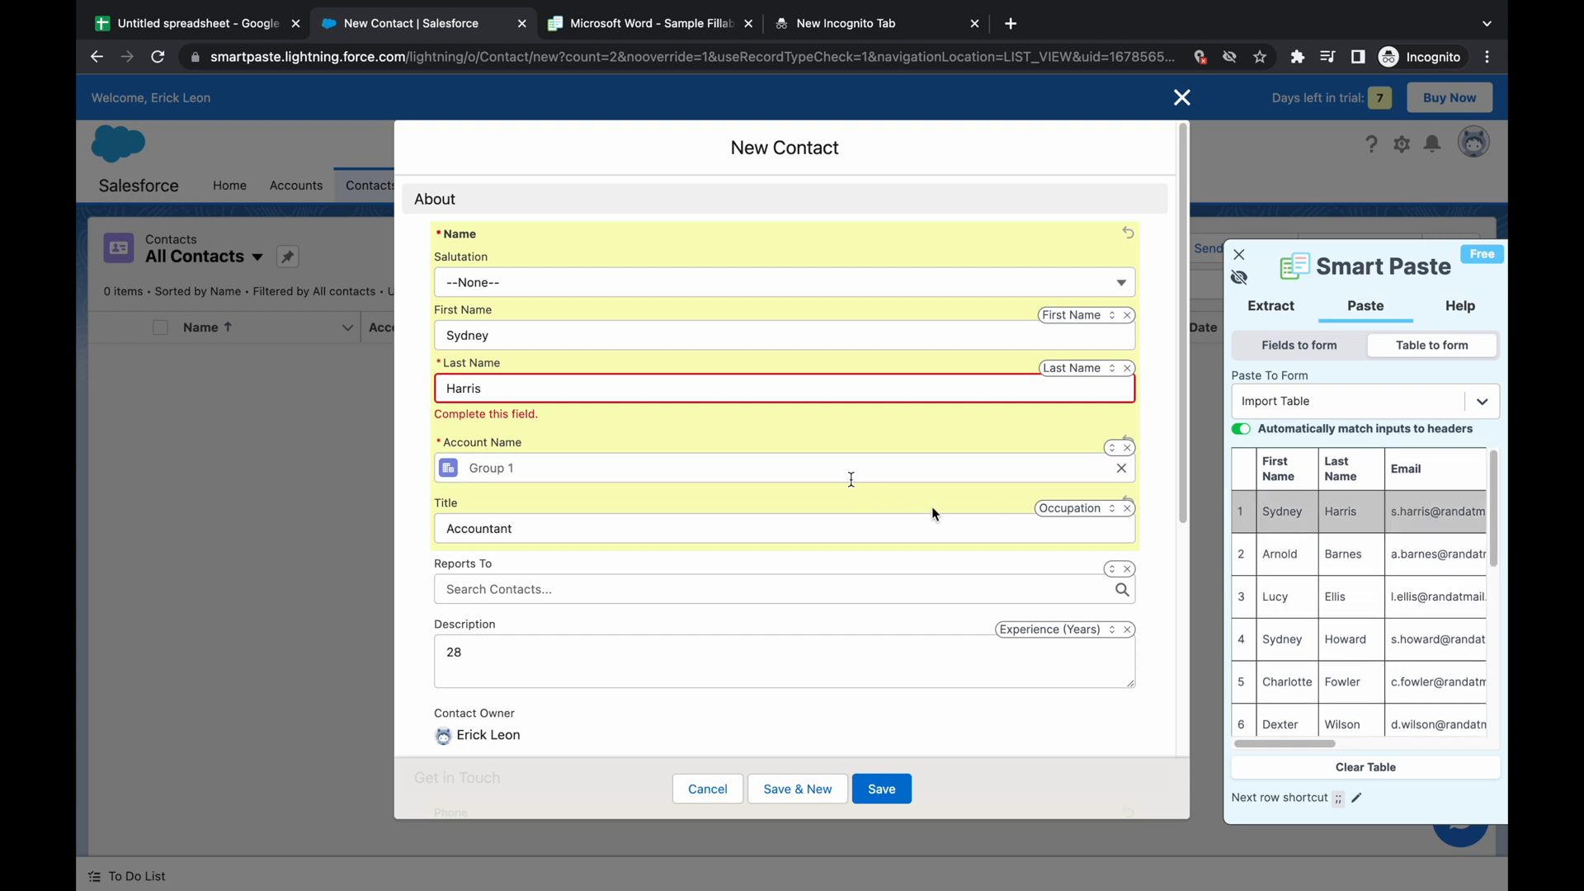
scroll("down", 3)
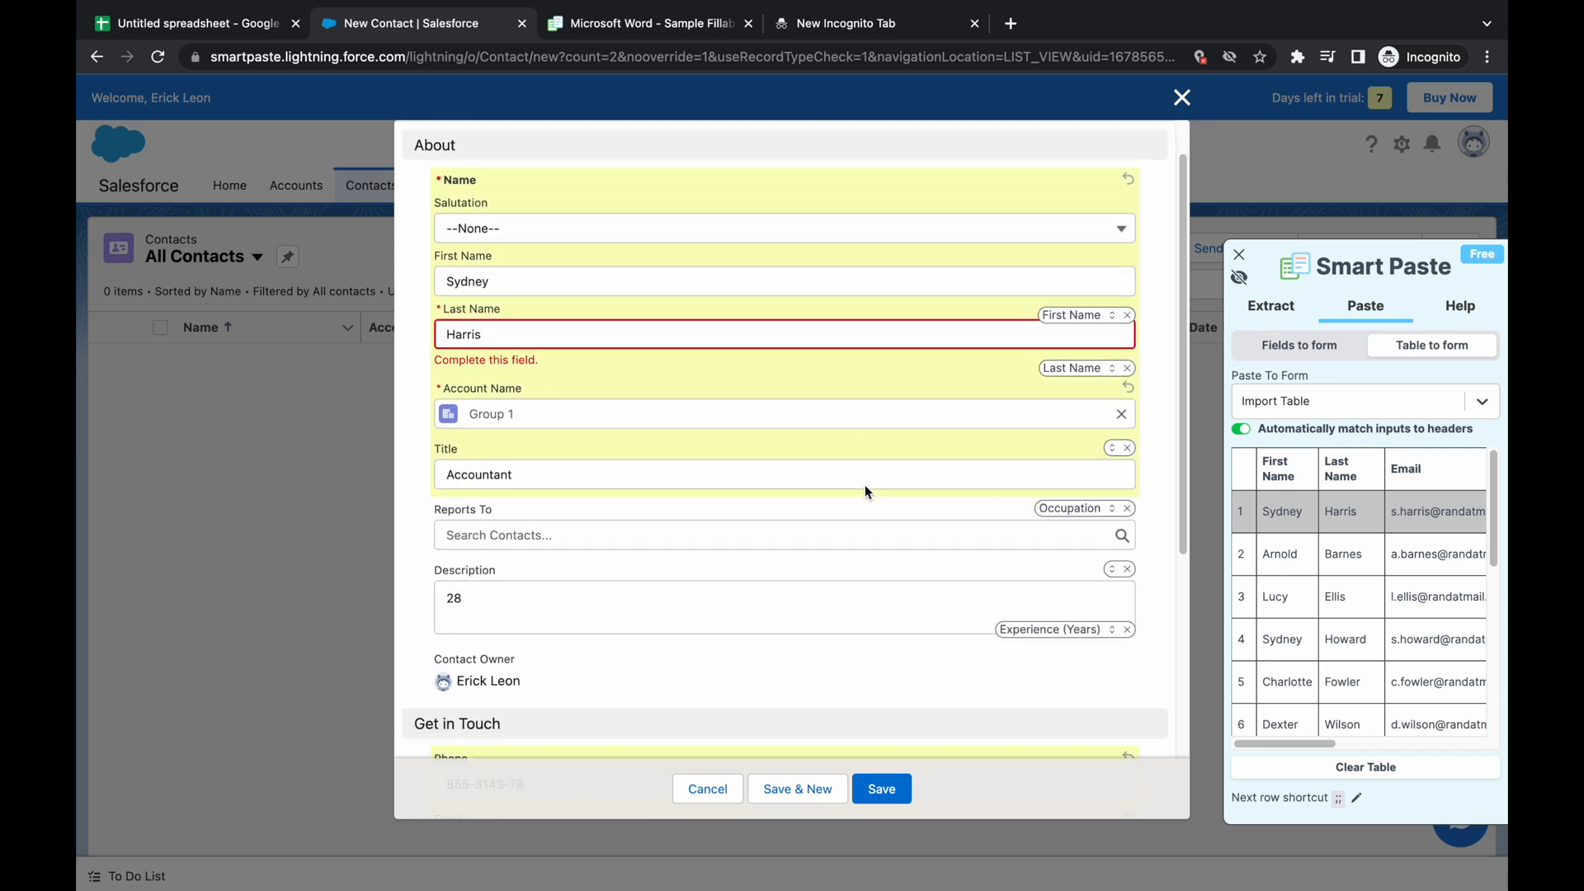
scroll("down", 3)
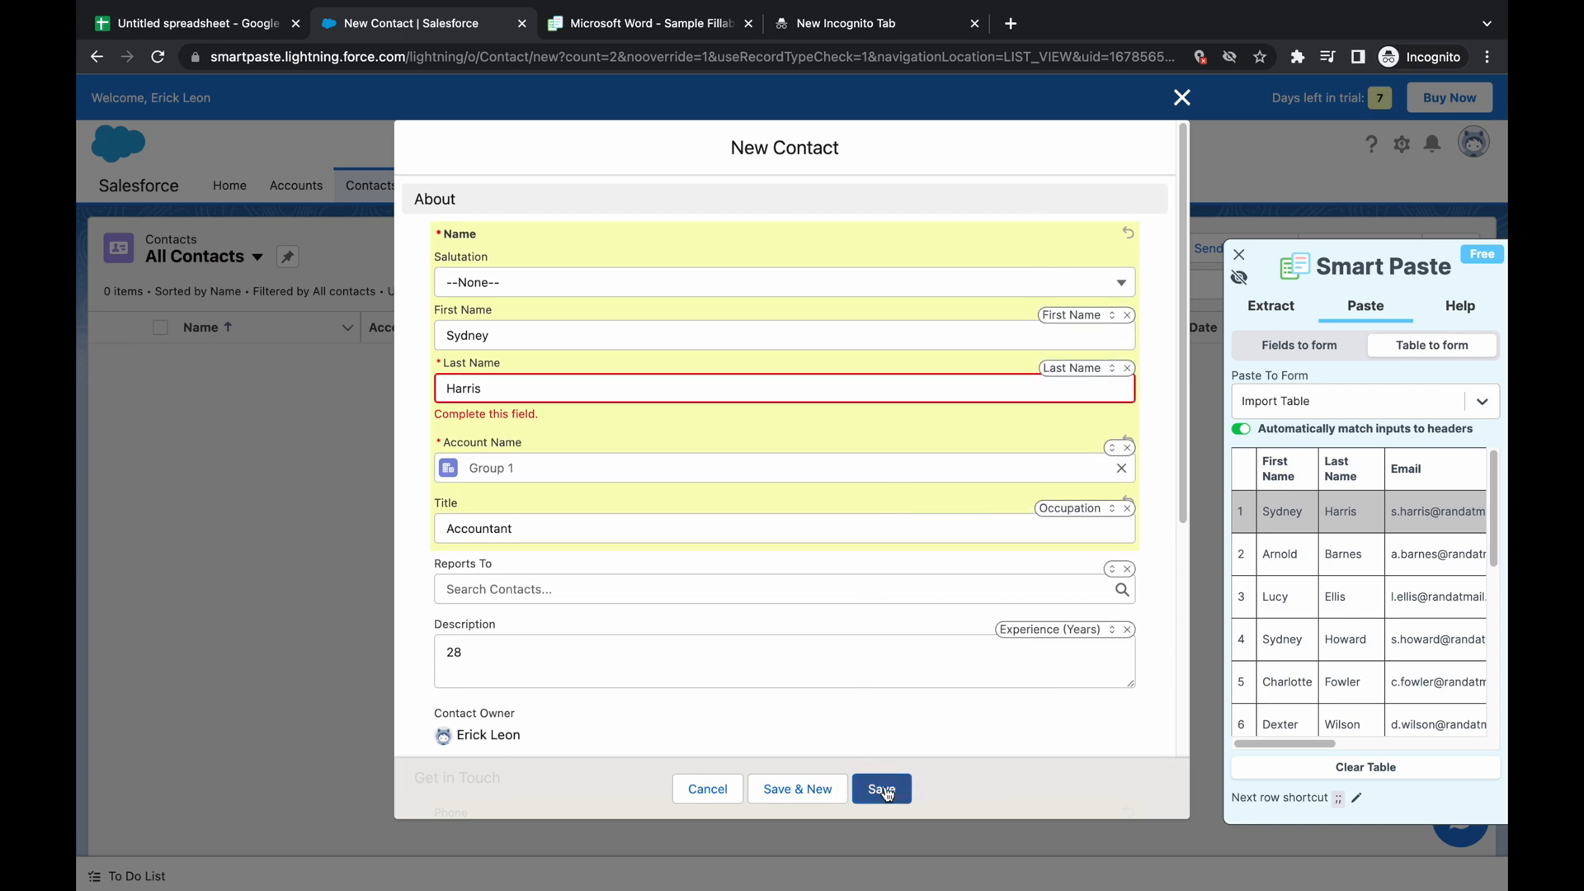
left_click(880, 788)
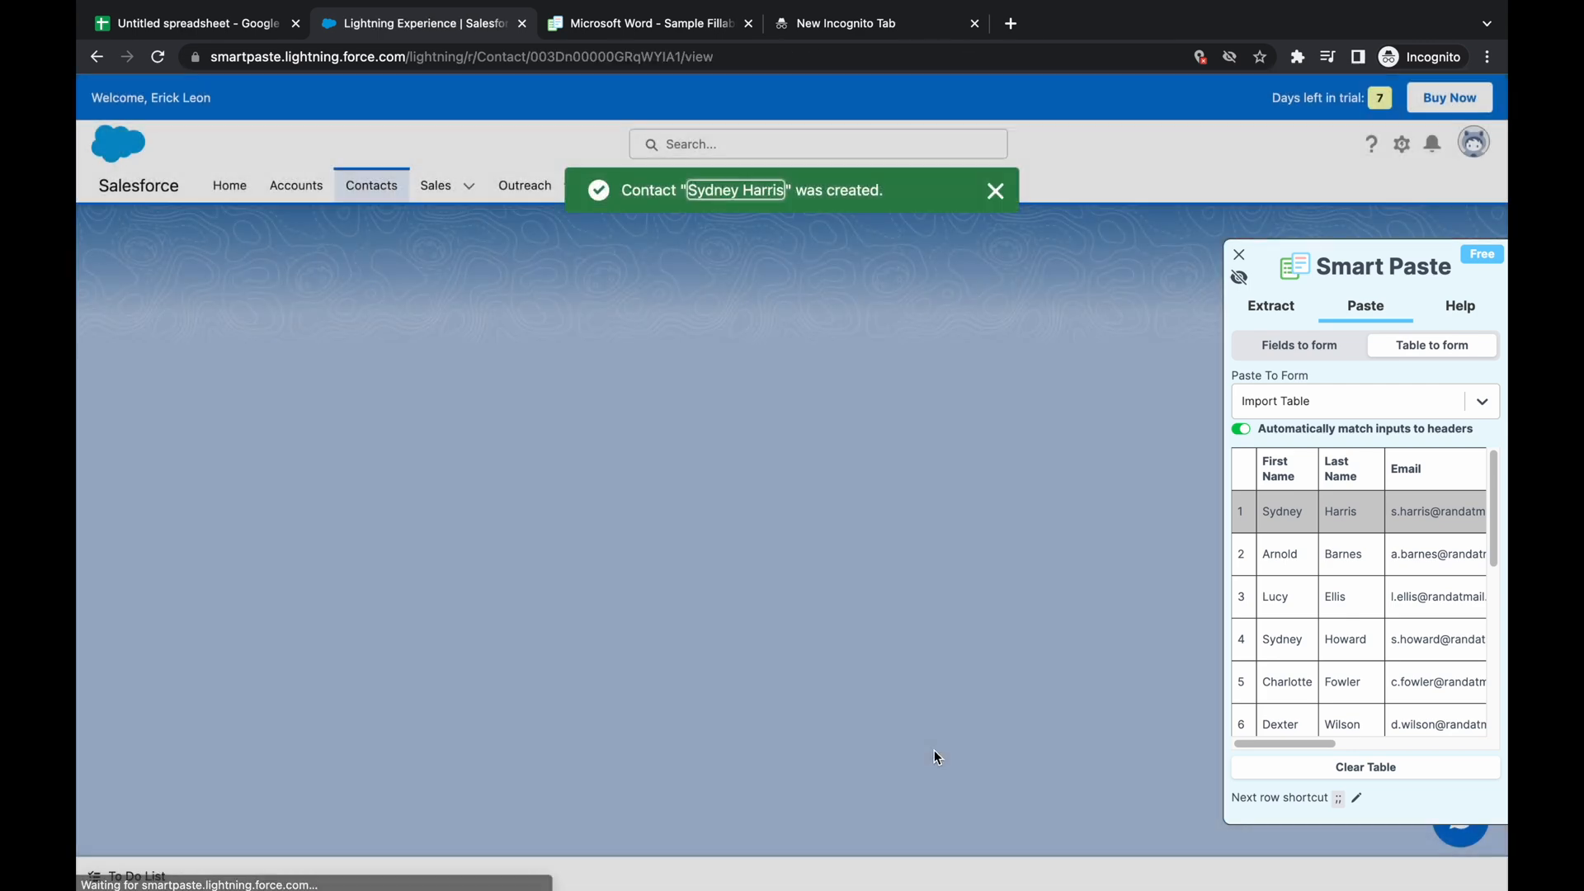
left_click(735, 190)
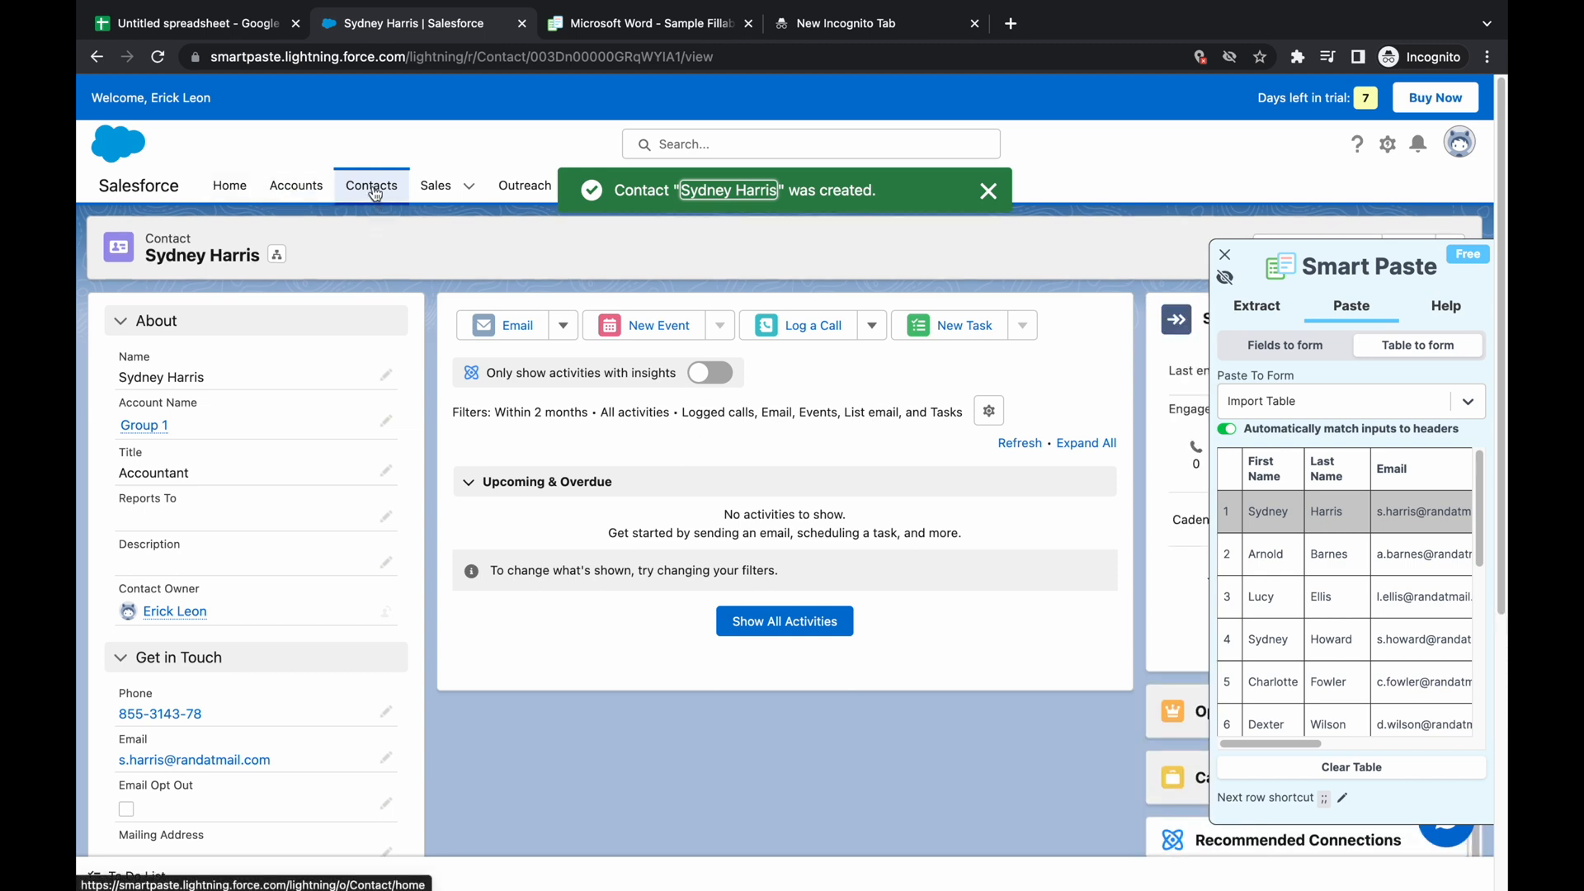
left_click(370, 185)
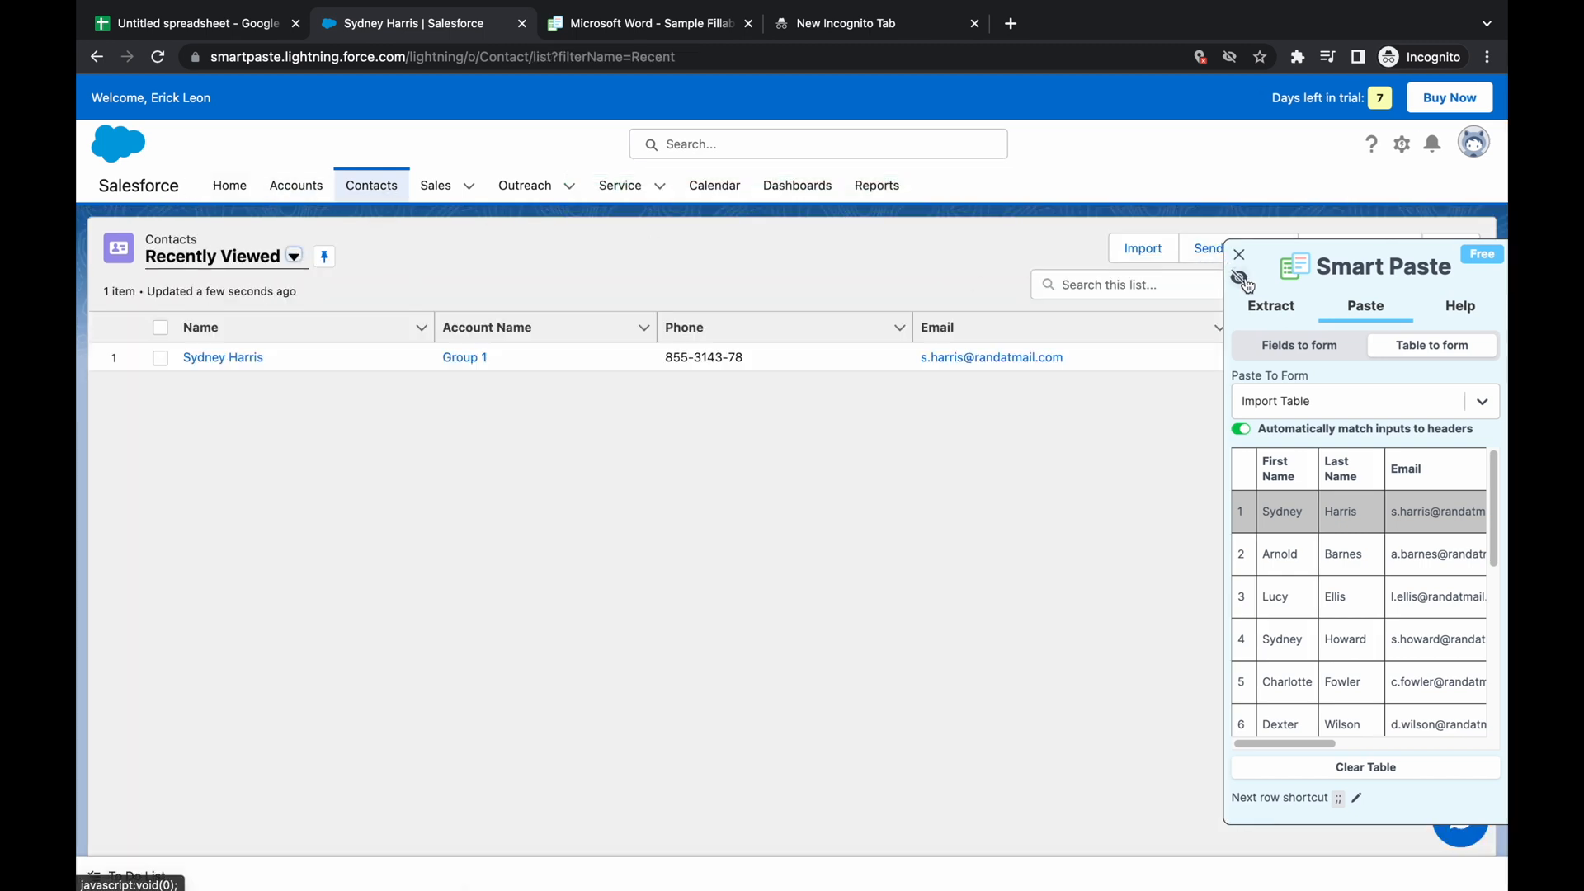
left_click(1450, 247)
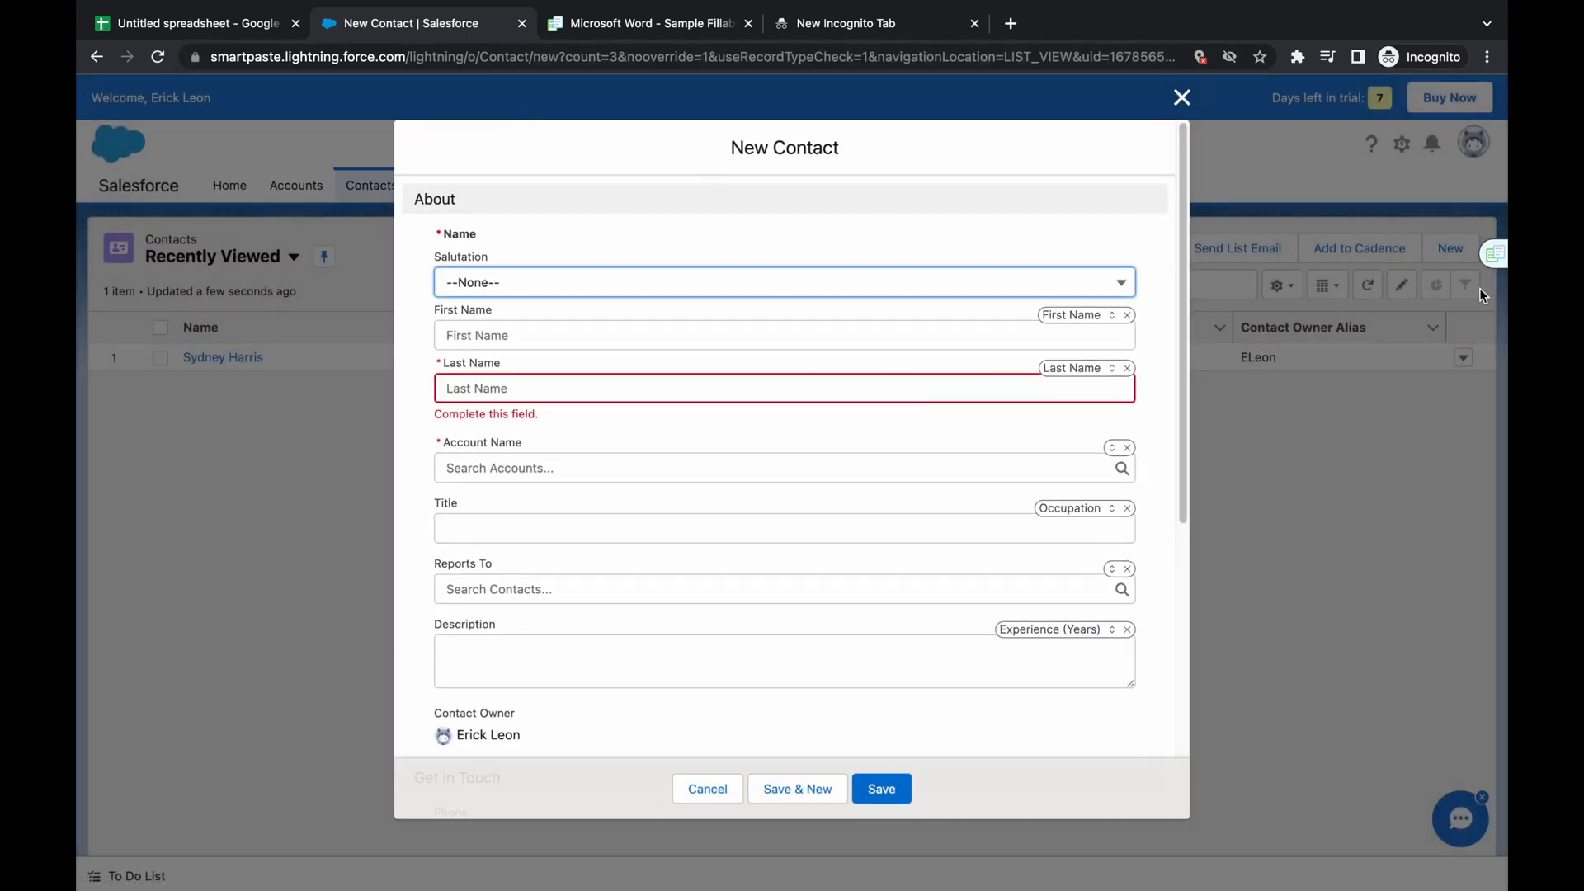
left_click(1495, 253)
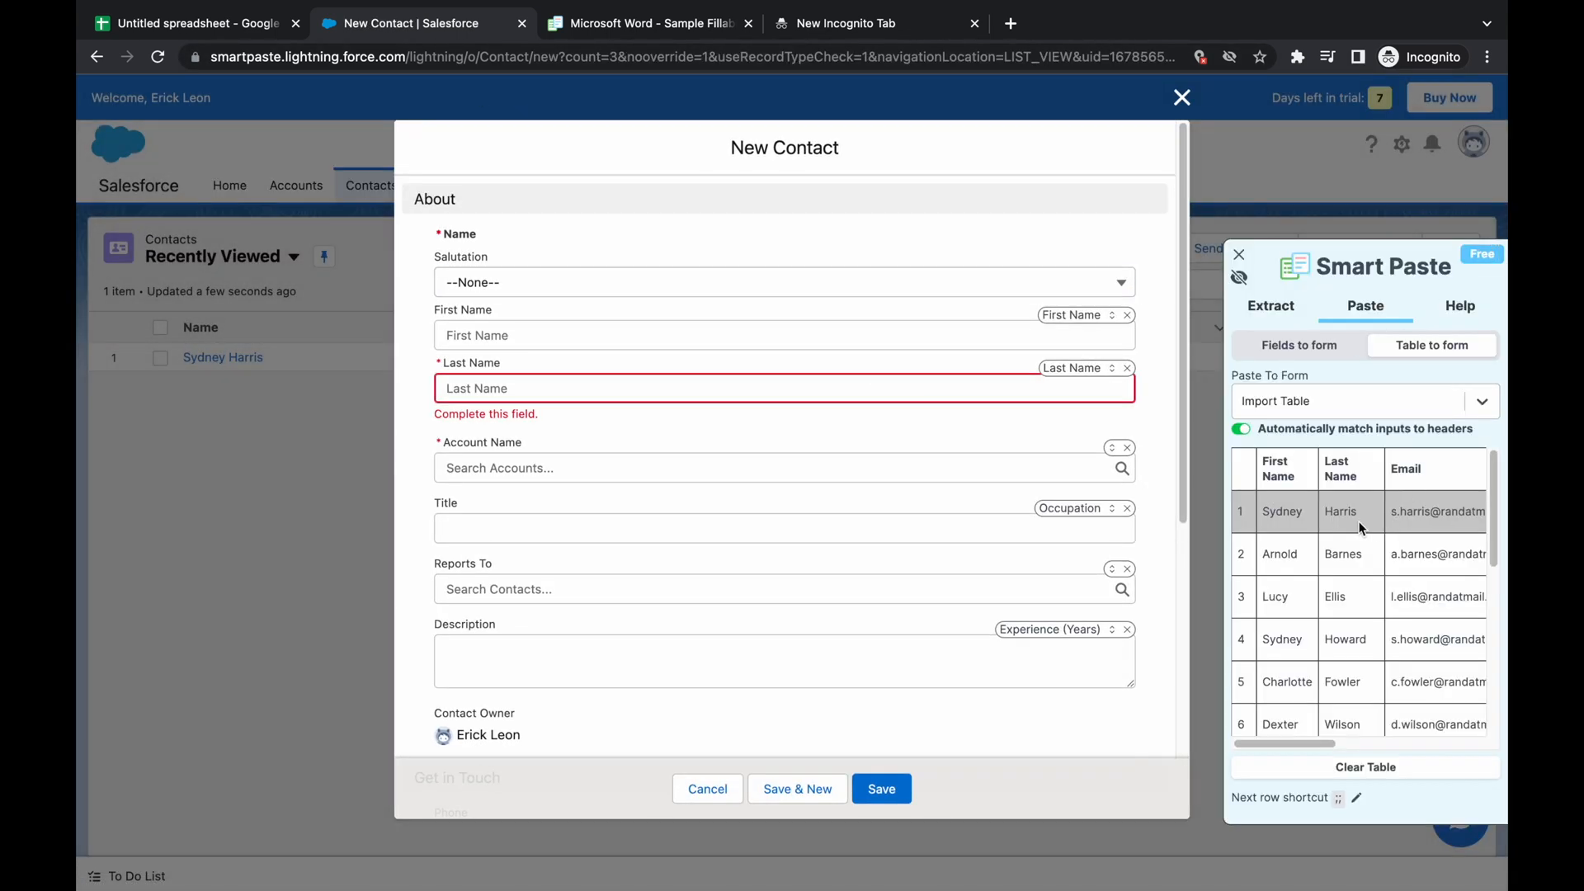
scroll("down", 3)
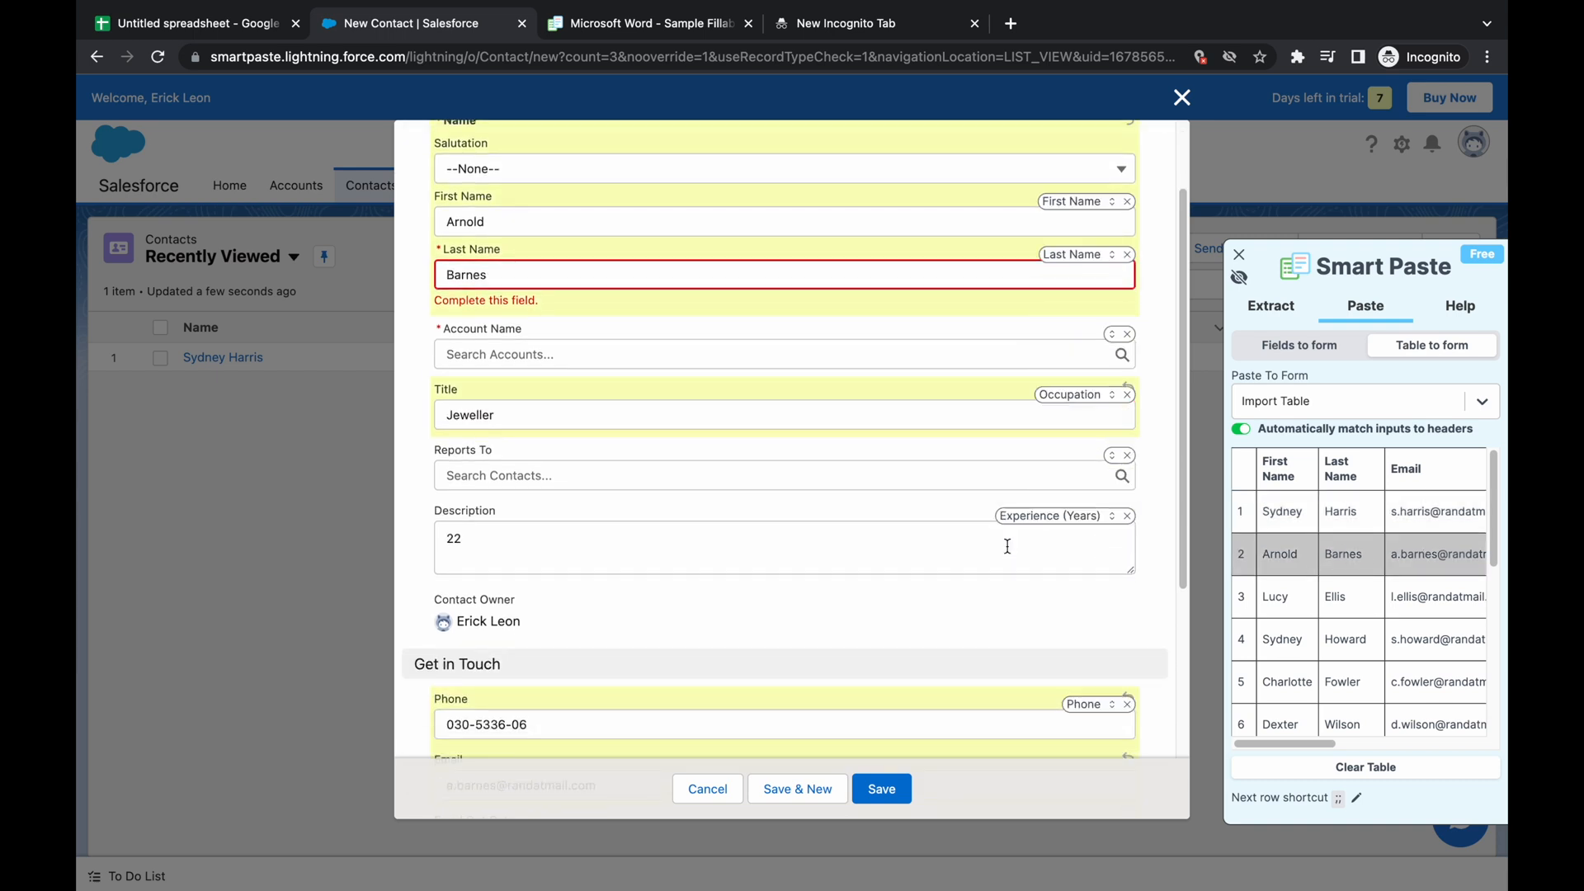
left_click(778, 354)
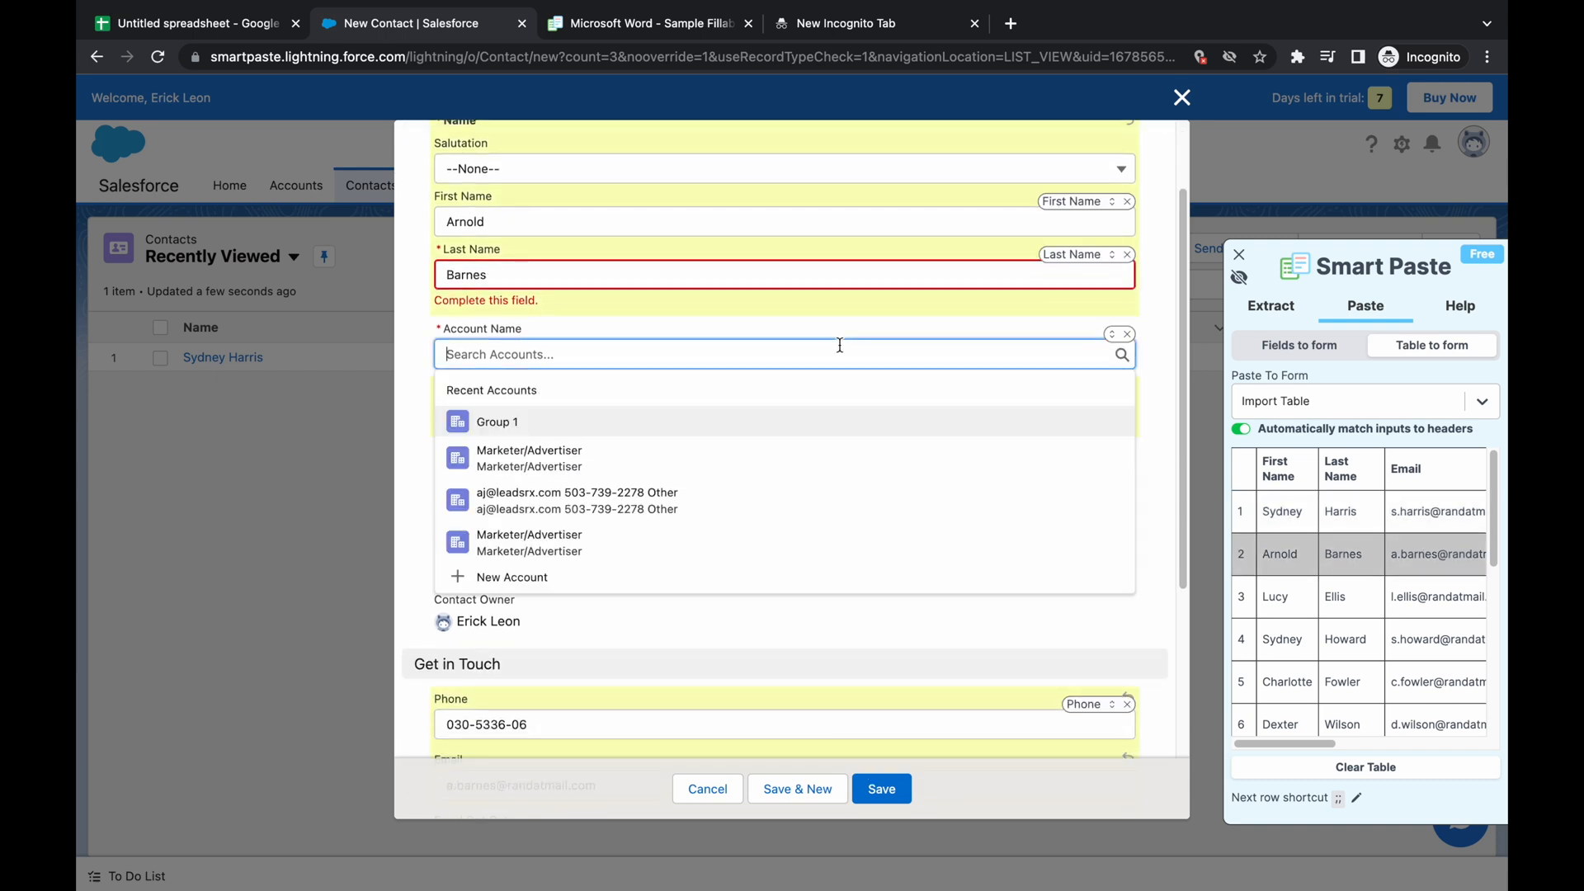
left_click(496, 421)
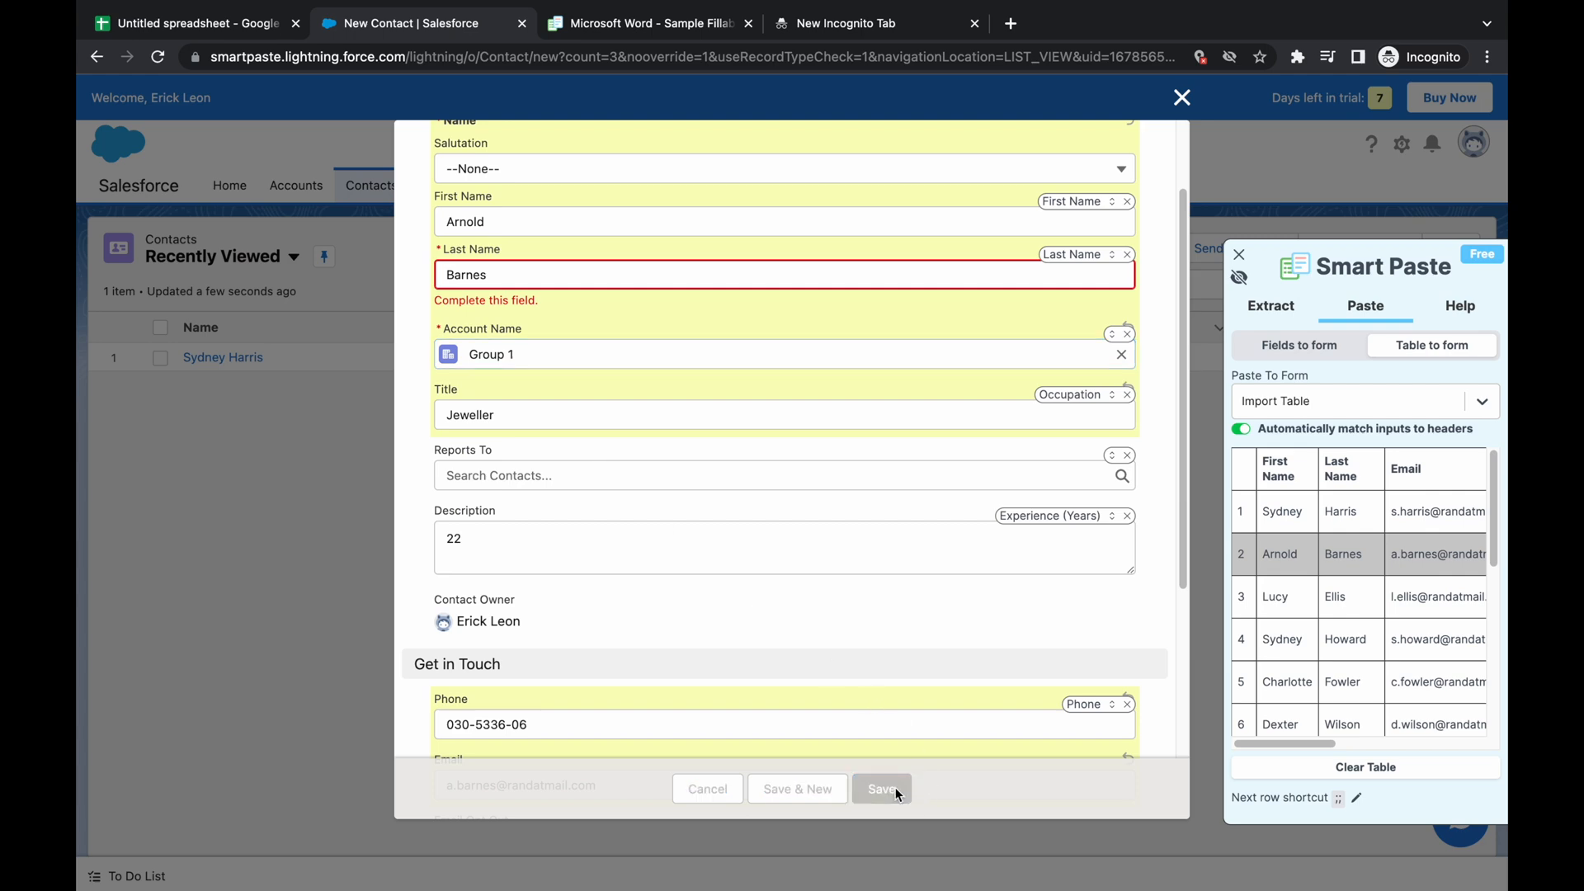
left_click(880, 788)
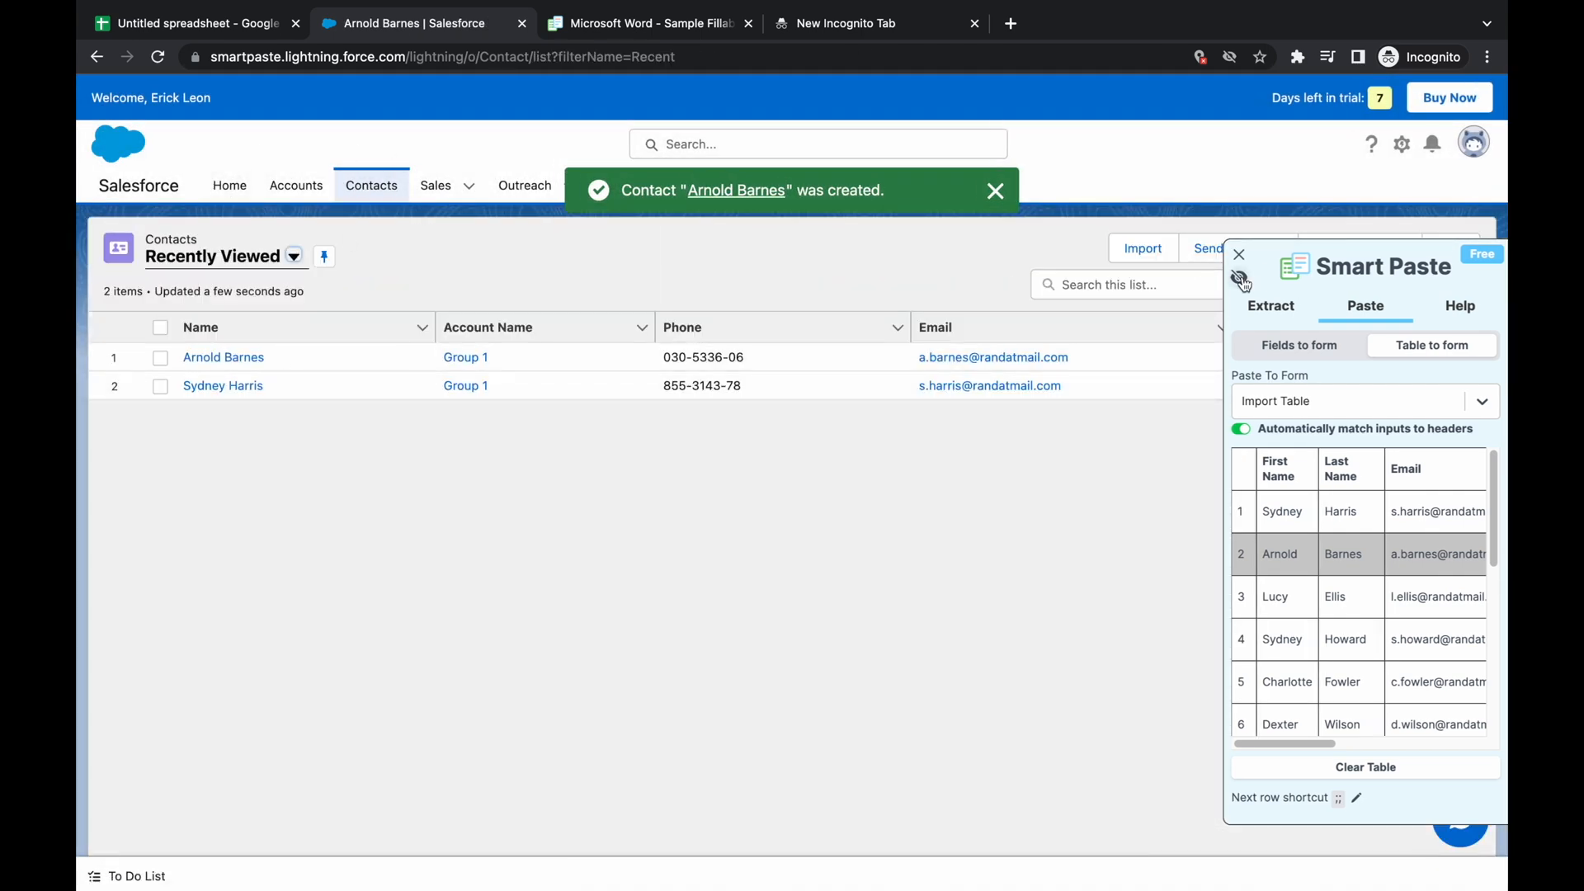
left_click(1238, 255)
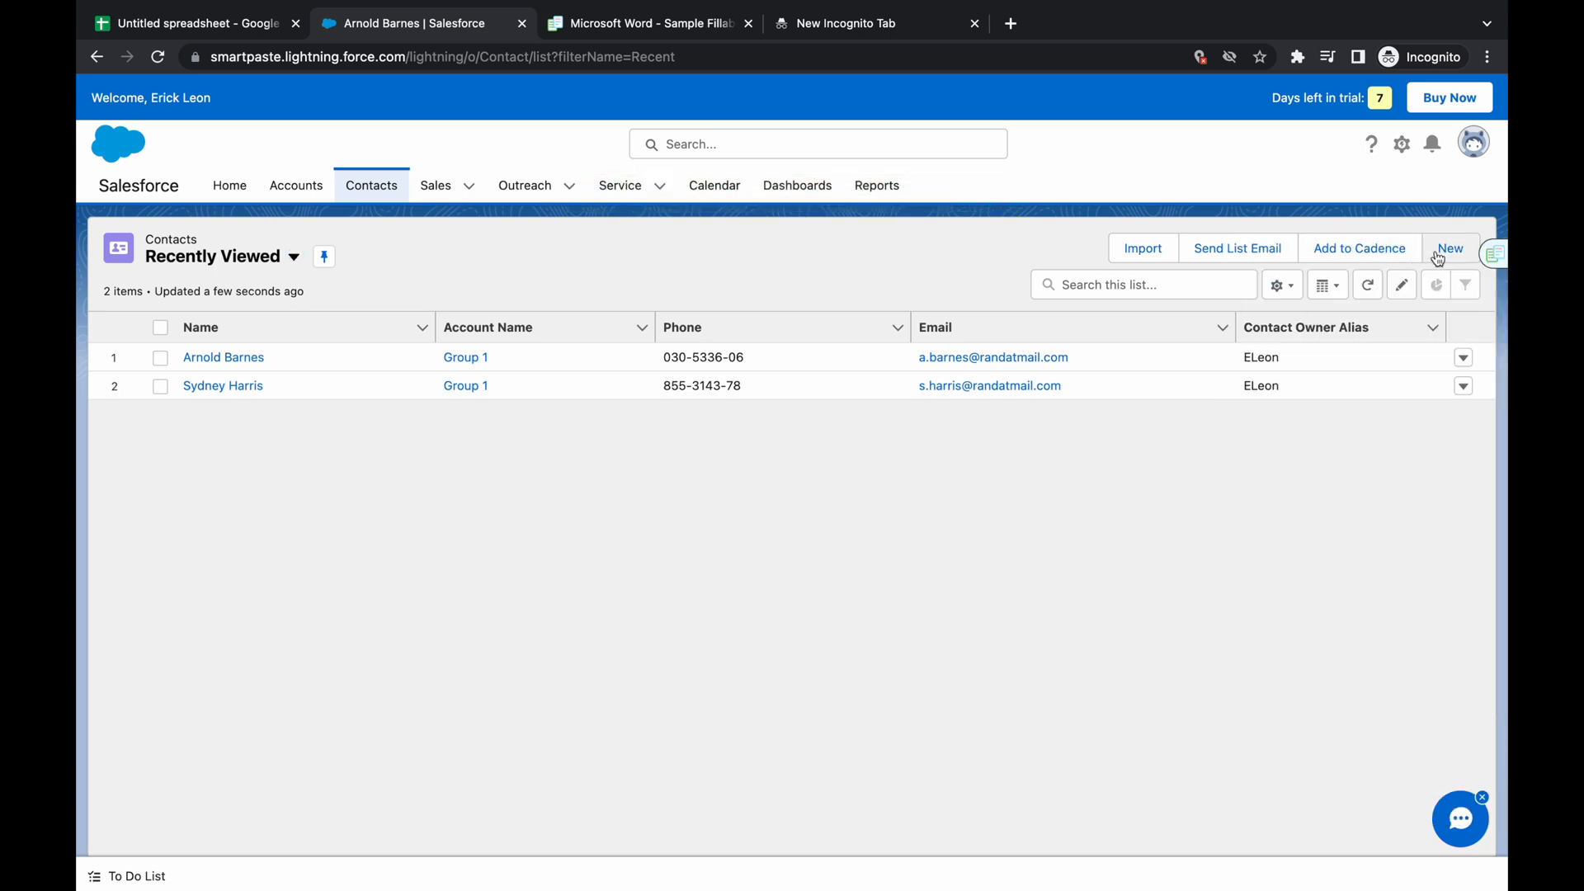
left_click(1448, 248)
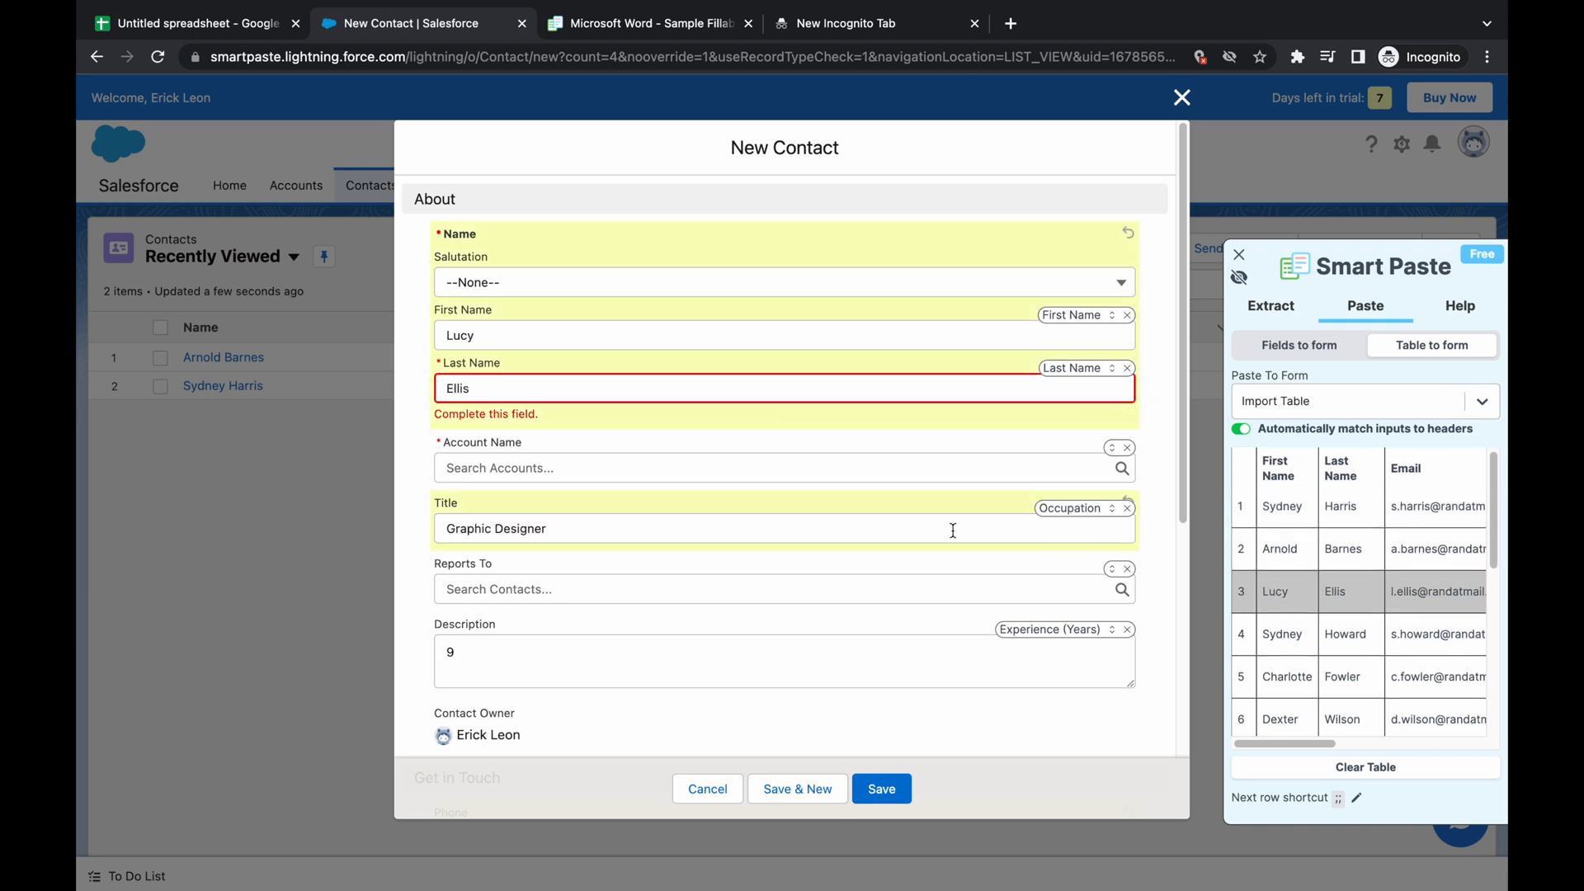
left_click(783, 467)
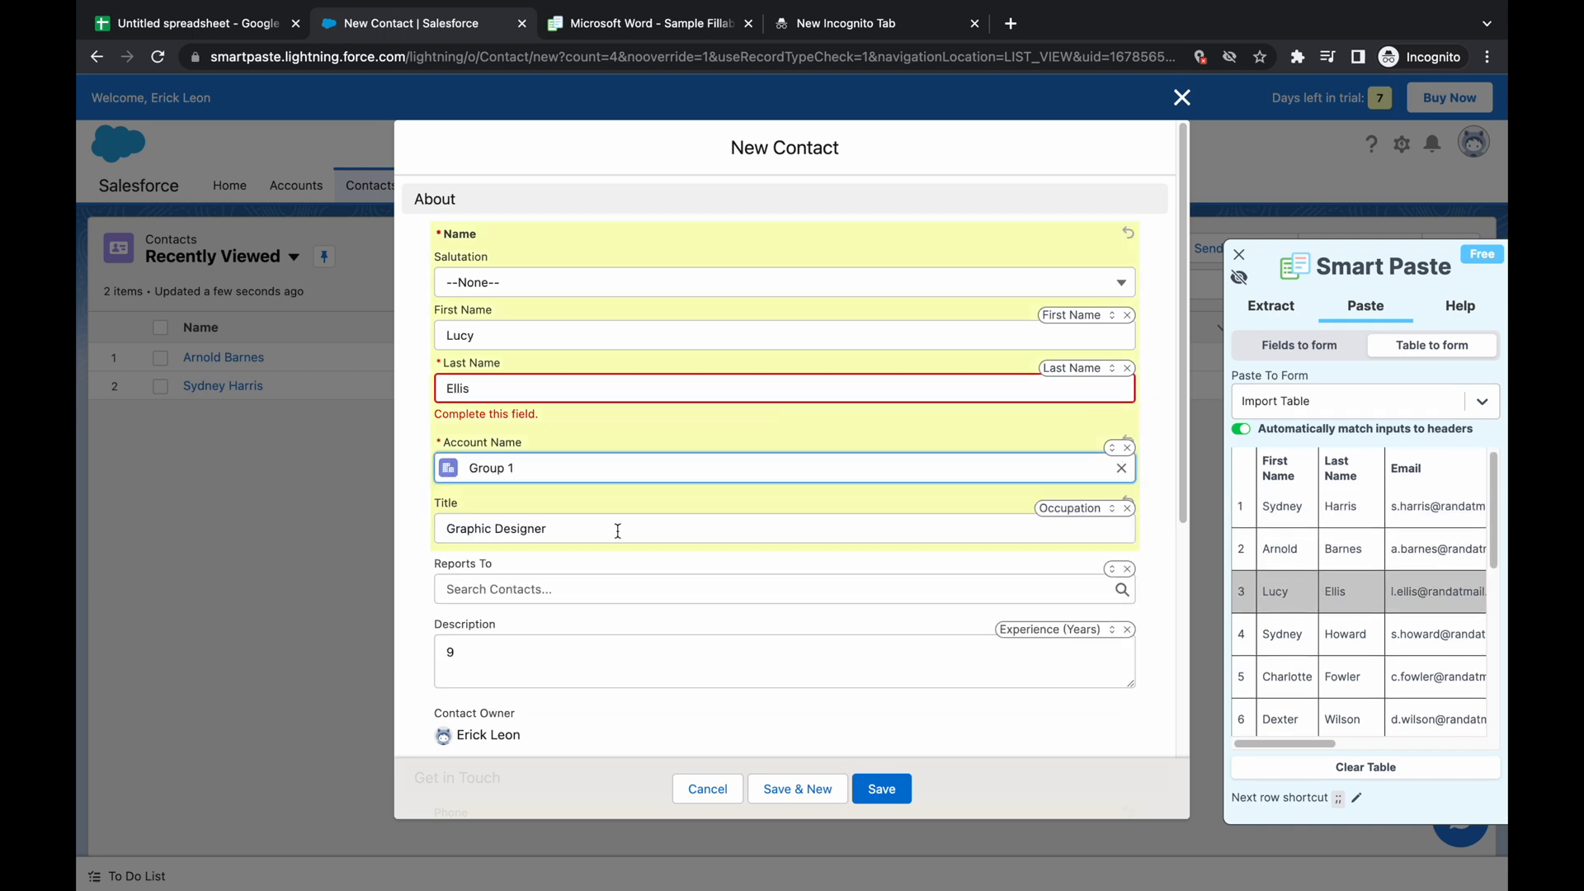
left_click(878, 788)
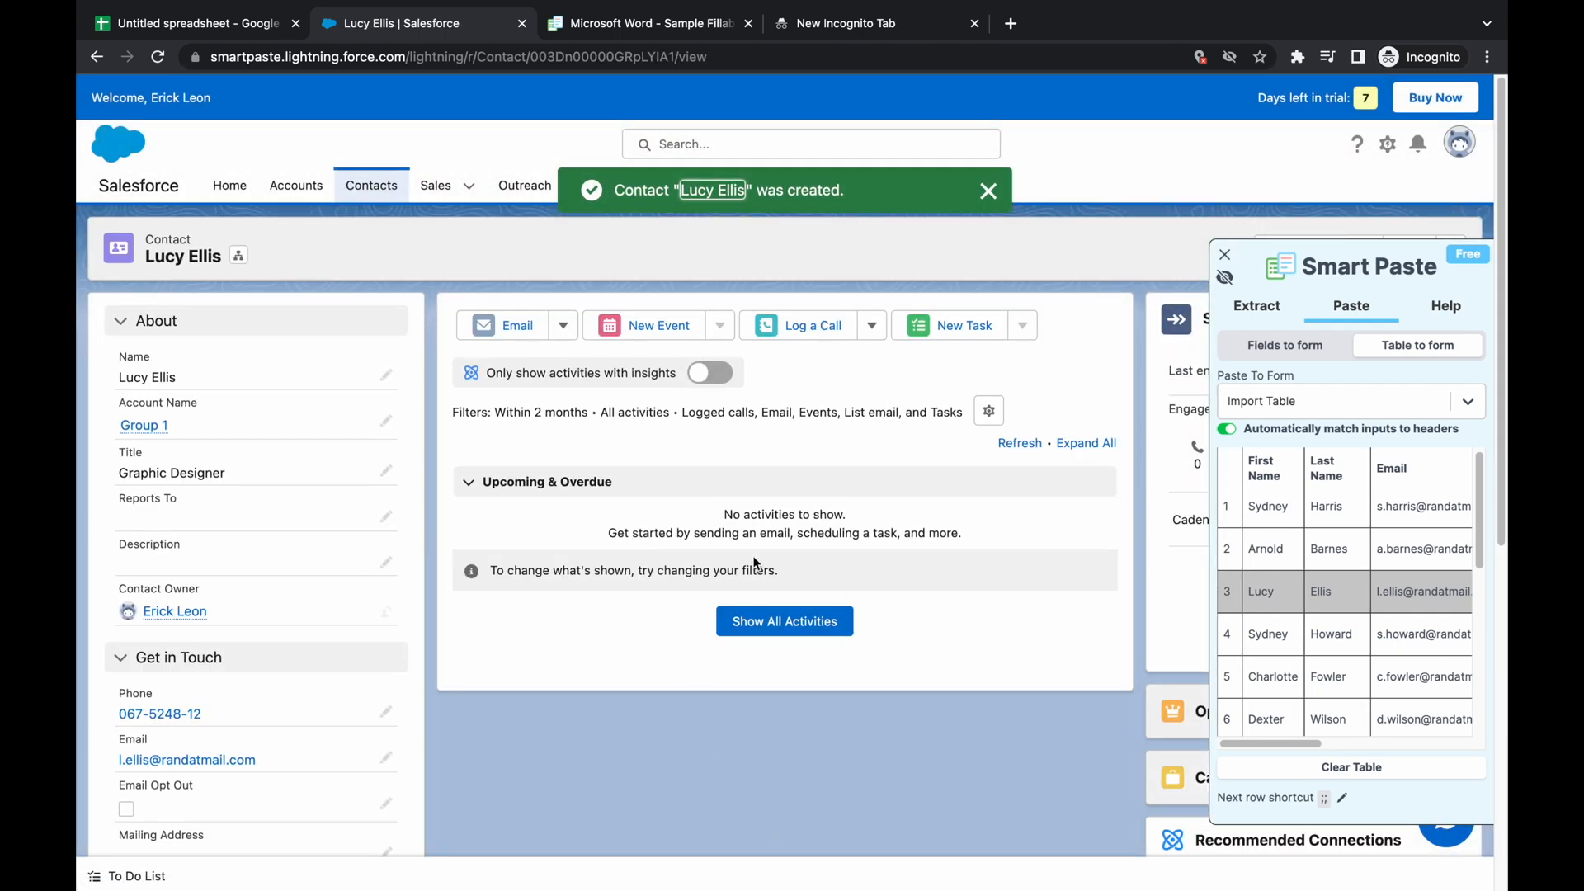
left_click(371, 185)
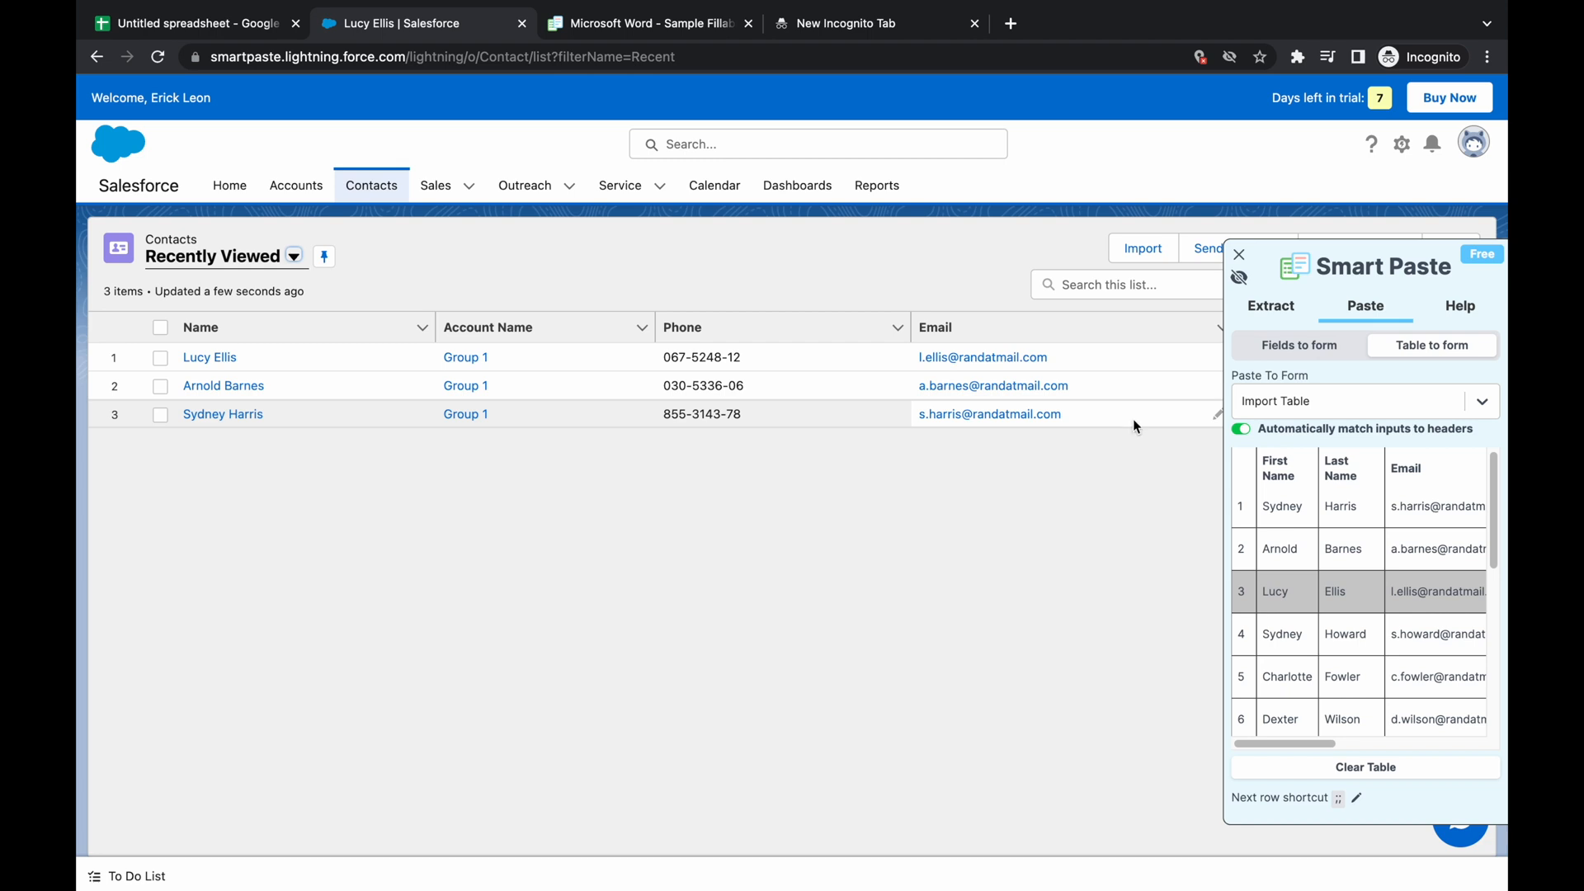
mouse_move(1134, 428)
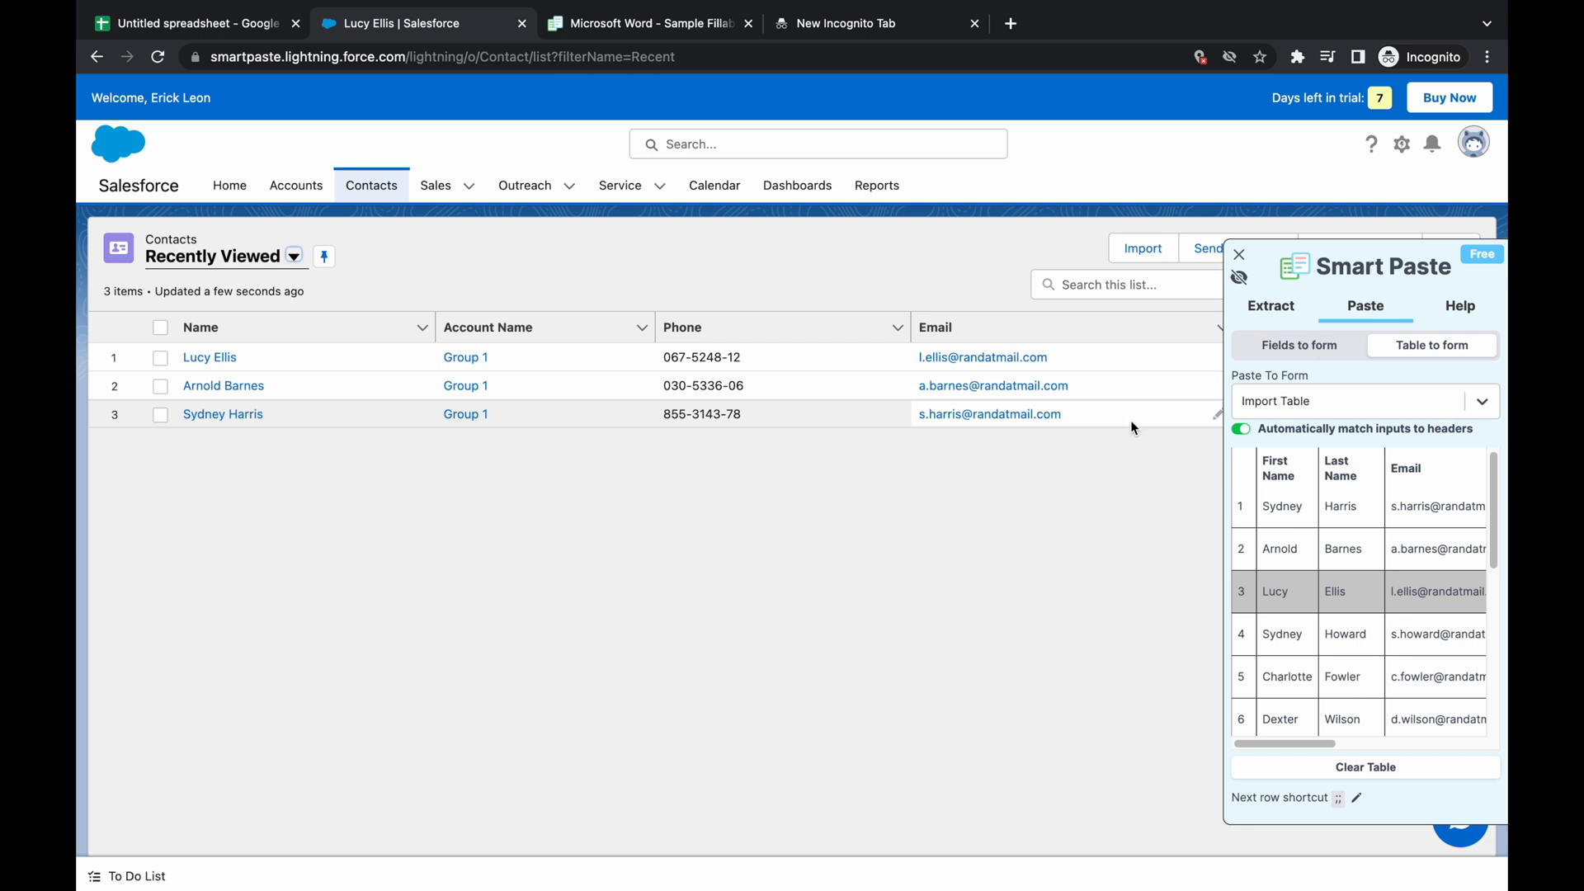
mouse_move(1108, 456)
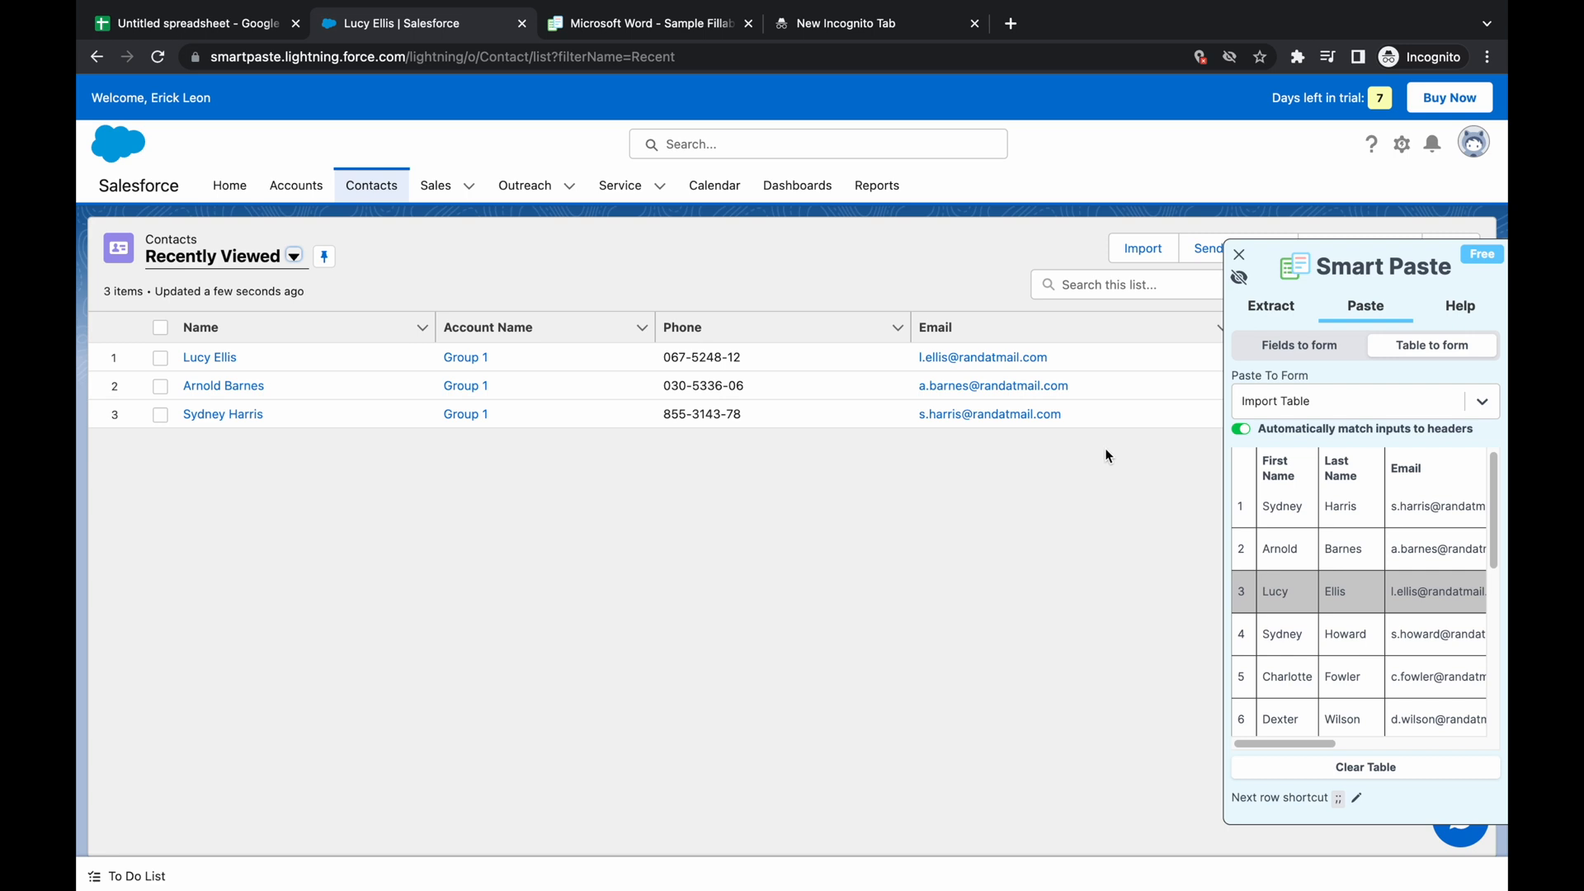
mouse_move(1173, 466)
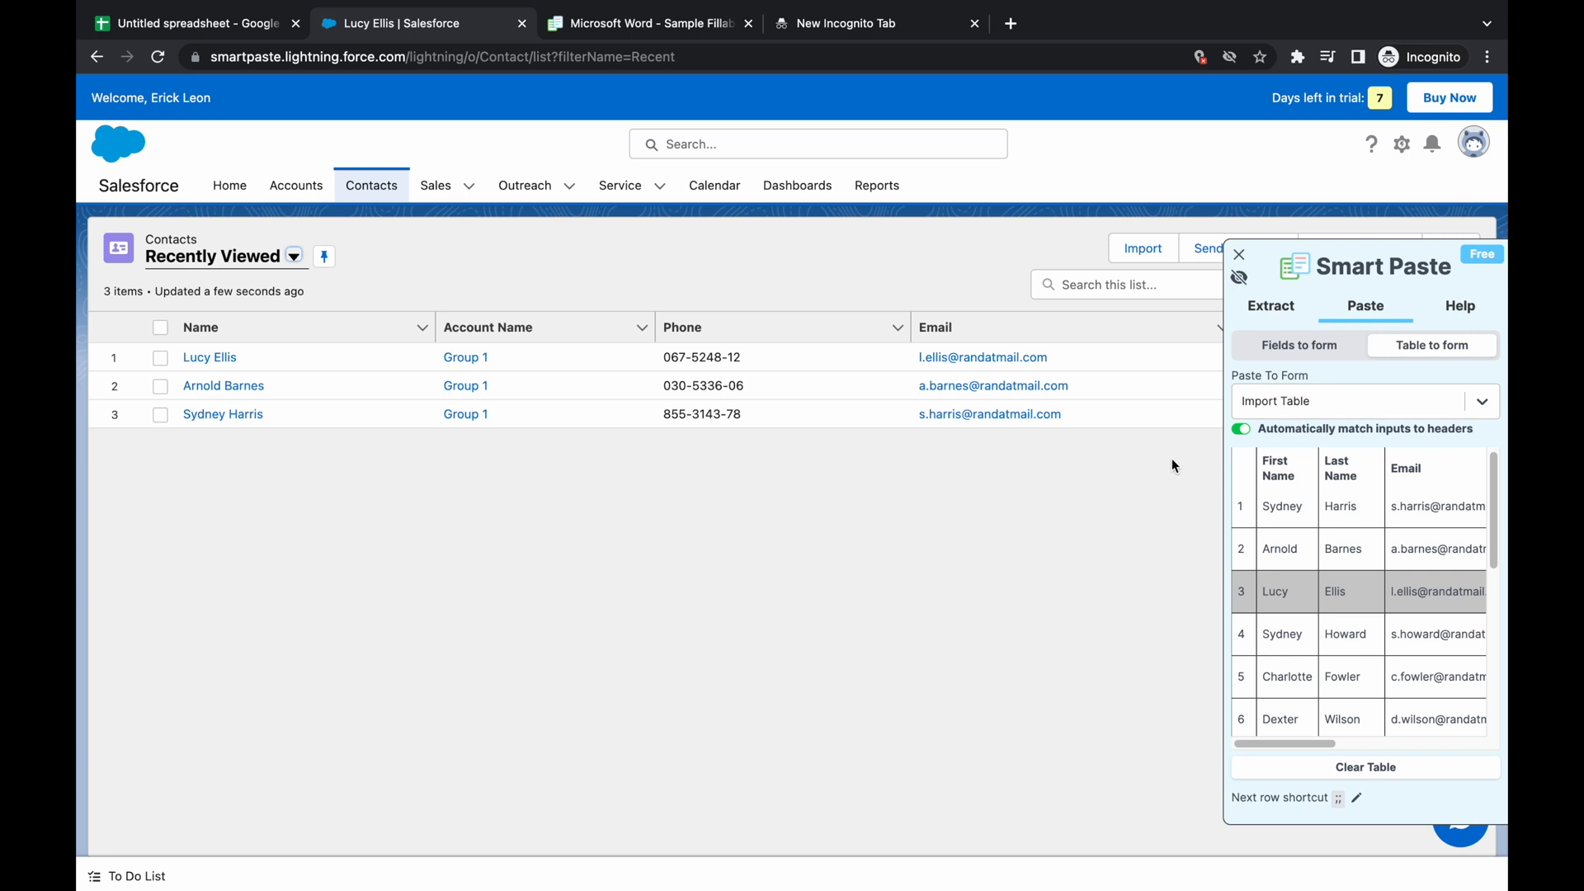
mouse_move(1162, 476)
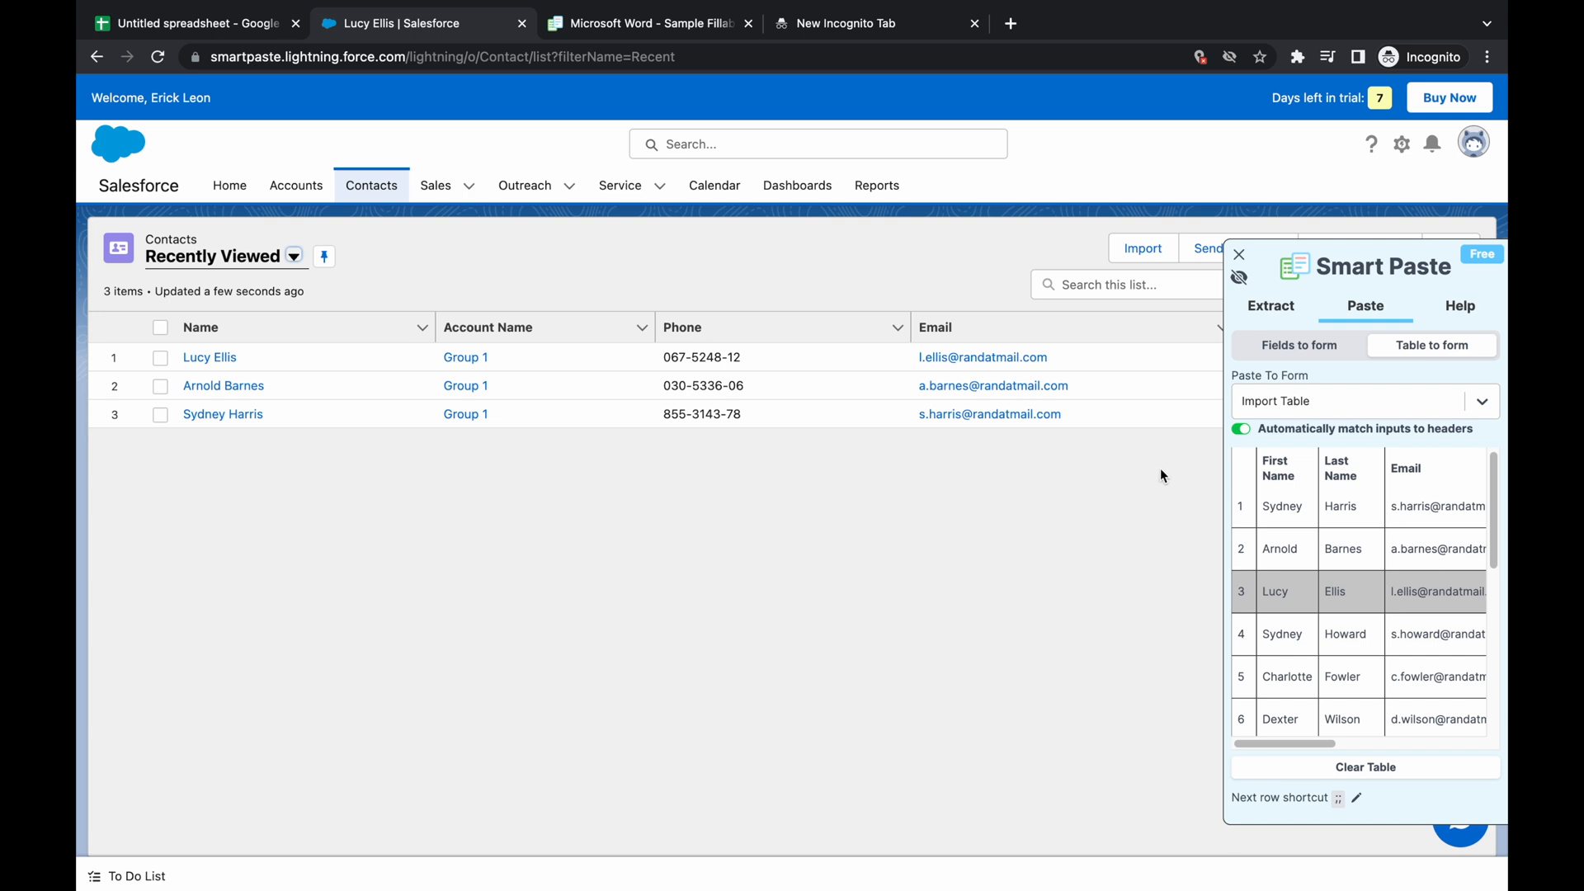
mouse_move(537, 185)
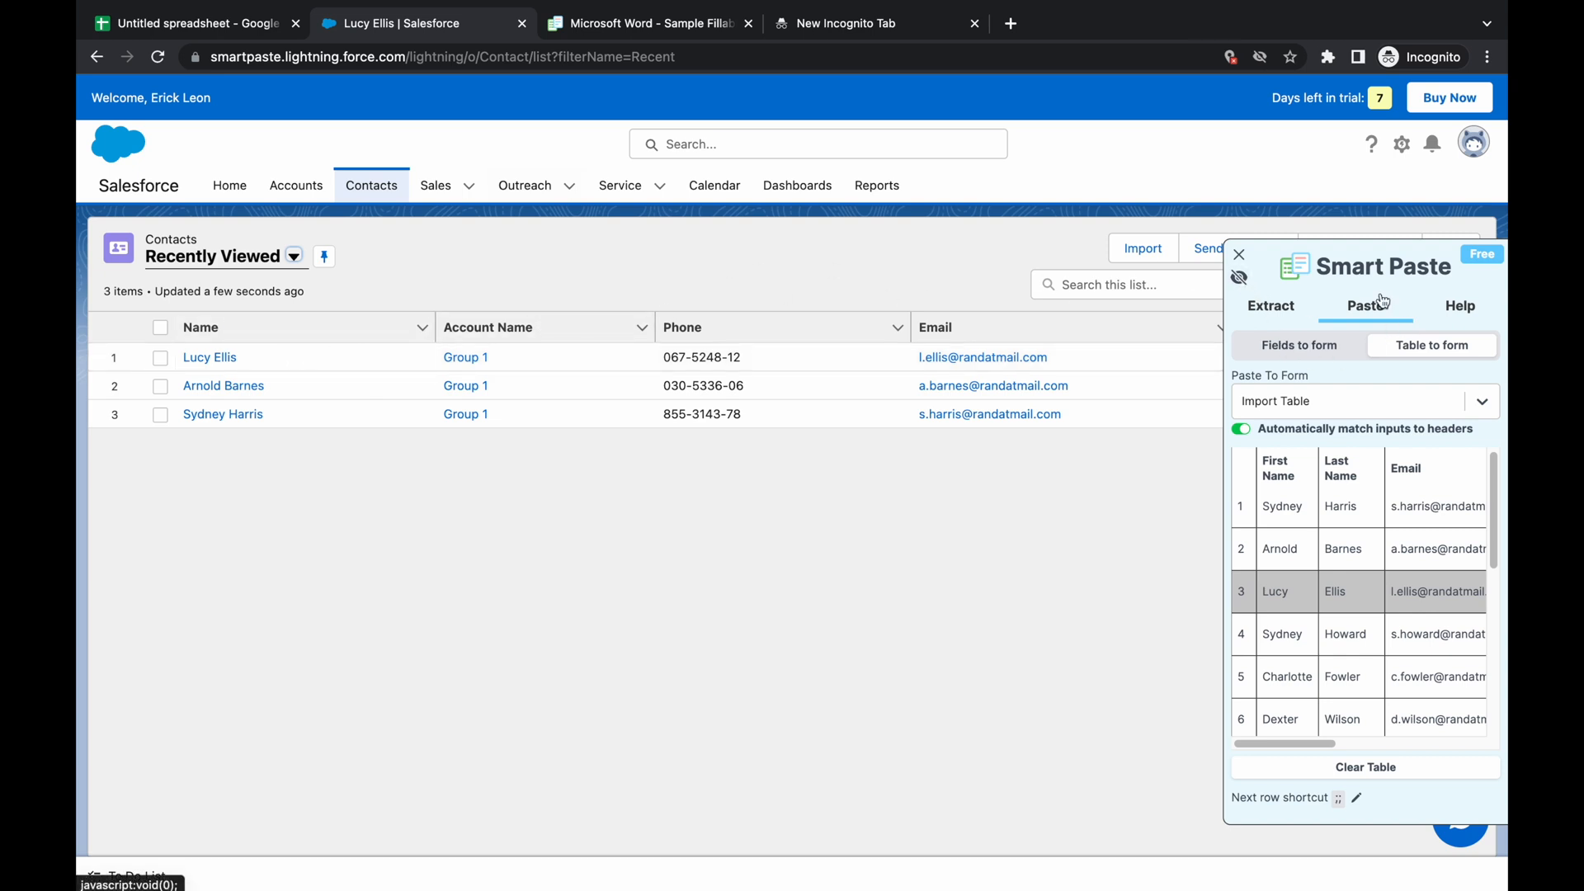
left_click(1270, 306)
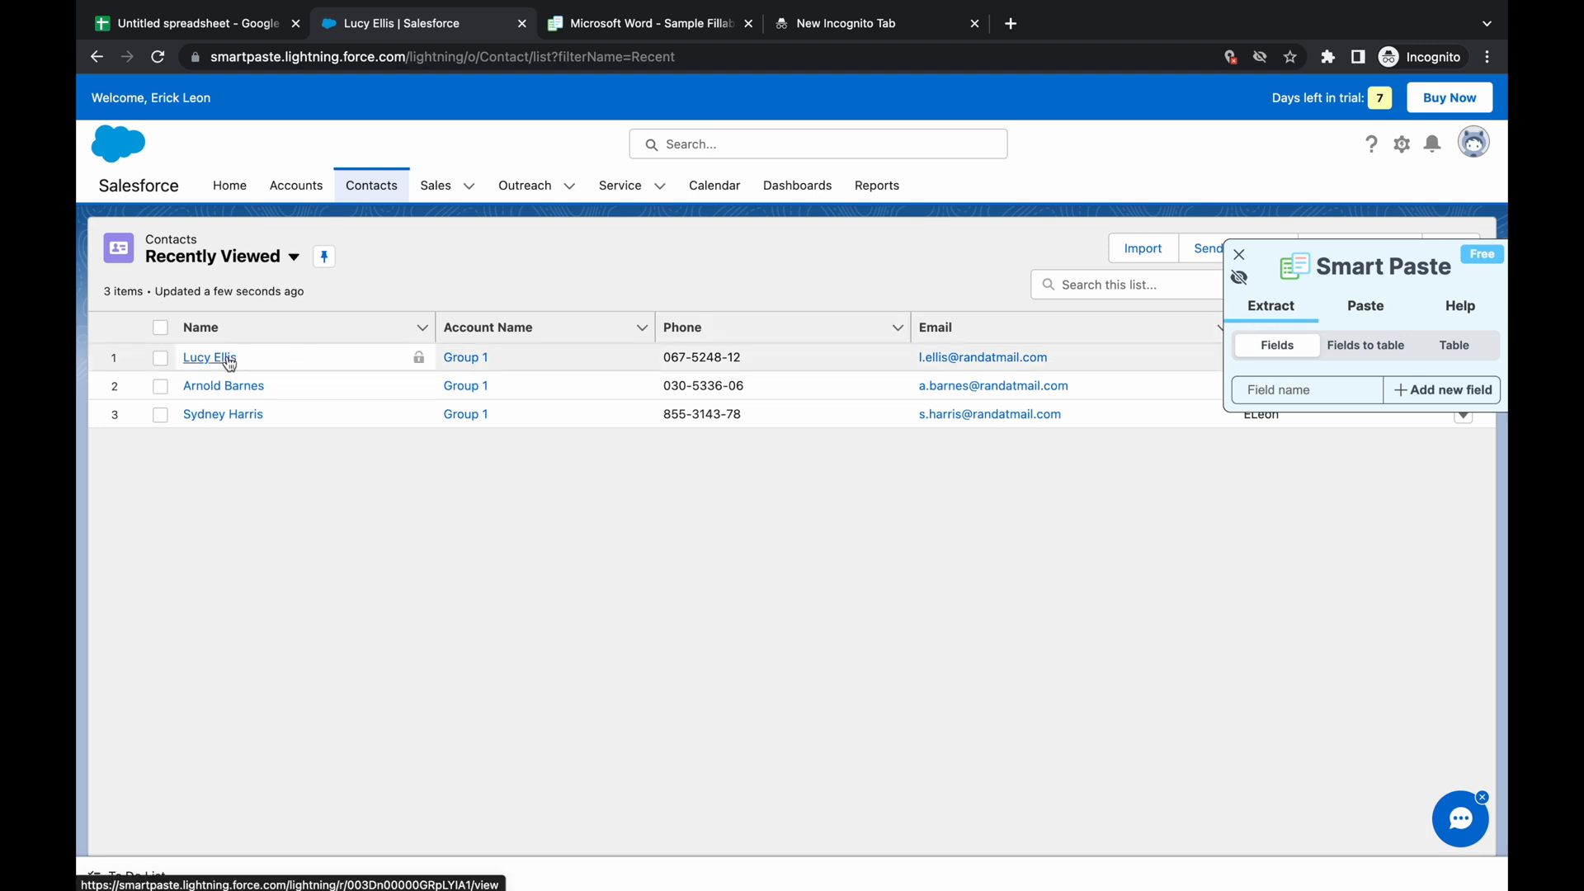
left_click(208, 356)
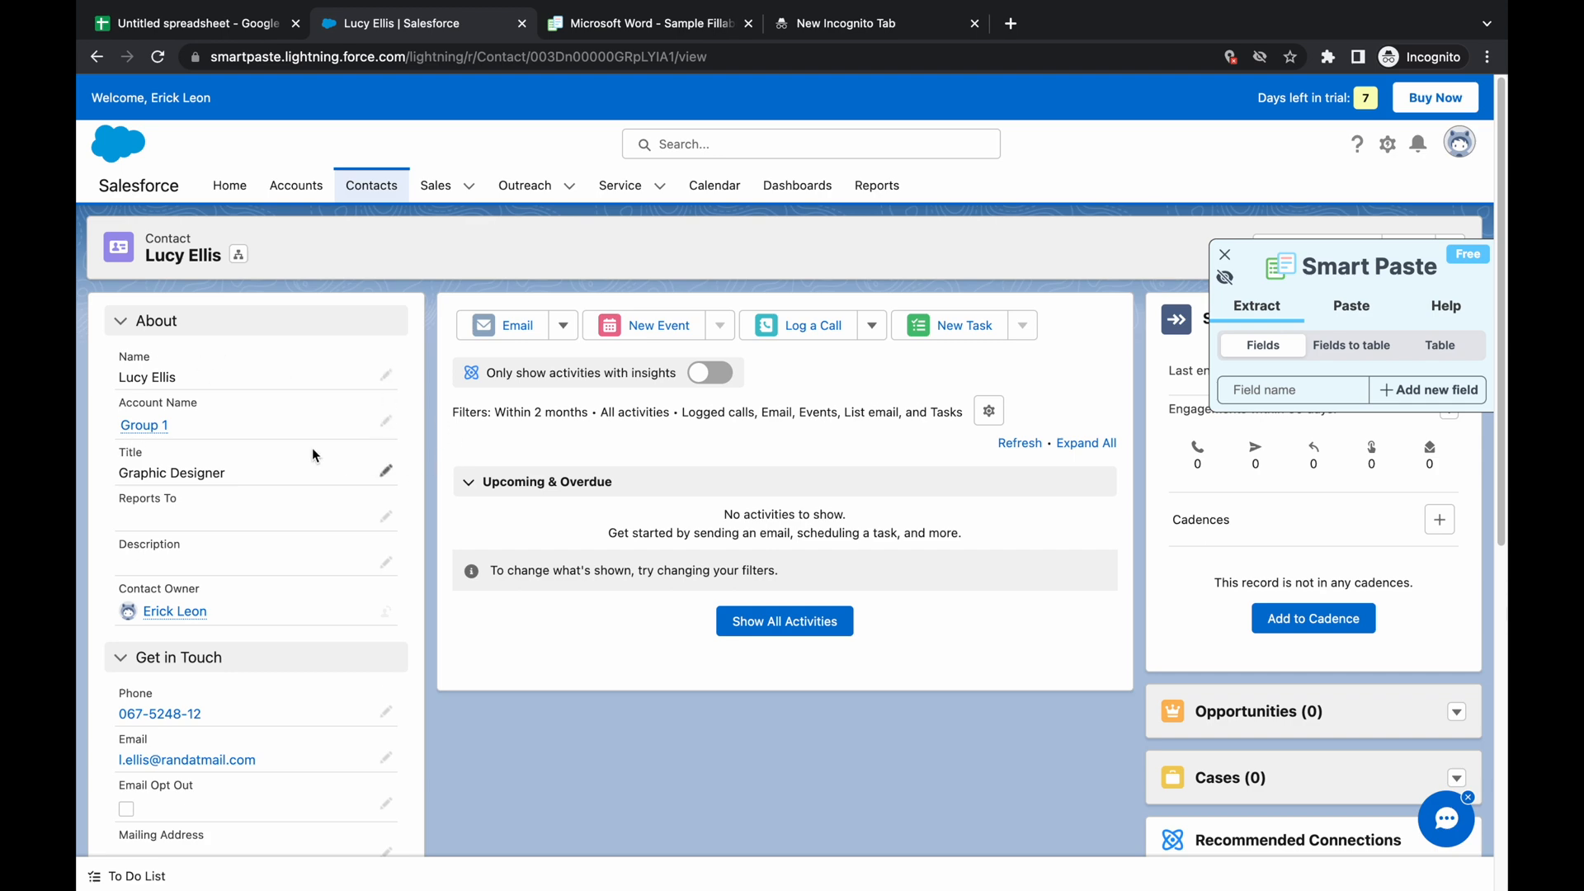
mouse_move(207, 368)
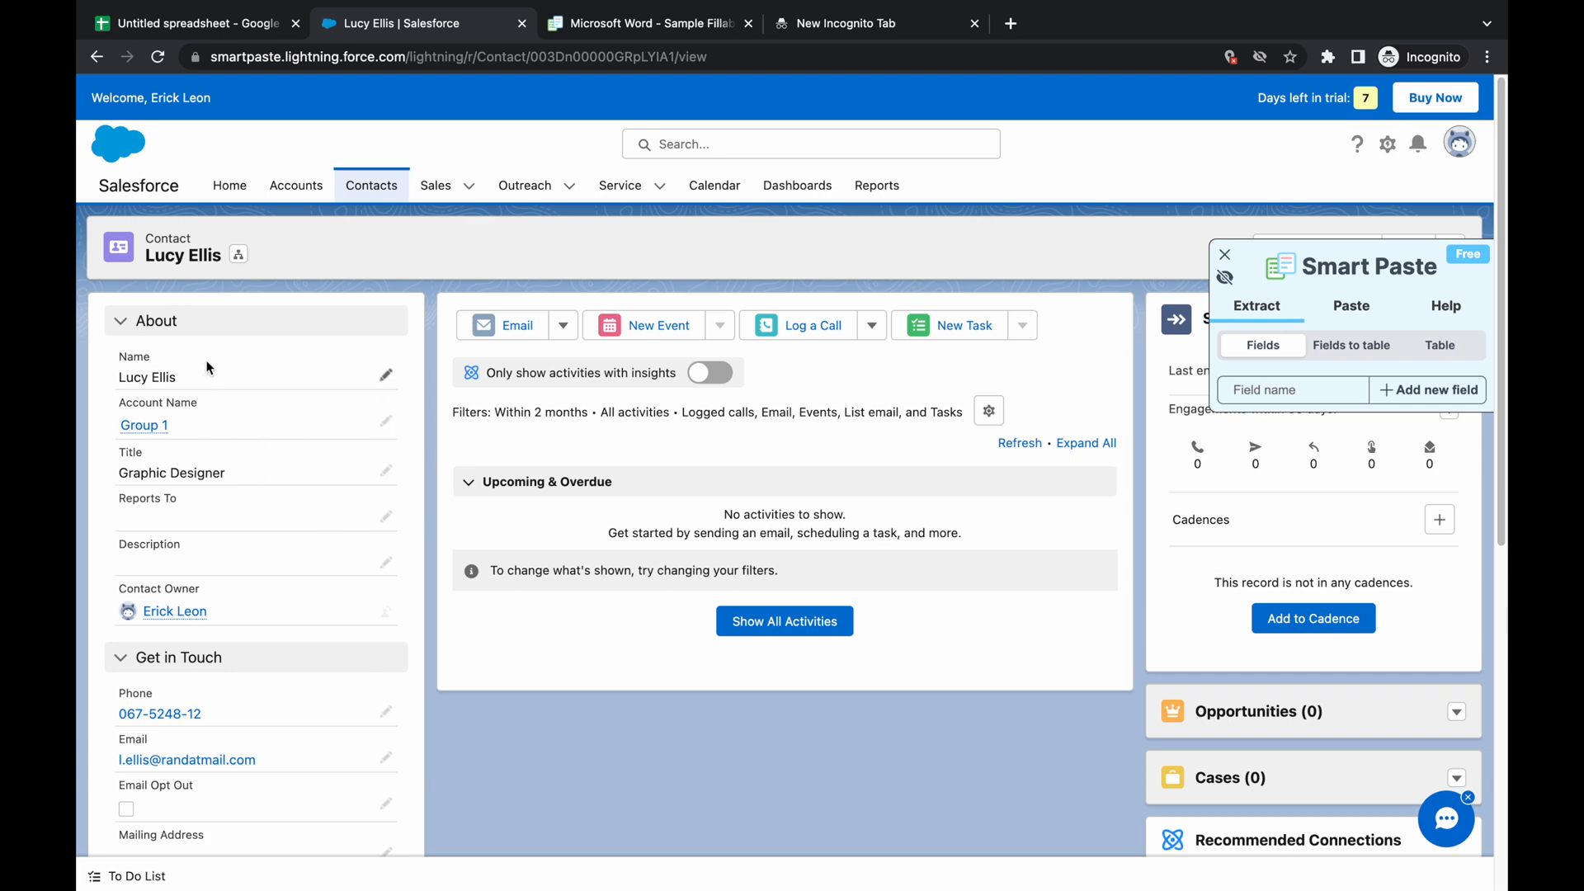
left_click(649, 22)
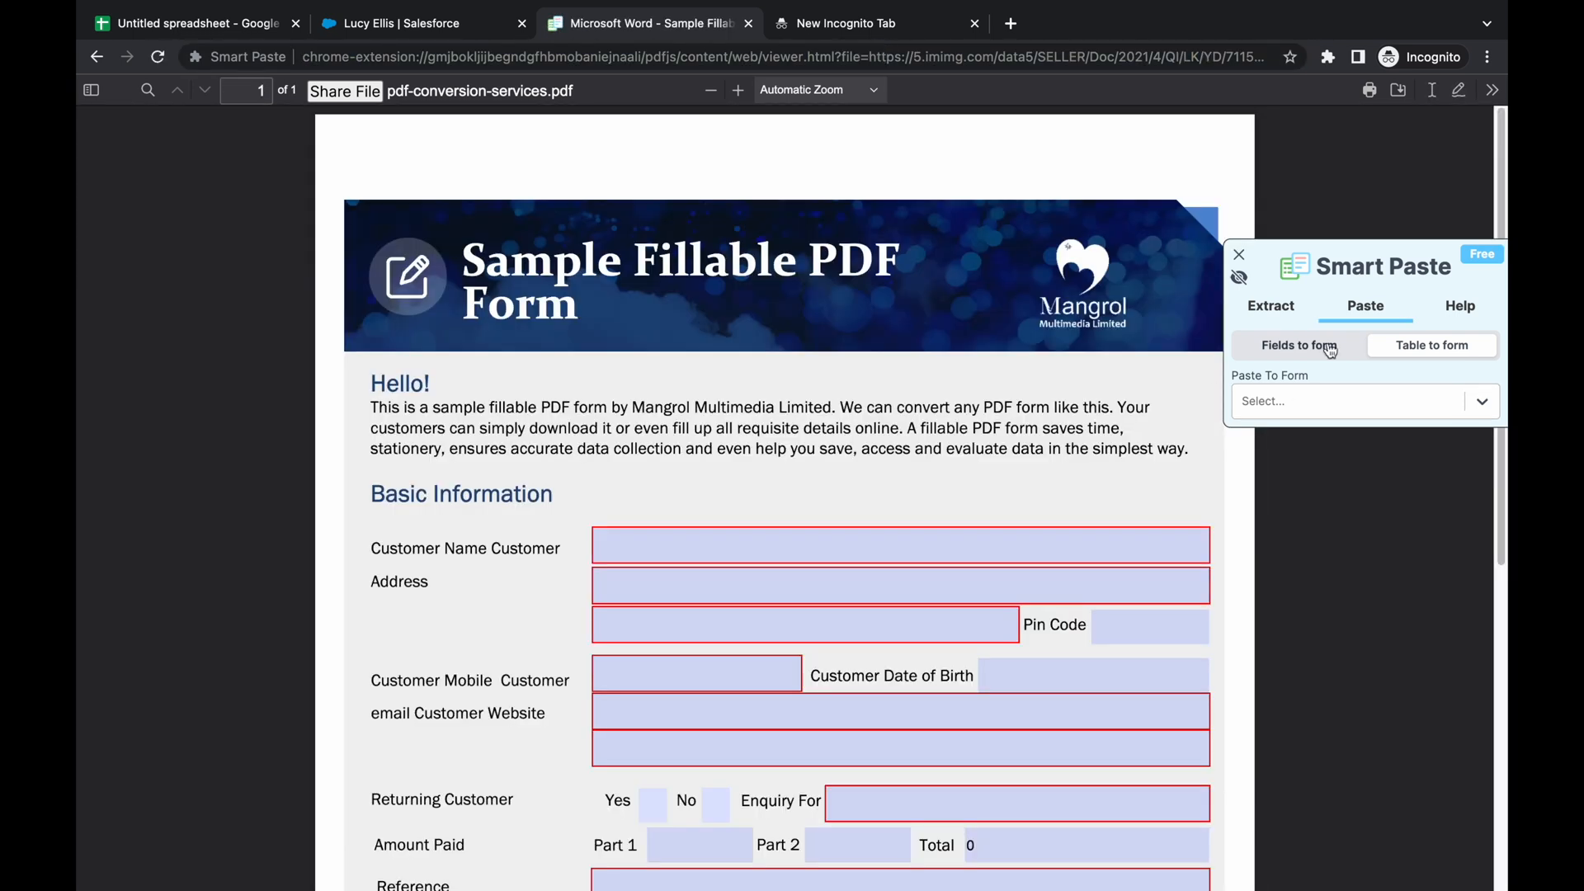
left_click(1299, 345)
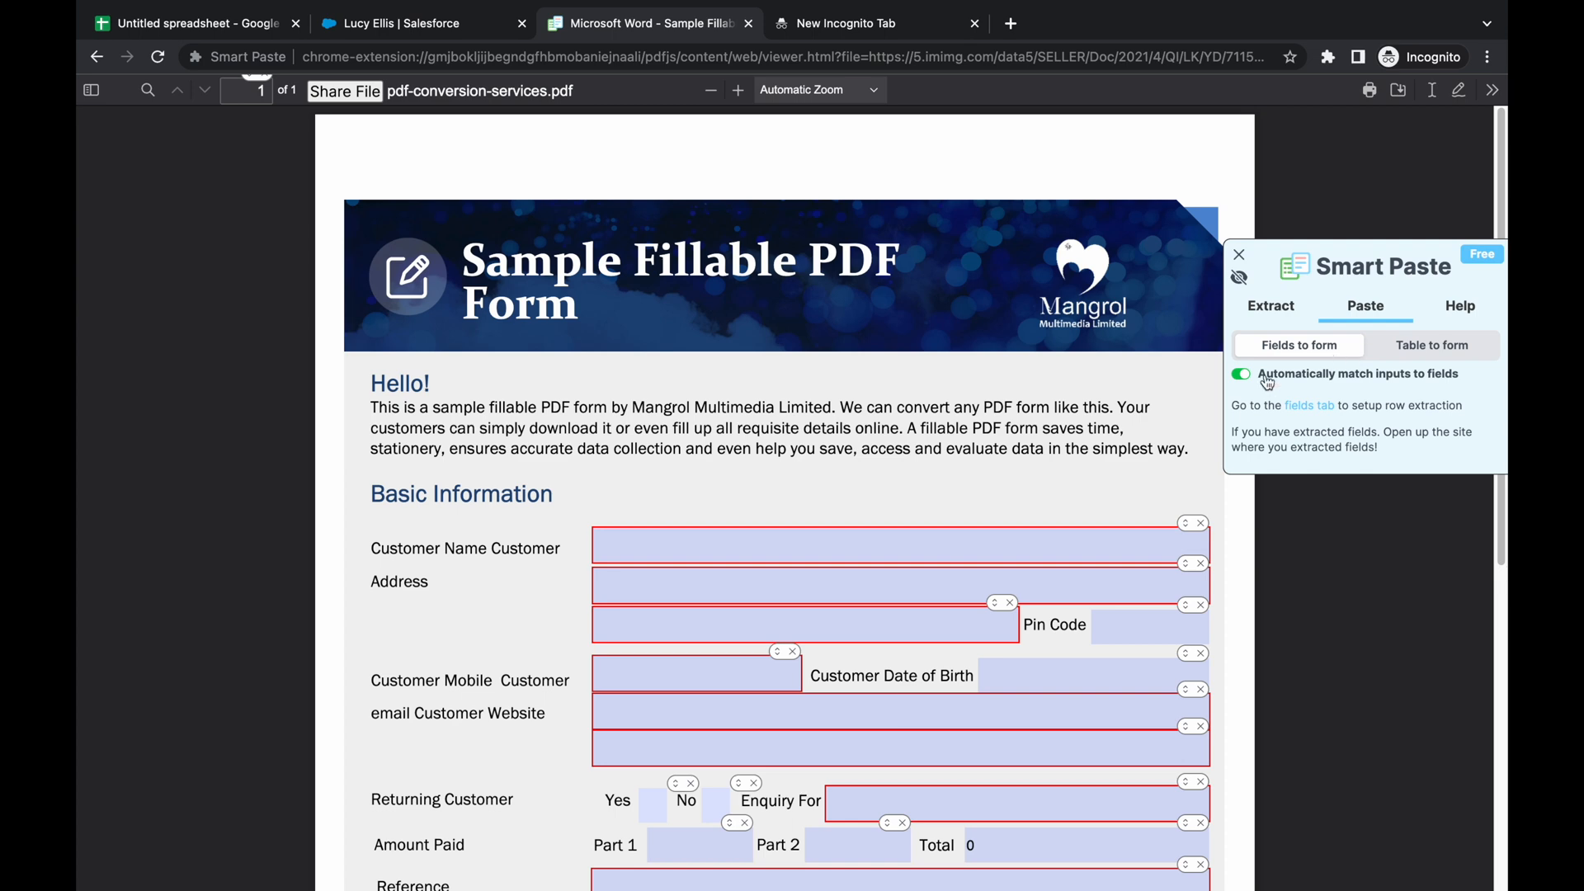
scroll("down", 3)
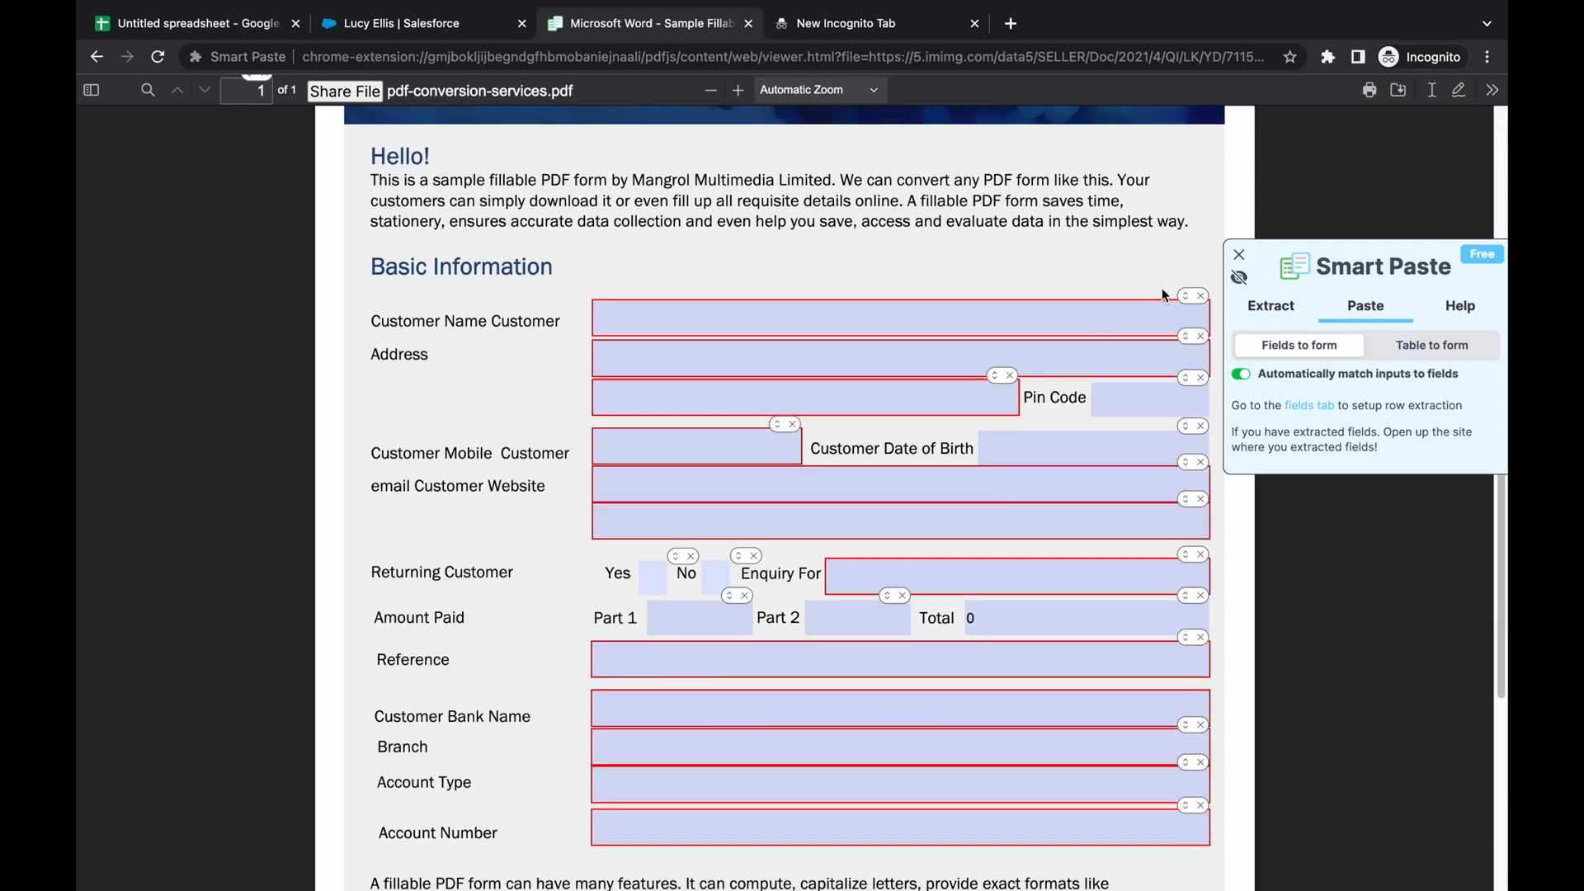
left_click(414, 22)
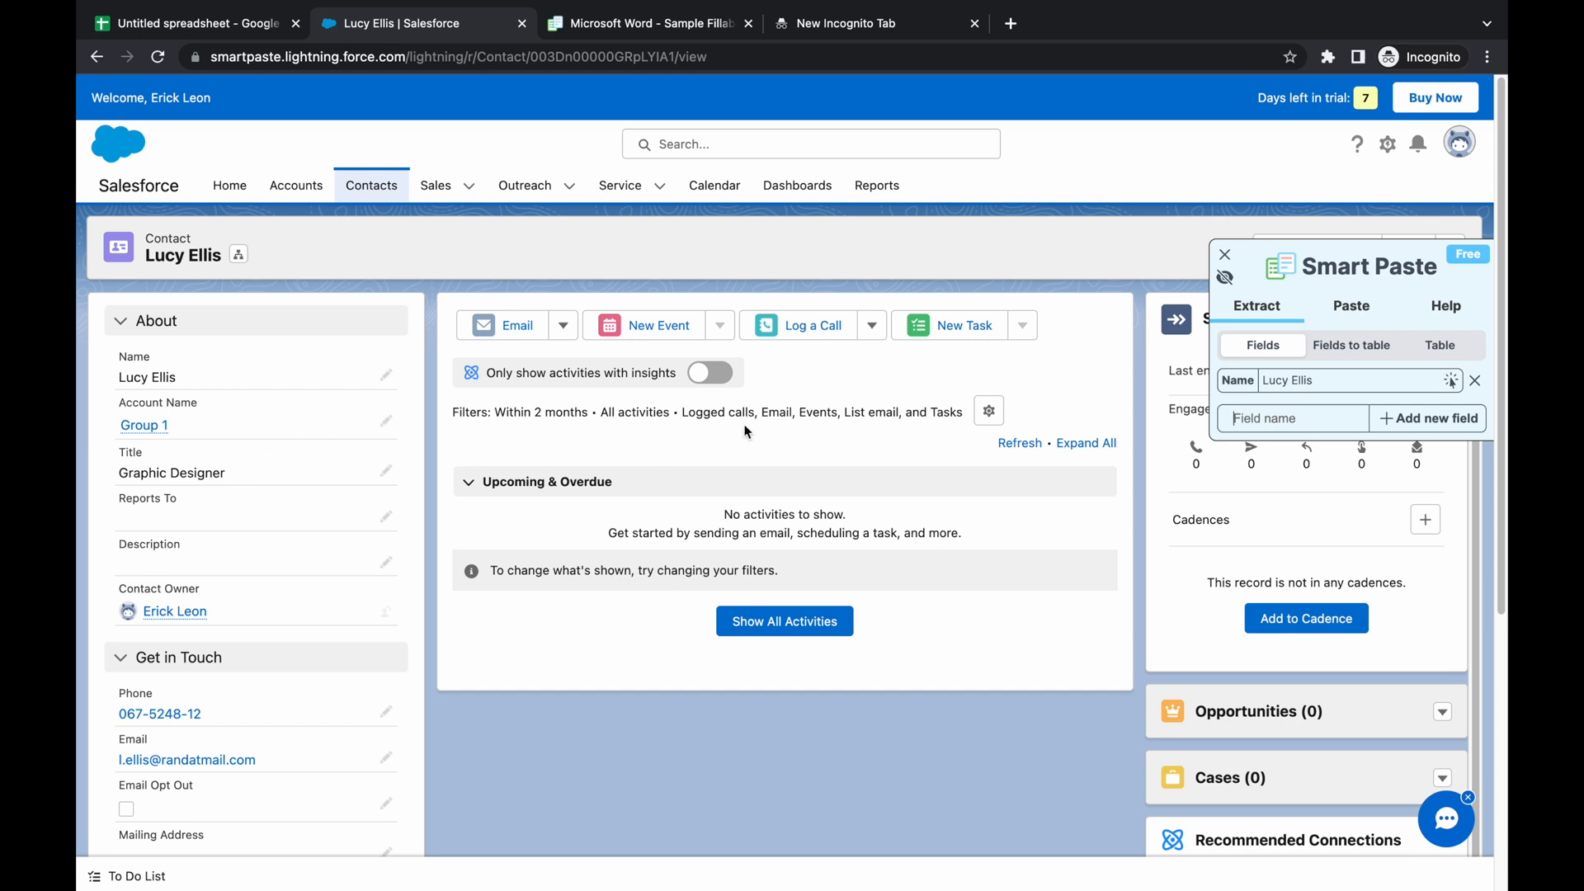
left_click(1428, 418)
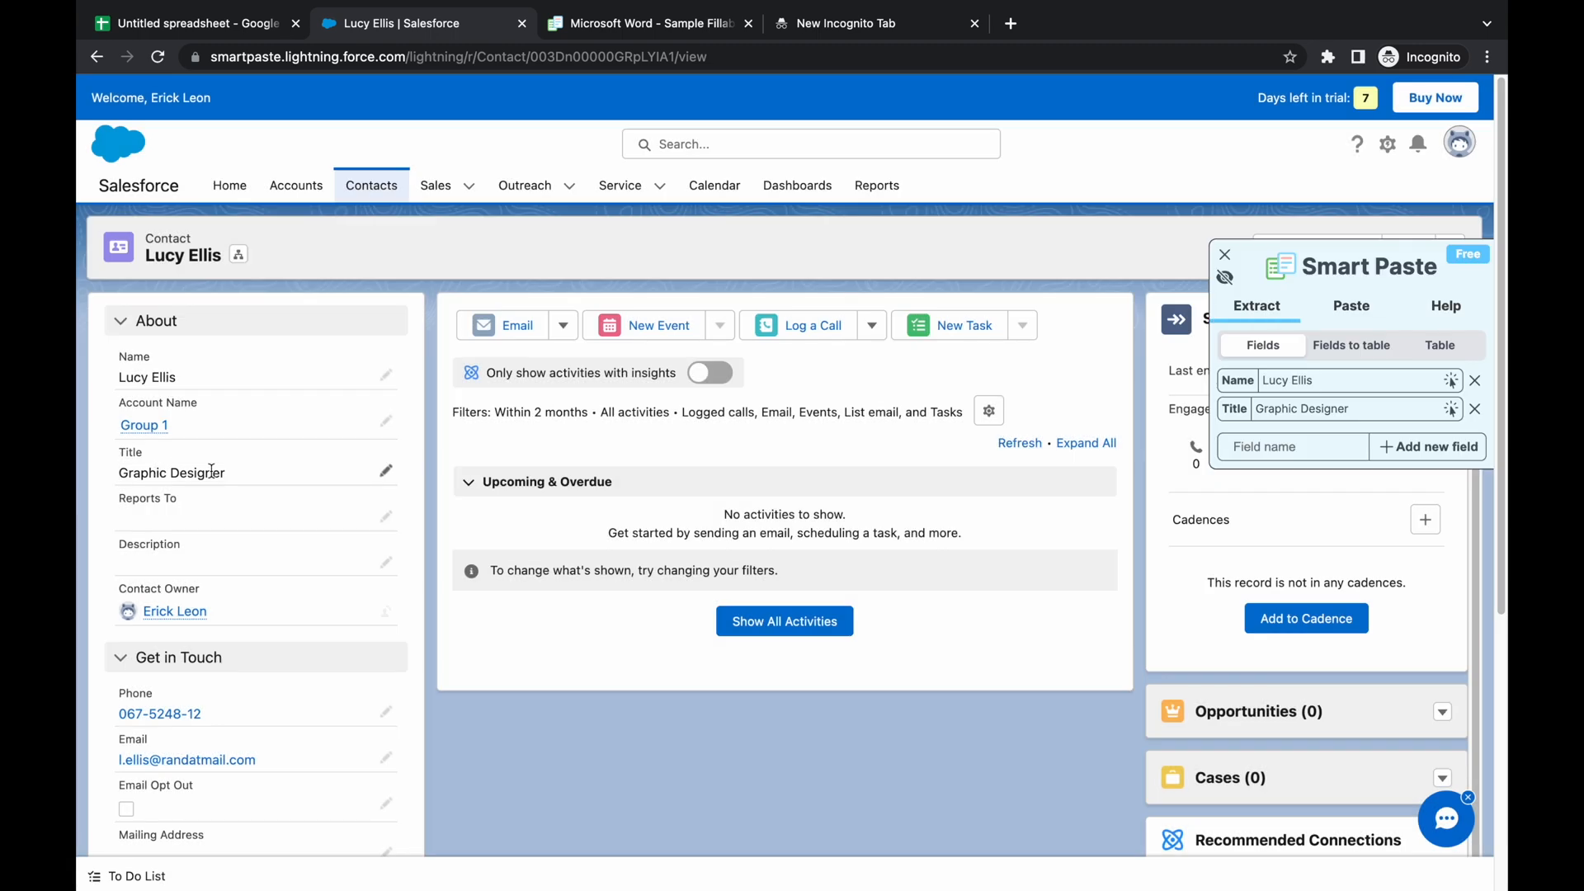
scroll("down", 3)
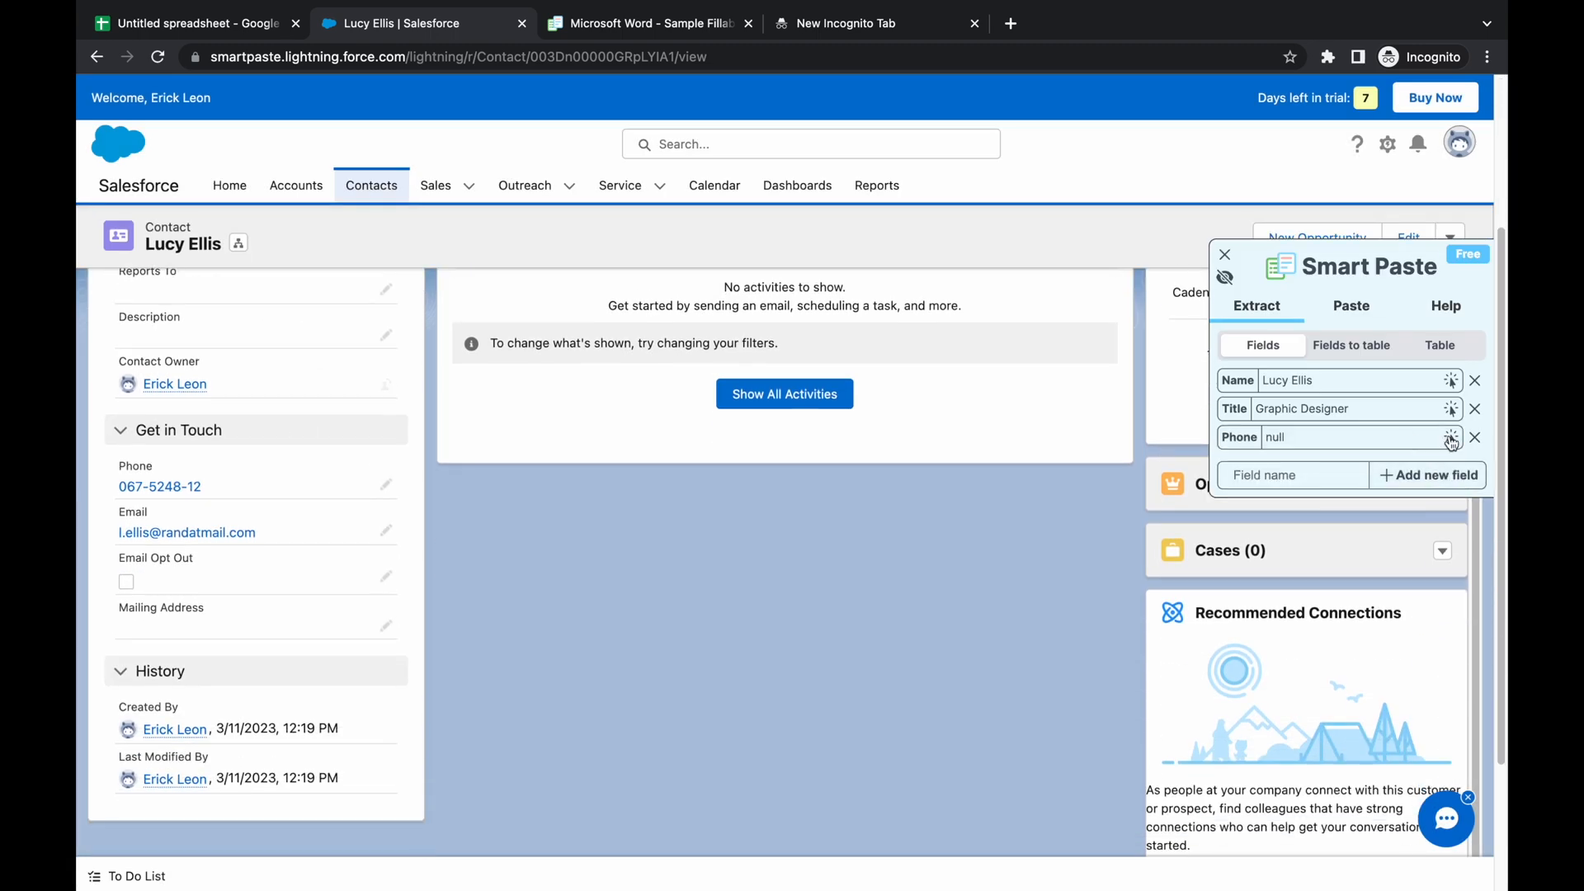
left_click(1450, 436)
type("Email")
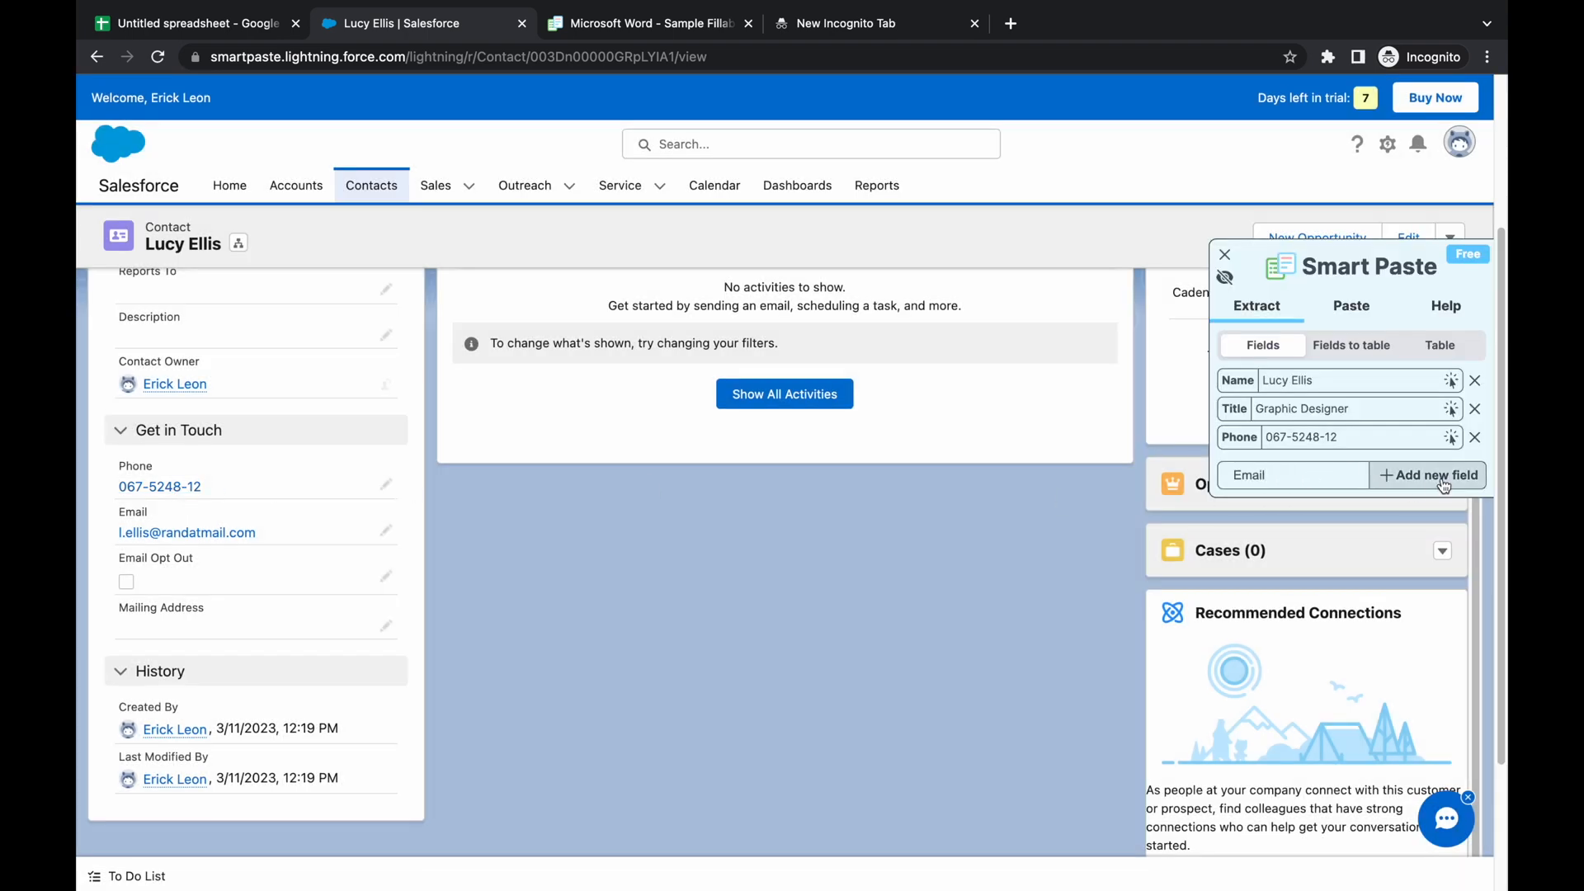
left_click(1428, 475)
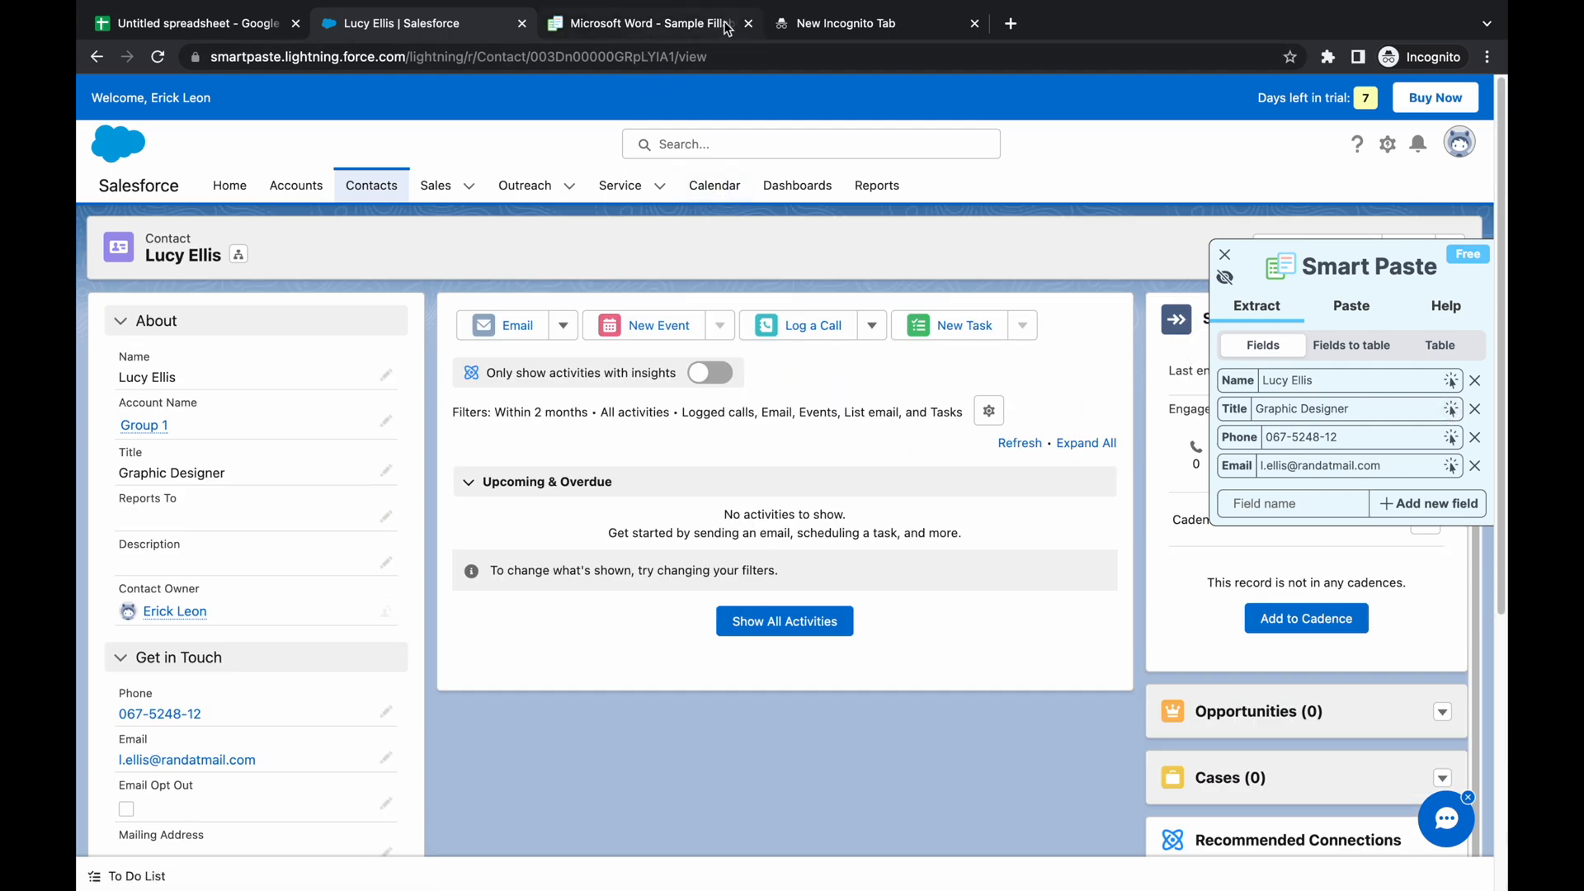
left_click(643, 22)
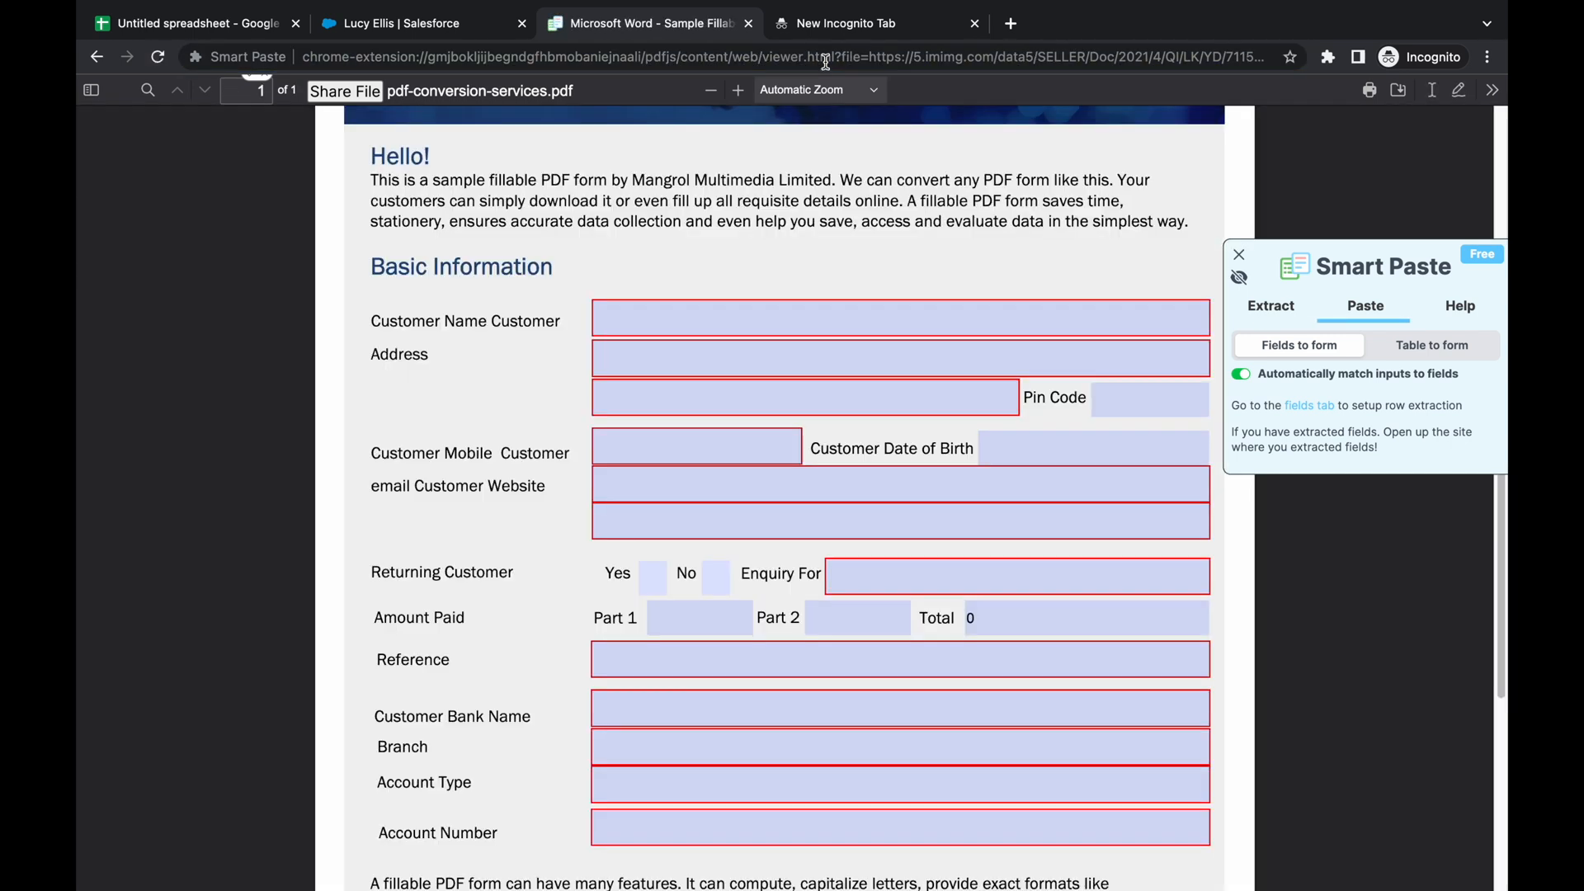
left_click(1298, 345)
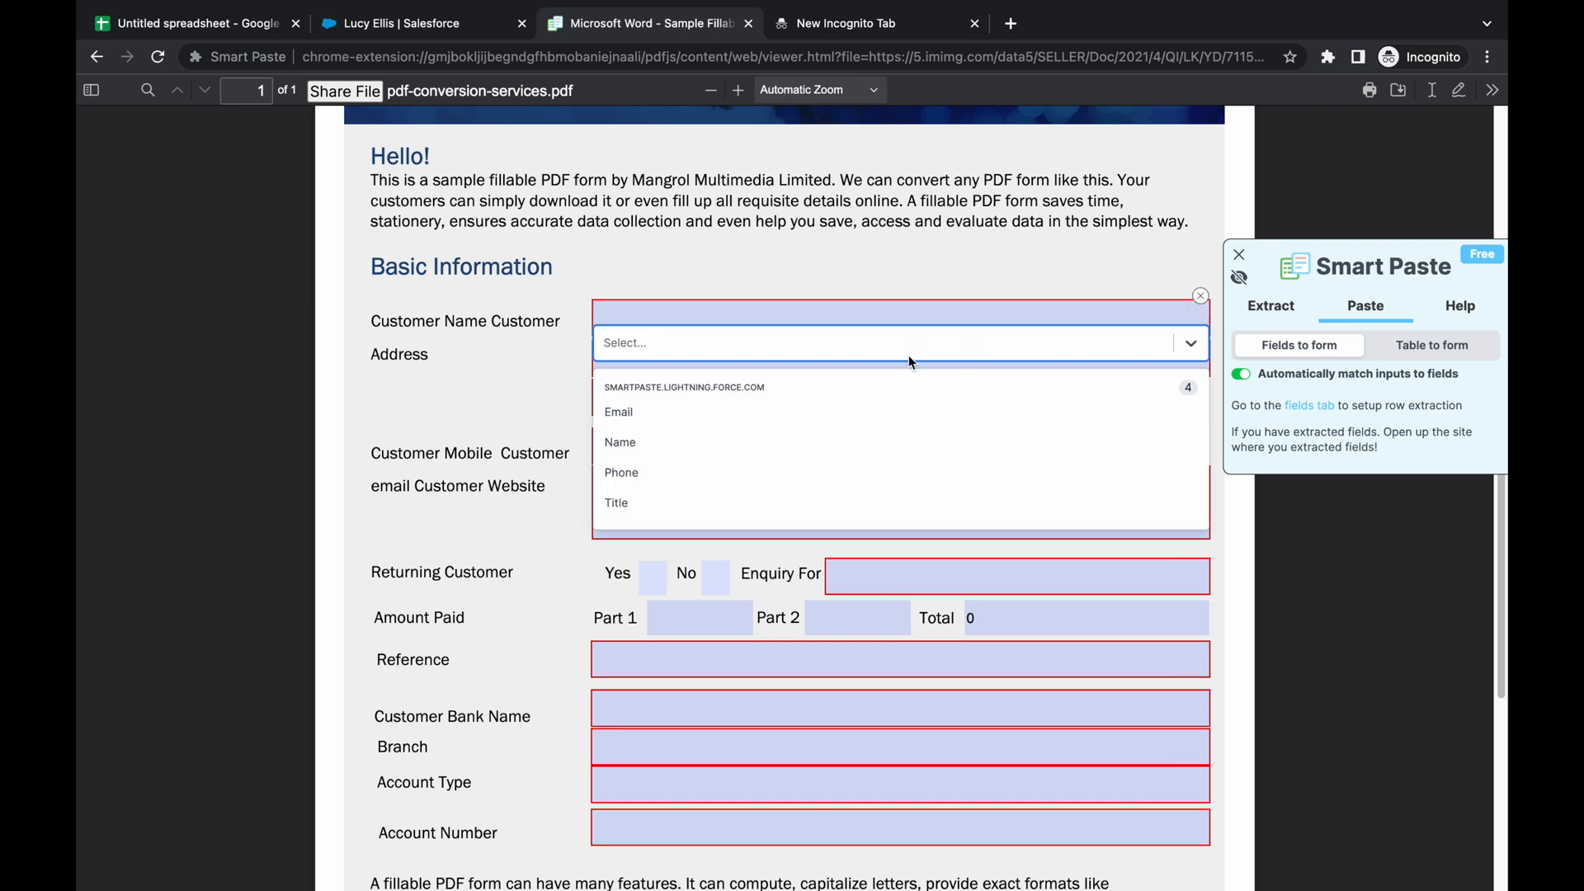
mouse_move(617, 412)
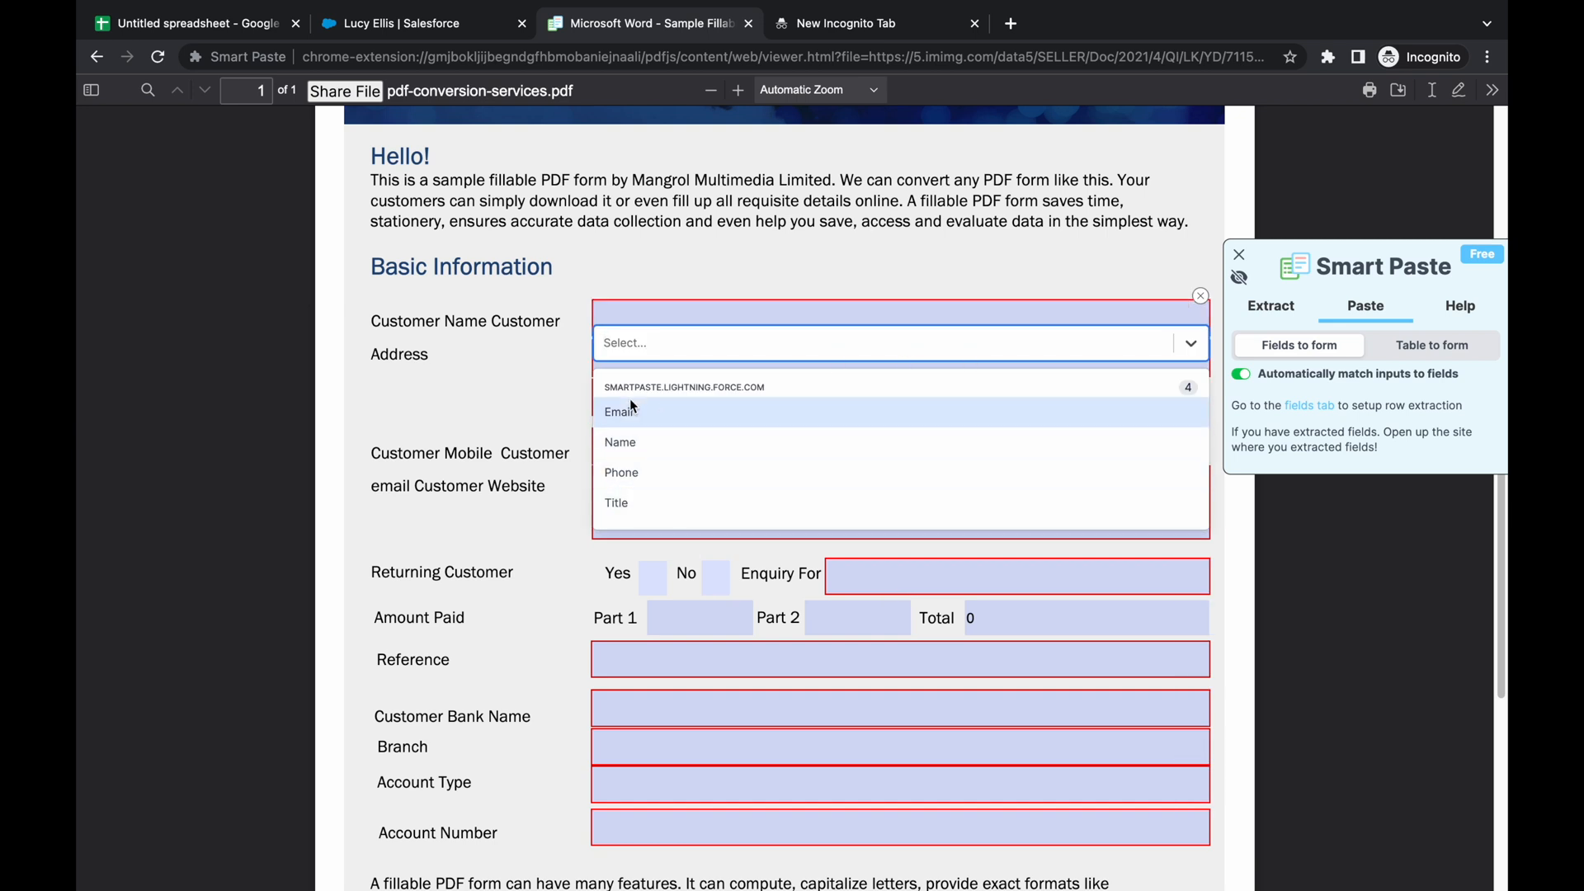
mouse_move(620, 442)
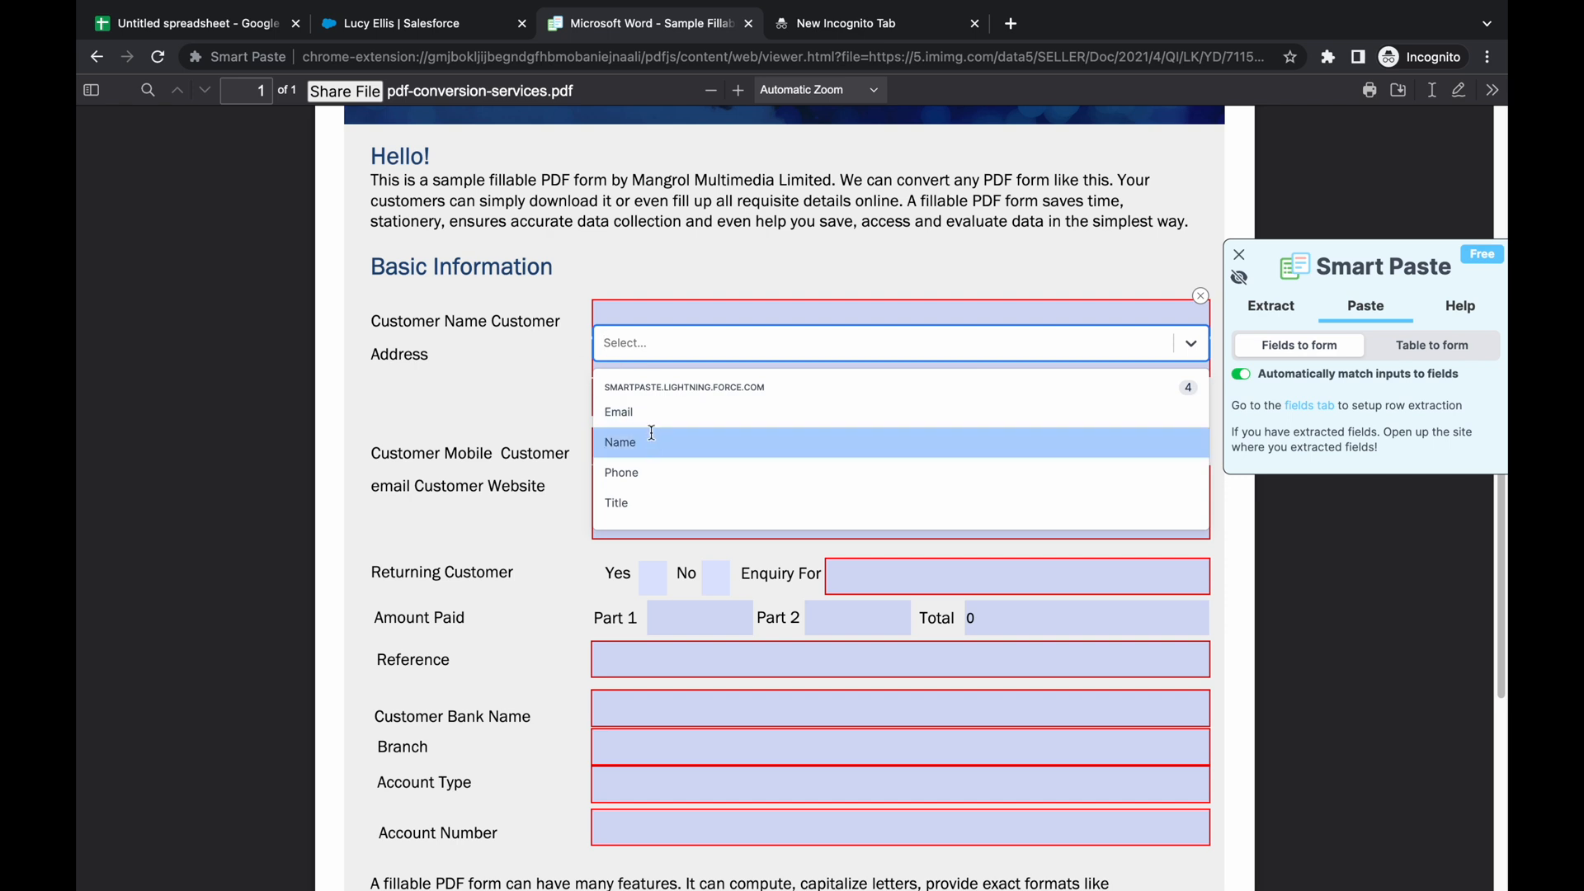
left_click(620, 442)
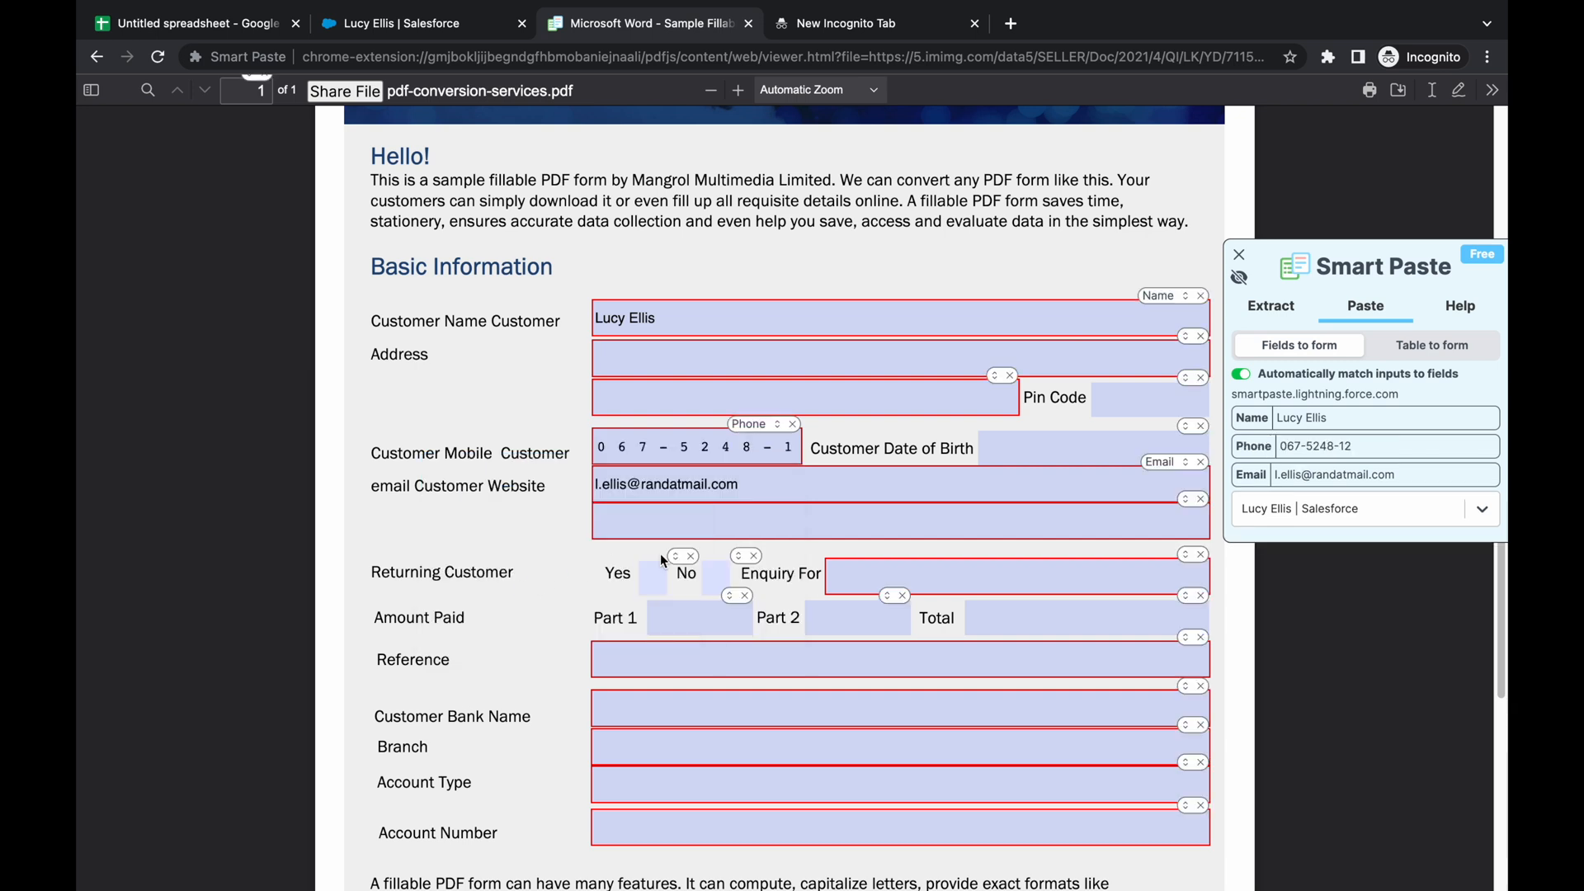
left_click(899, 359)
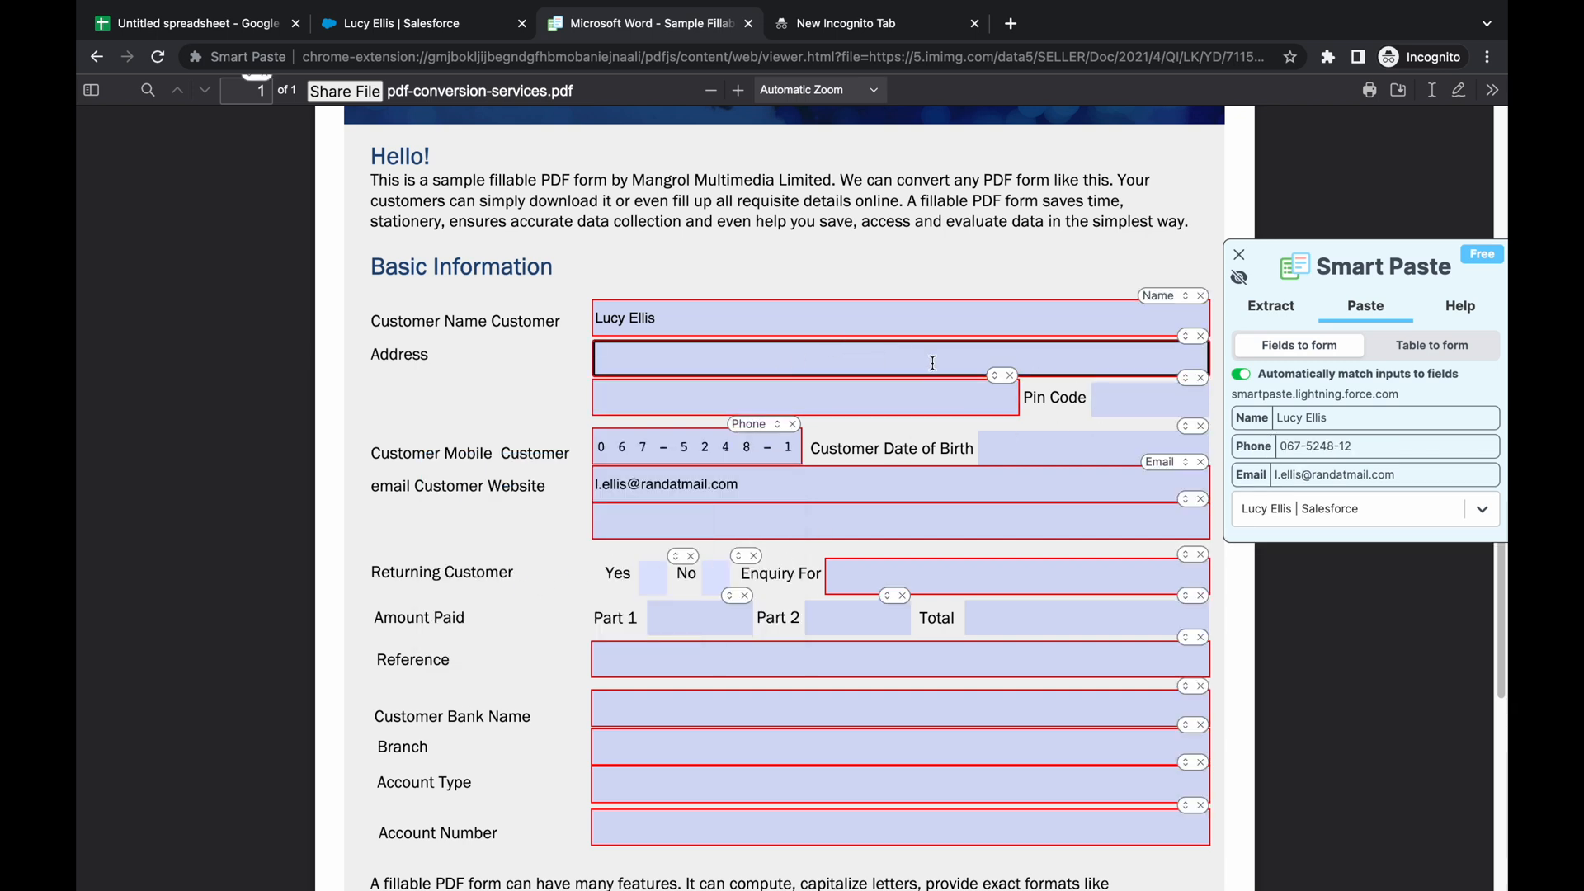
left_click(899, 357)
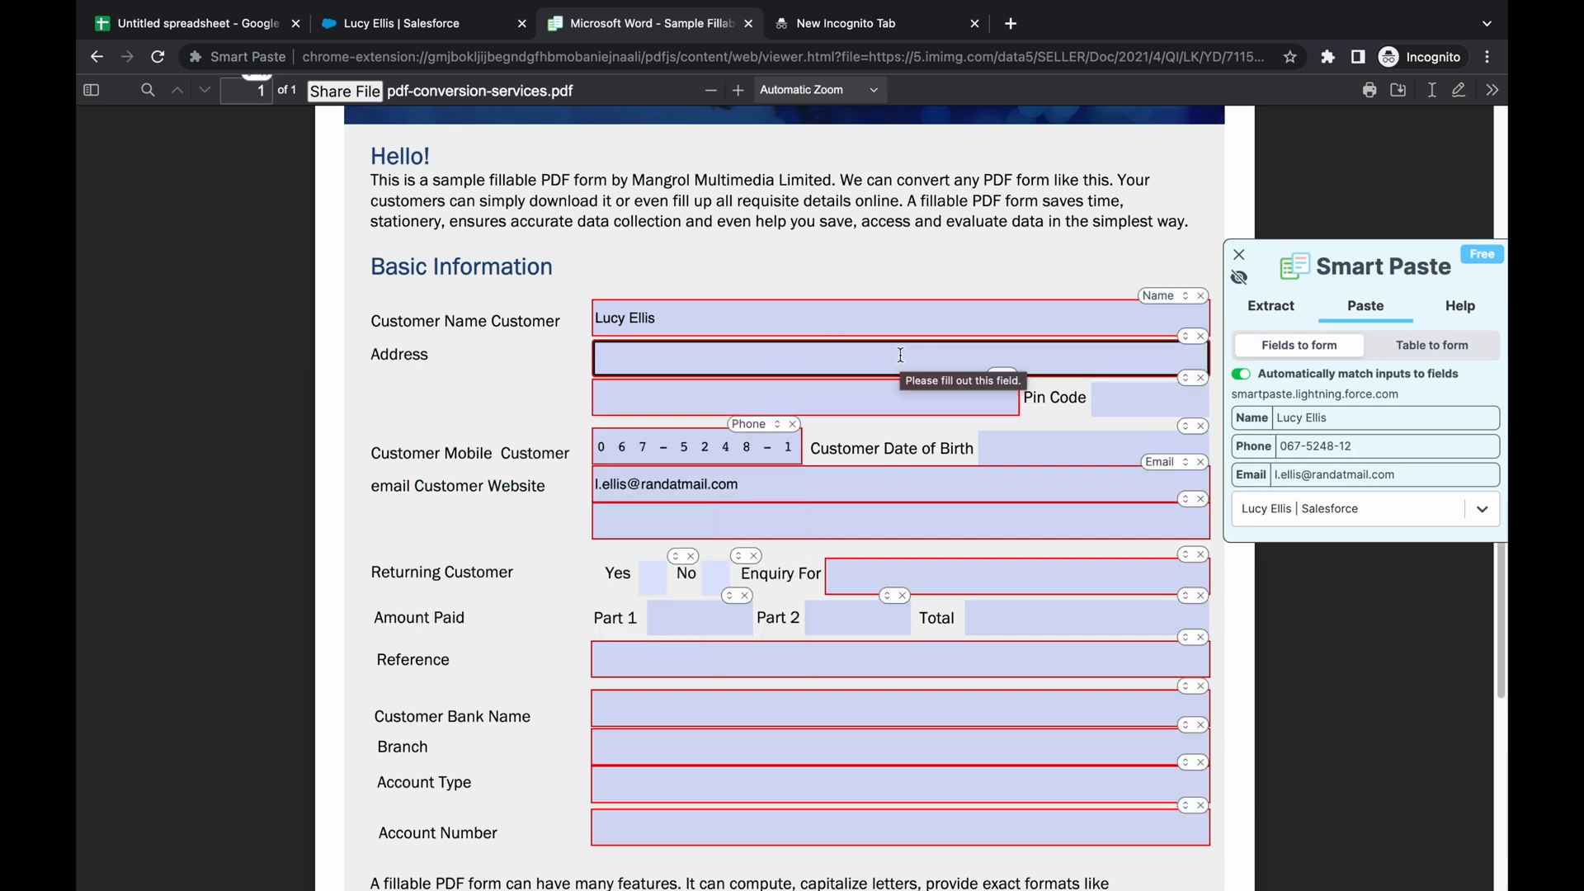
left_click(899, 383)
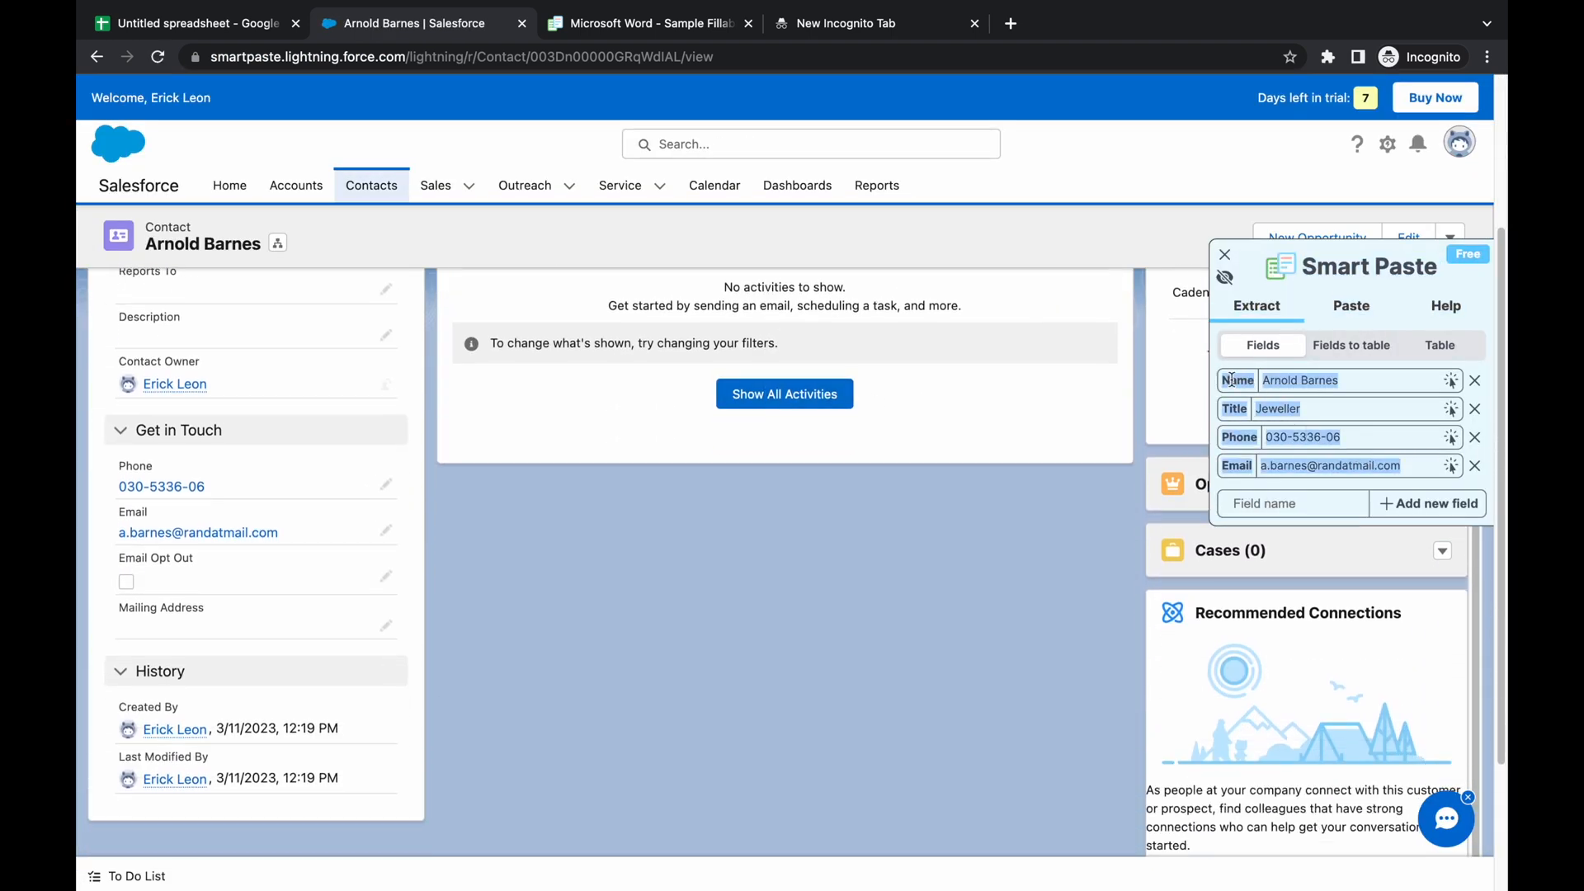
left_click(648, 22)
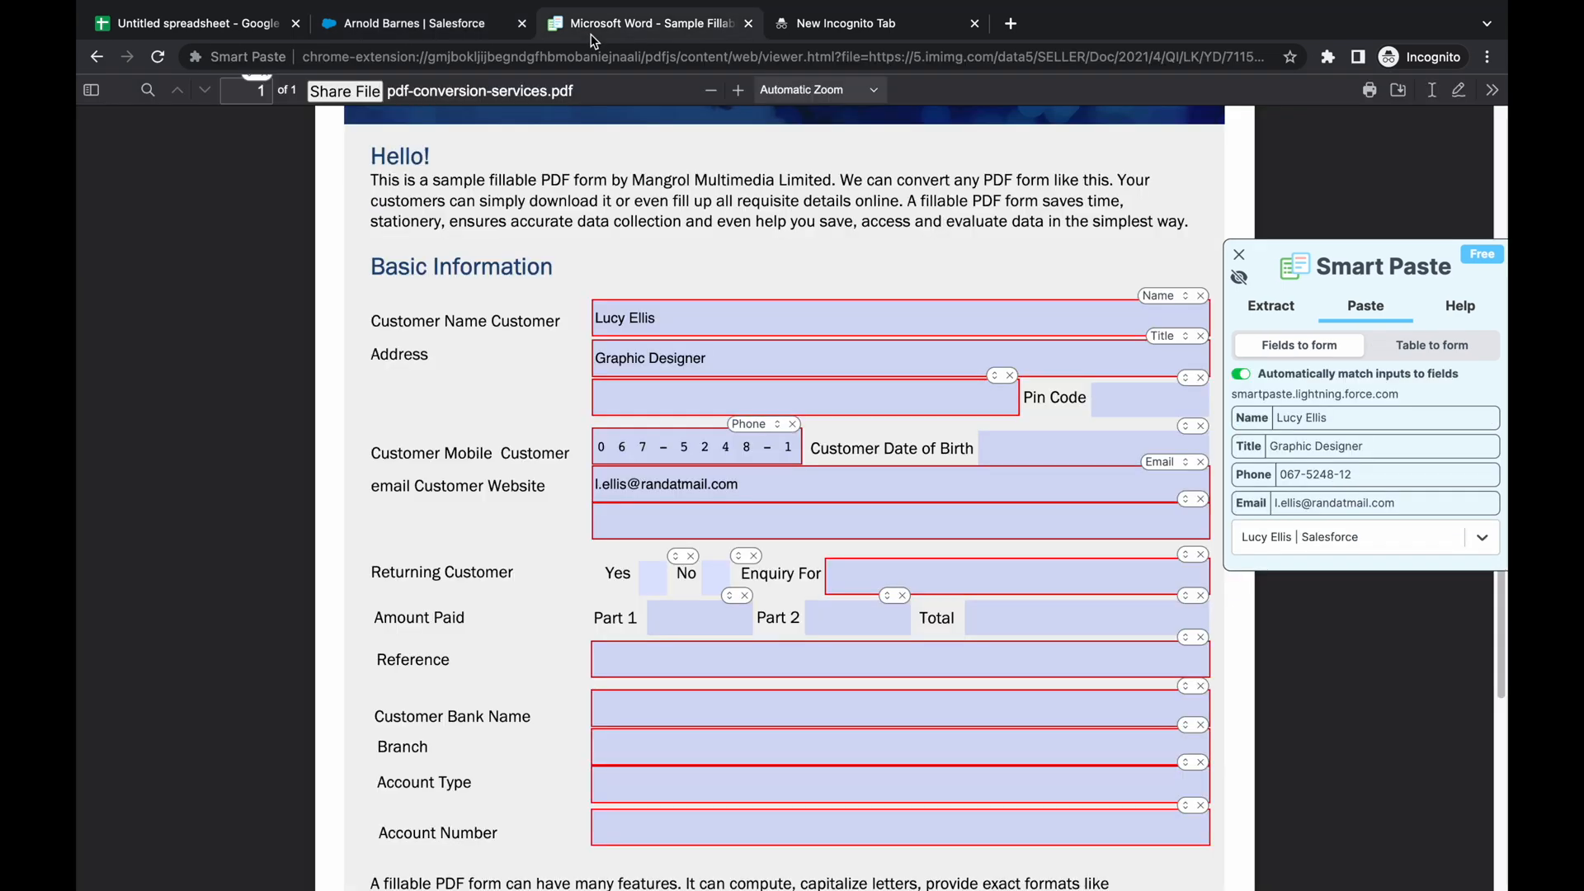